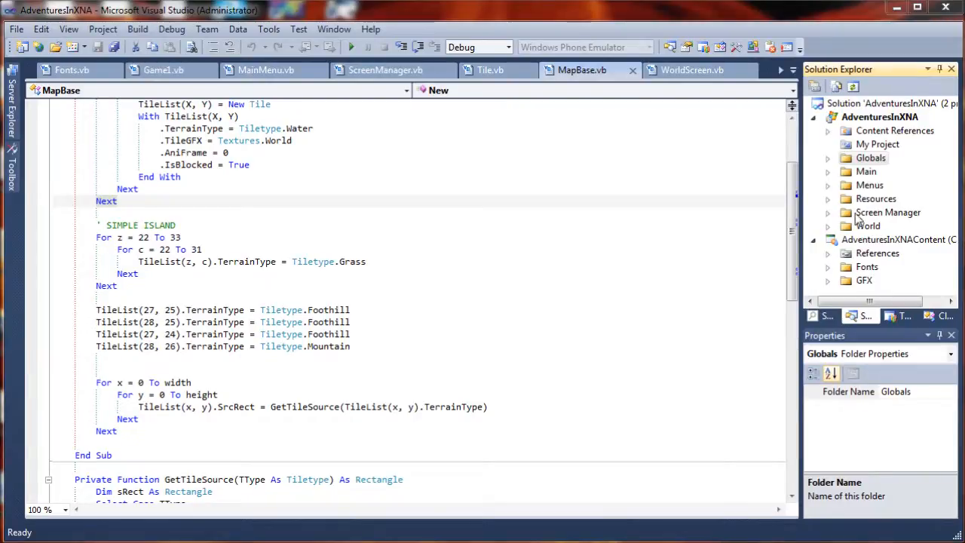
pyautogui.moveTo(911, 260)
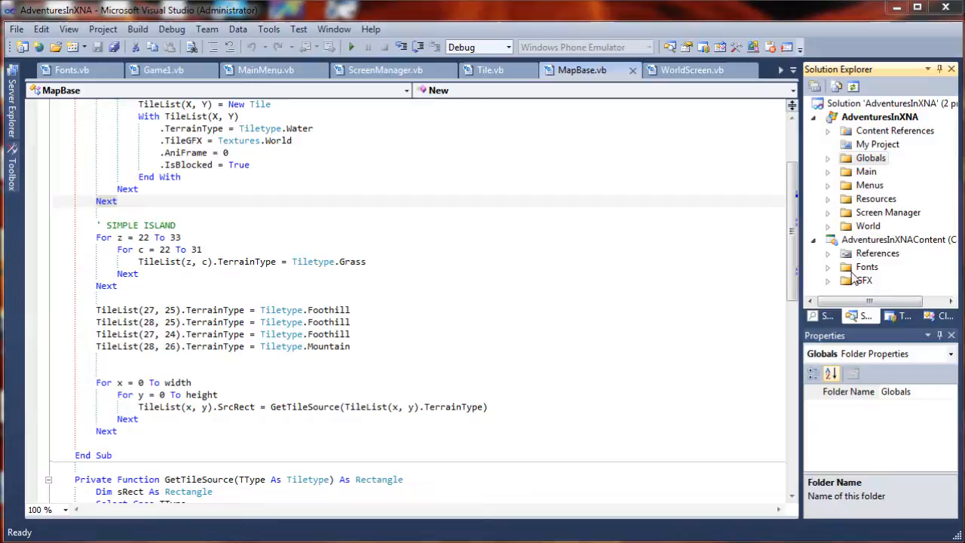
pyautogui.moveTo(842, 219)
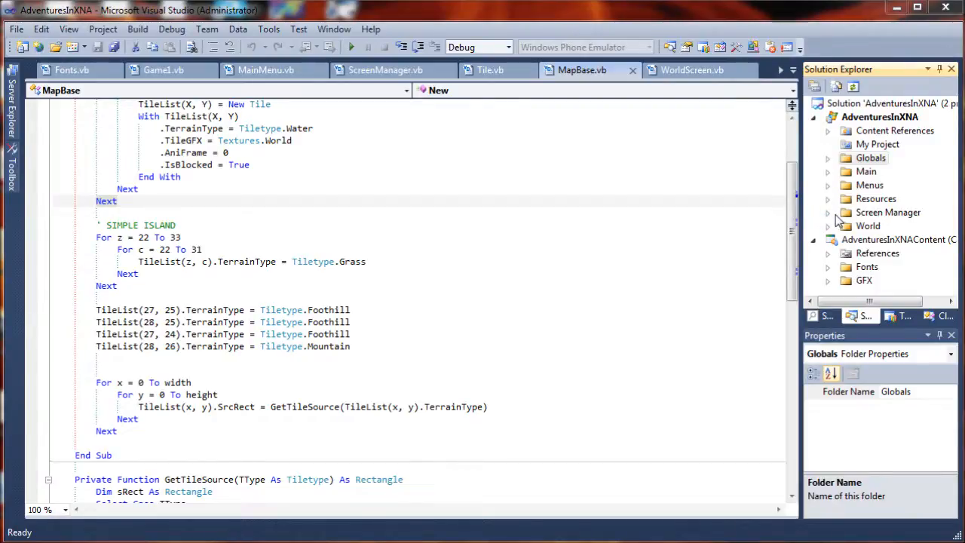
pyautogui.moveTo(830, 219)
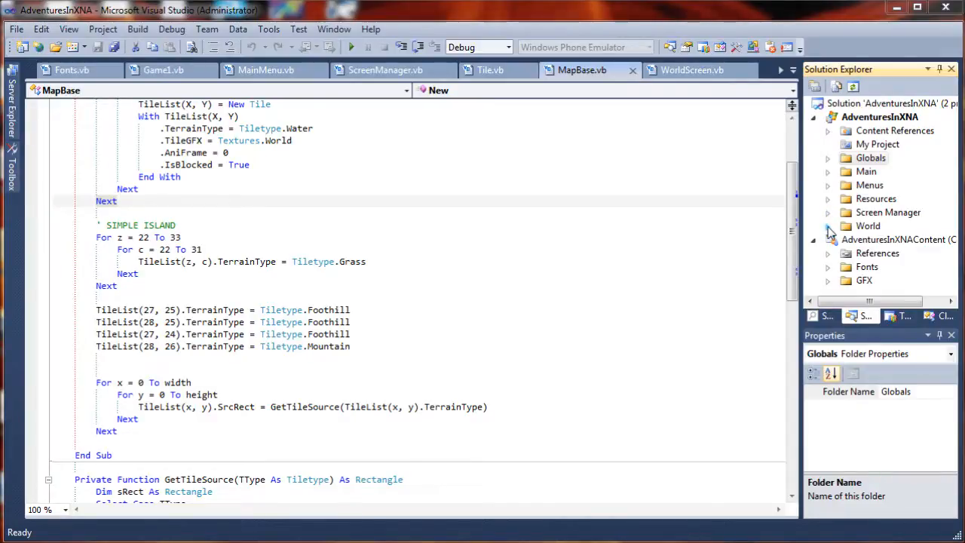
# Expand the World folder in Solution Explorer and inspect the MapBase file
pyautogui.click(829, 226)
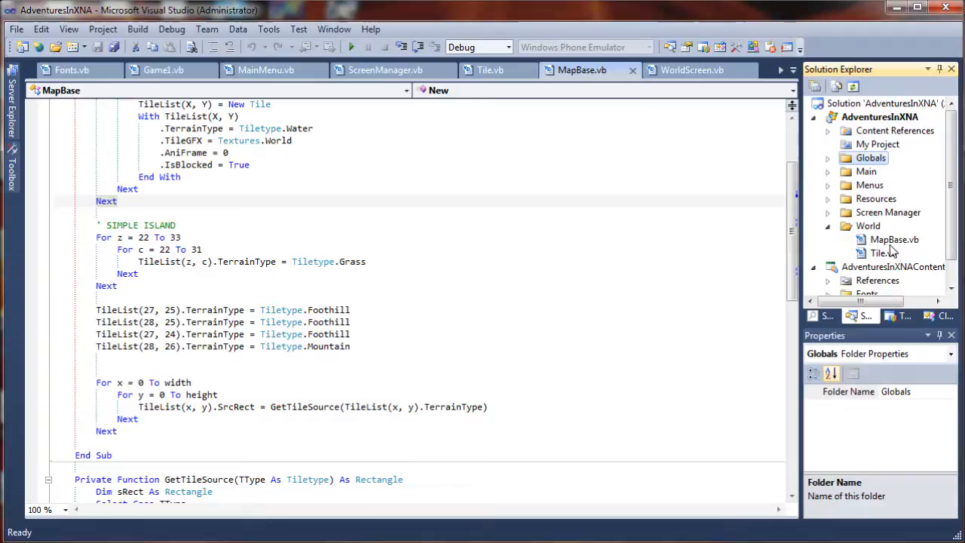
pyautogui.moveTo(908, 232)
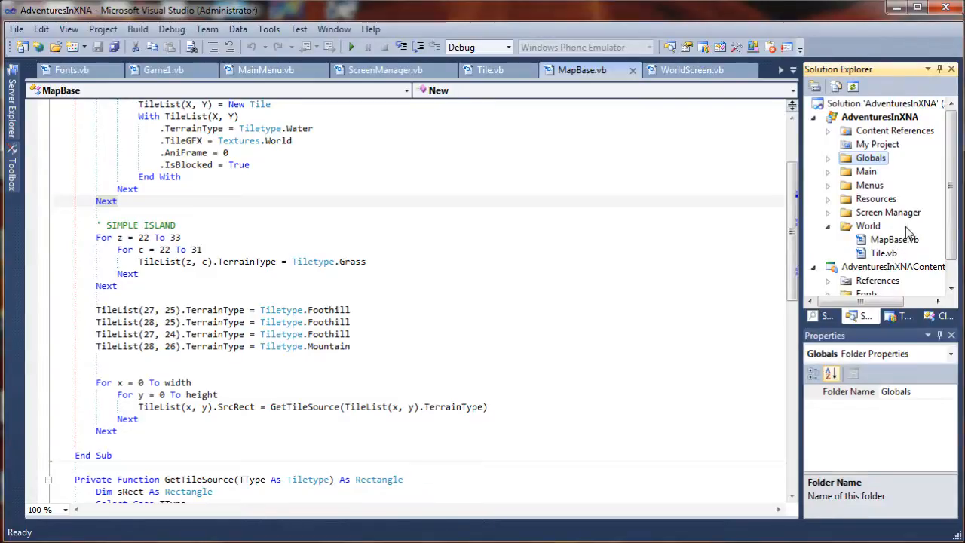
pyautogui.click(894, 238)
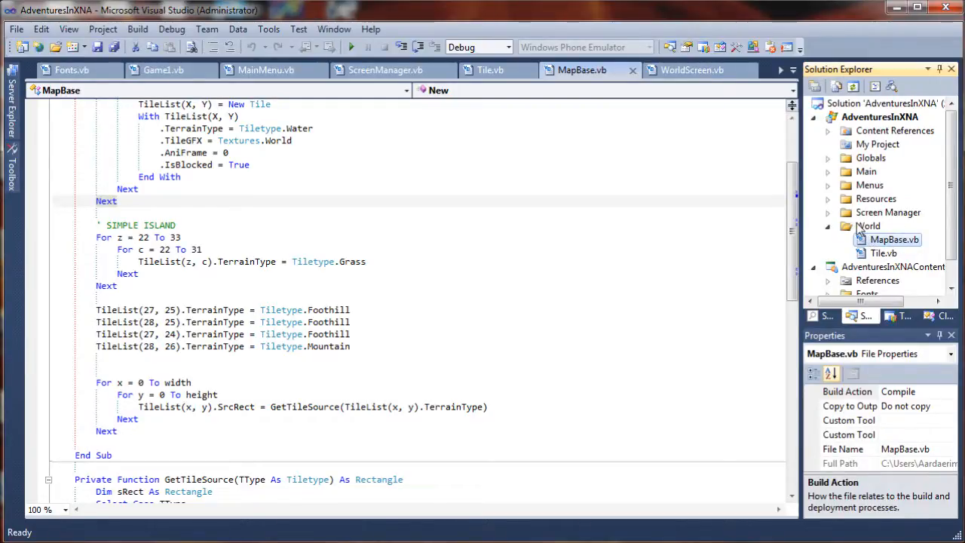
pyautogui.click(868, 226)
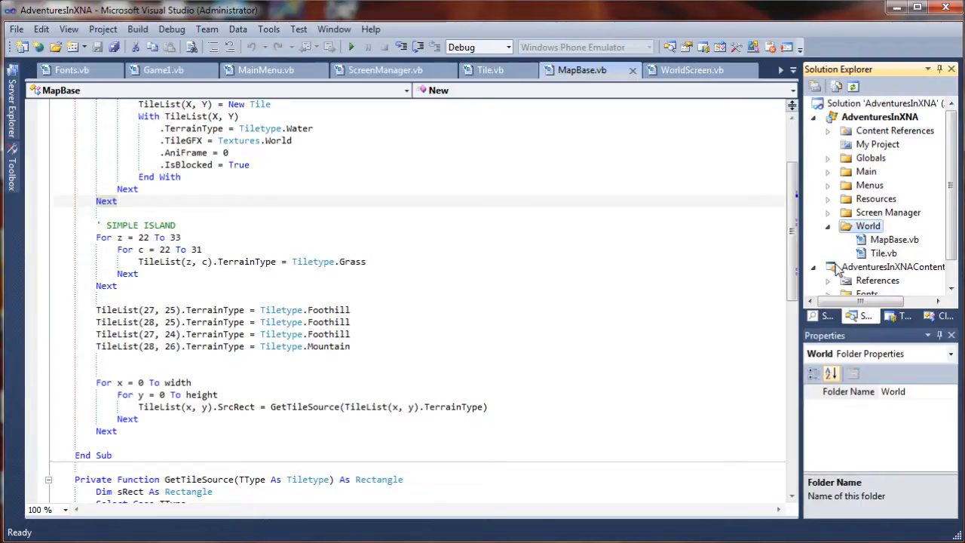
pyautogui.moveTo(828, 219)
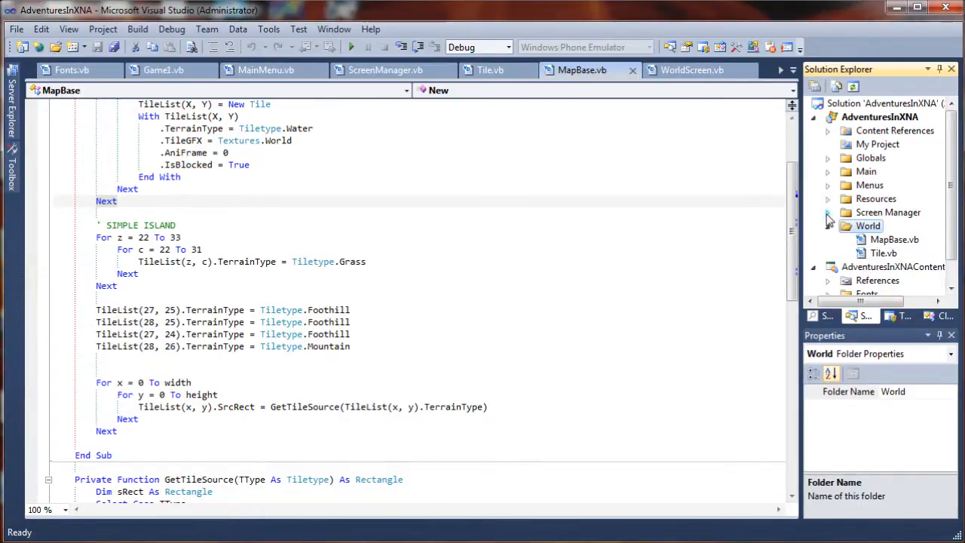
# Expand Screen Manager > Screens and collapse the Menus subfolder
pyautogui.click(826, 211)
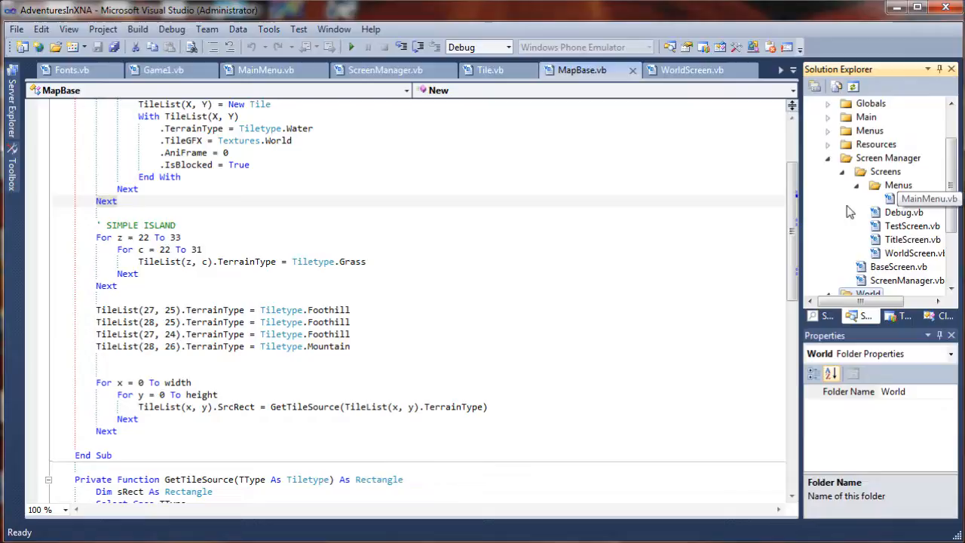
pyautogui.moveTo(897, 194)
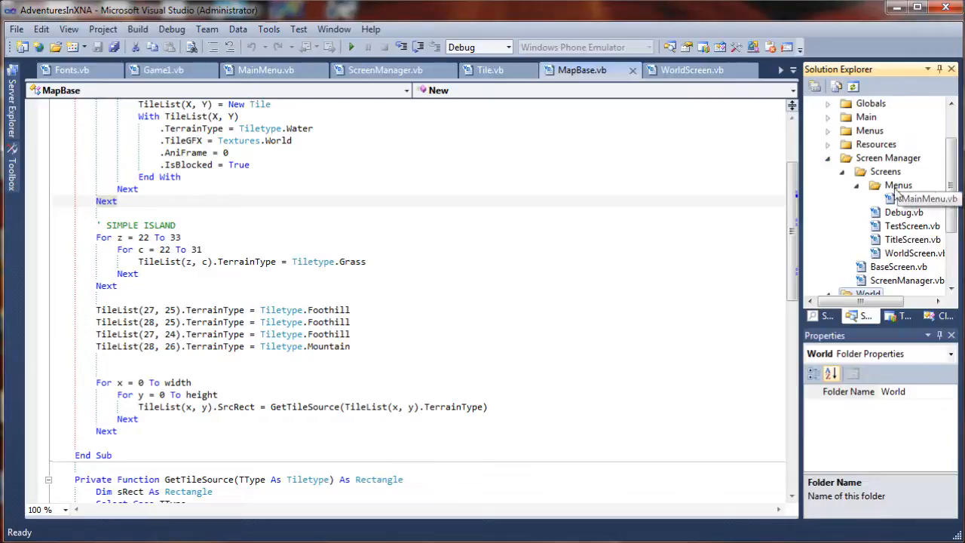
pyautogui.moveTo(847, 199)
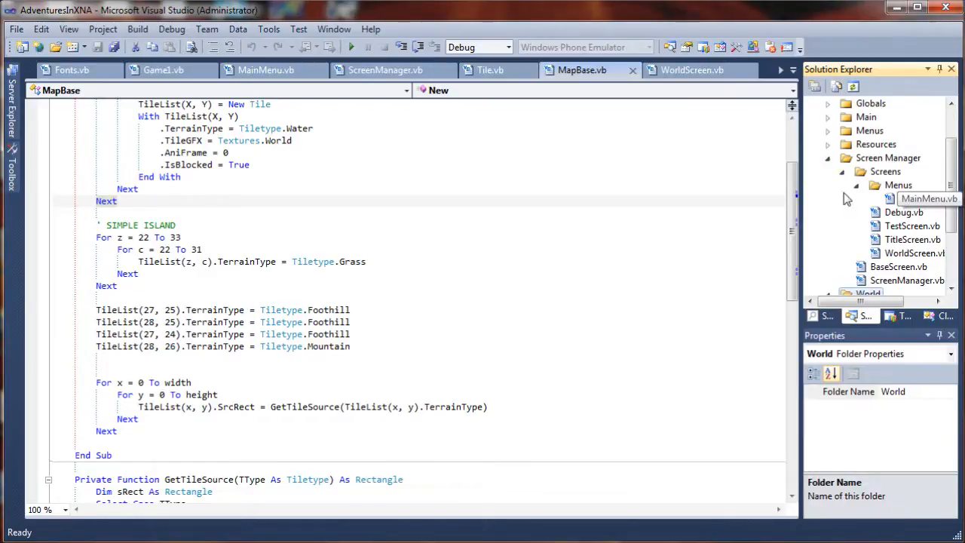
pyautogui.click(857, 184)
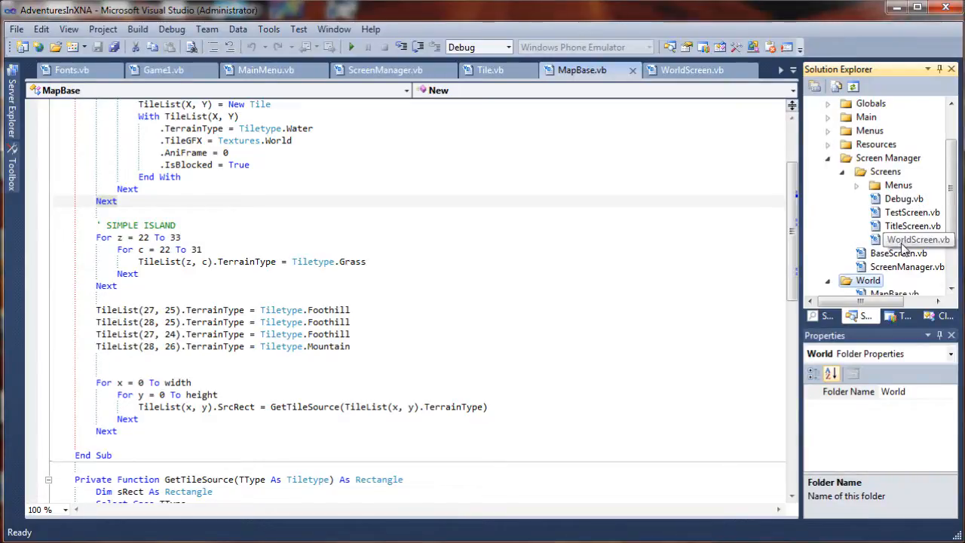
pyautogui.click(886, 172)
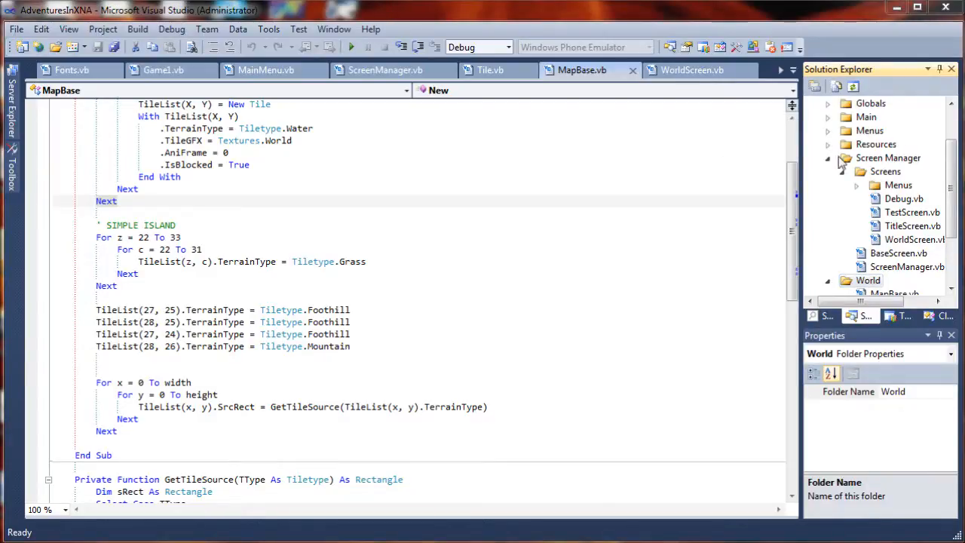
# Create a new World folder under Screens and move WorldScreen.vb into it
pyautogui.rightClick(885, 172)
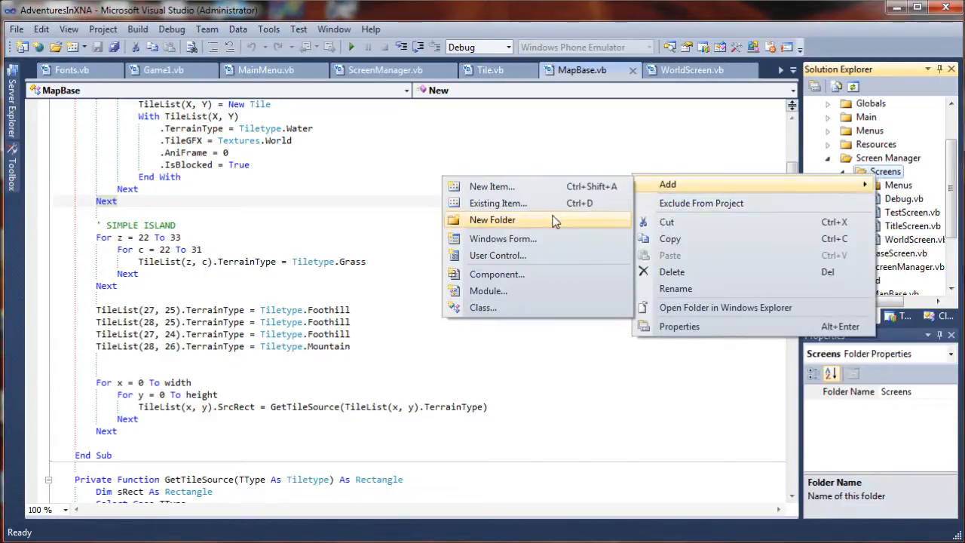
pyautogui.click(492, 220)
pyautogui.write('World')
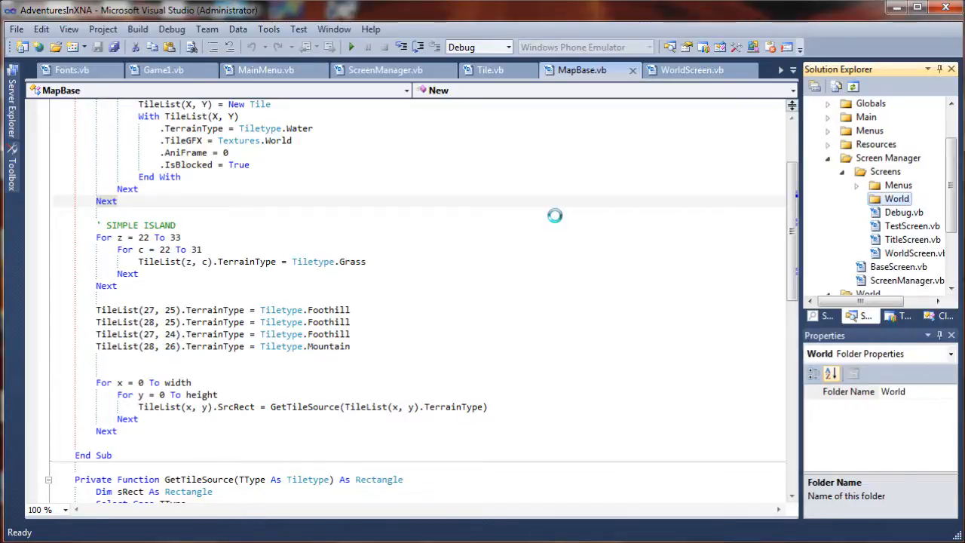
pyautogui.click(914, 253)
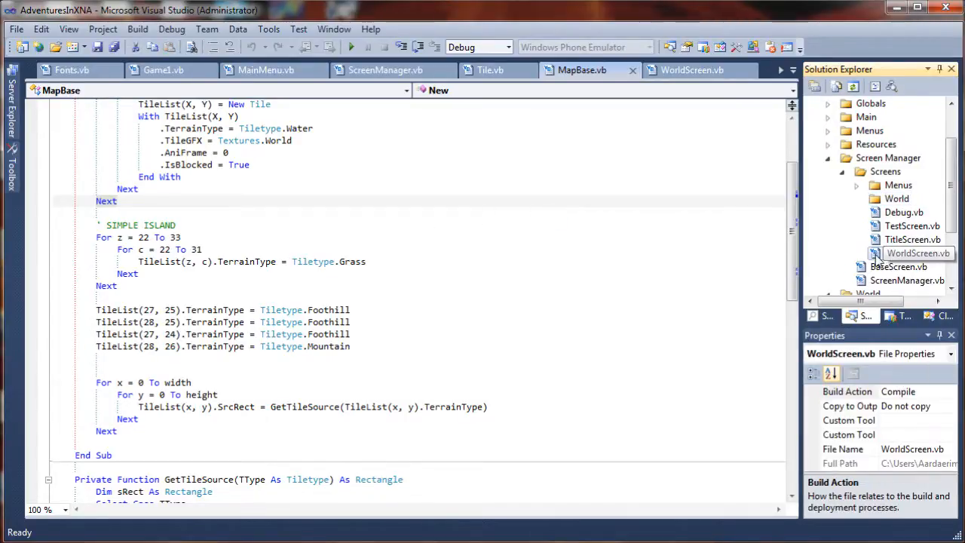
pyautogui.click(897, 199)
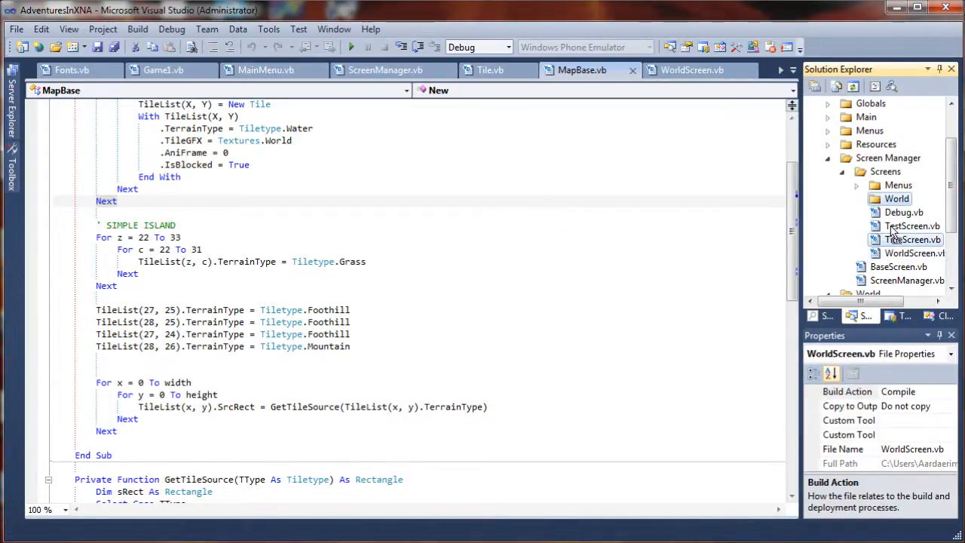
pyautogui.click(896, 199)
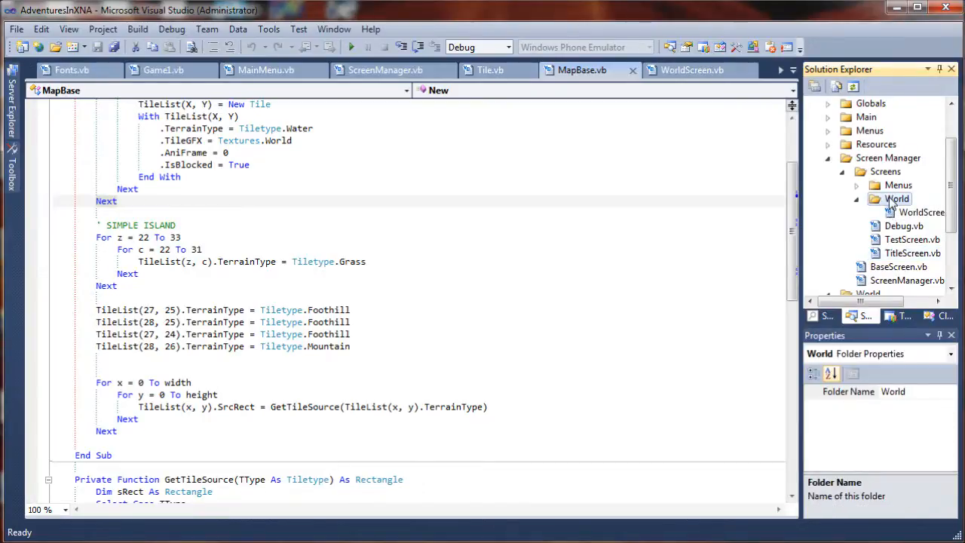
# Add a new Class item named Toon.vb to the World folder
pyautogui.rightClick(897, 199)
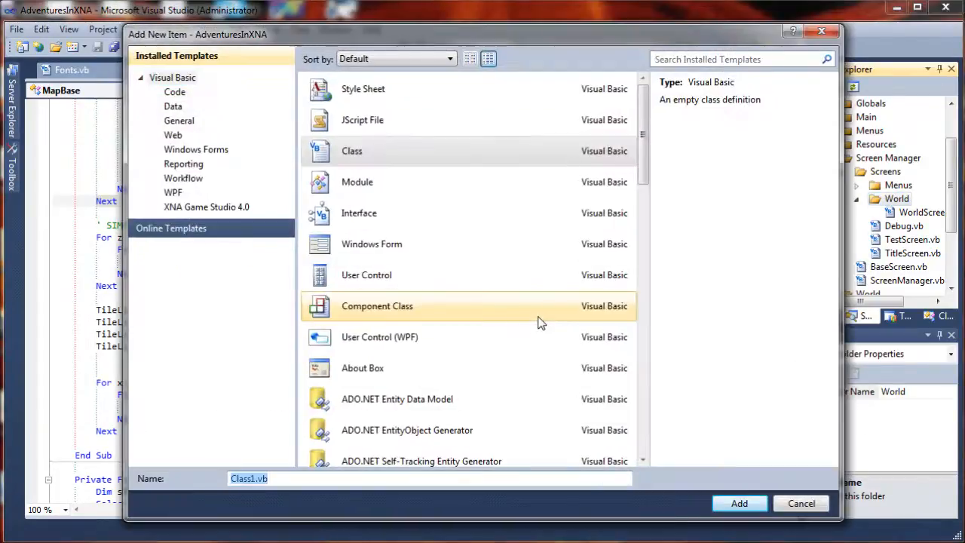
pyautogui.click(425, 478)
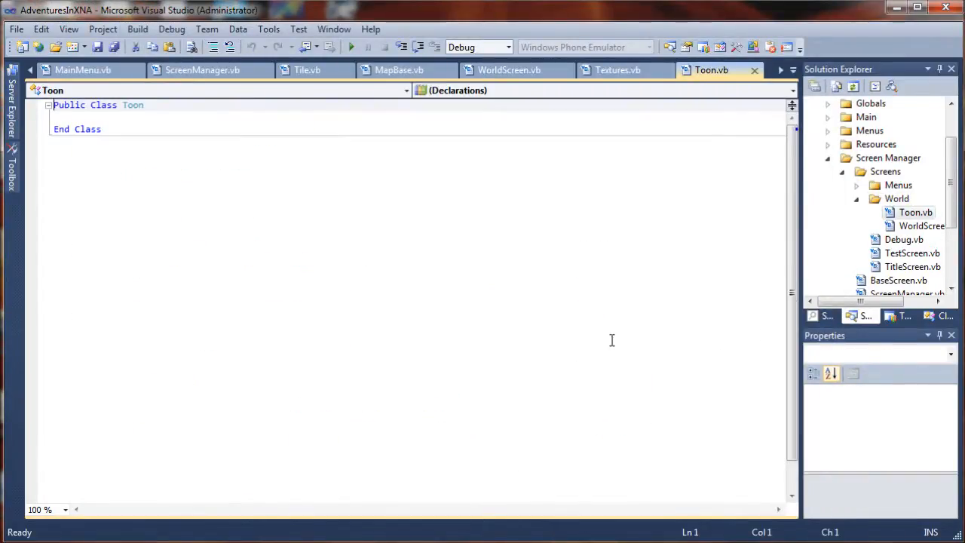
pyautogui.moveTo(211, 211)
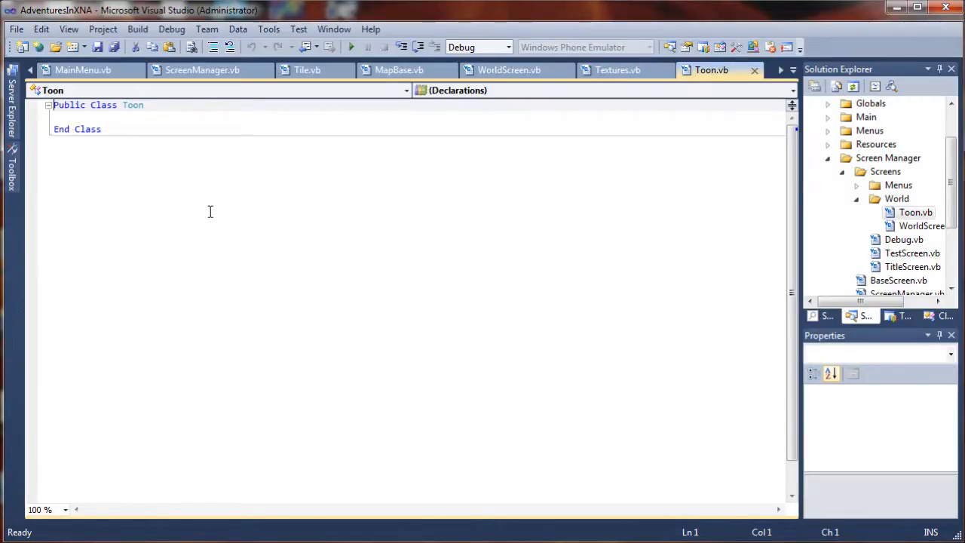
pyautogui.moveTo(193, 162)
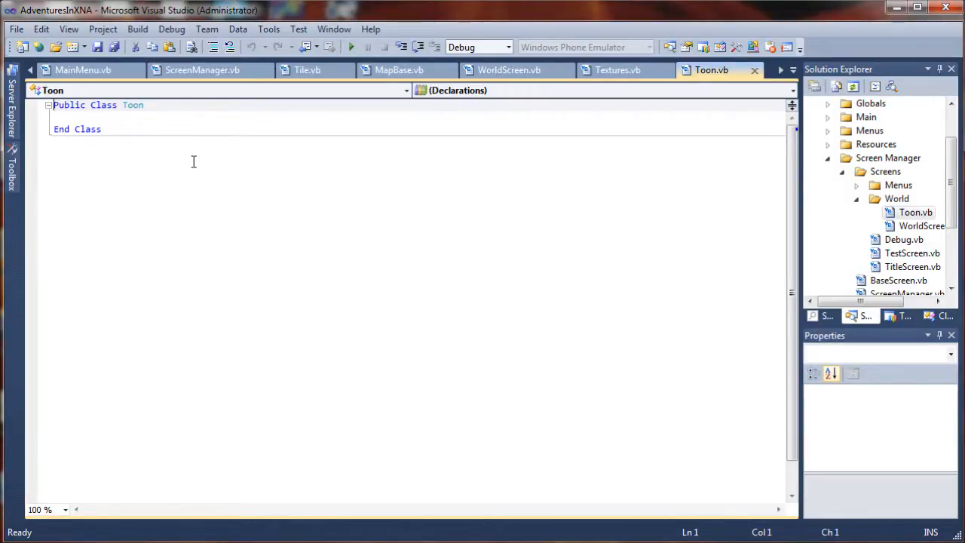
pyautogui.moveTo(136, 124)
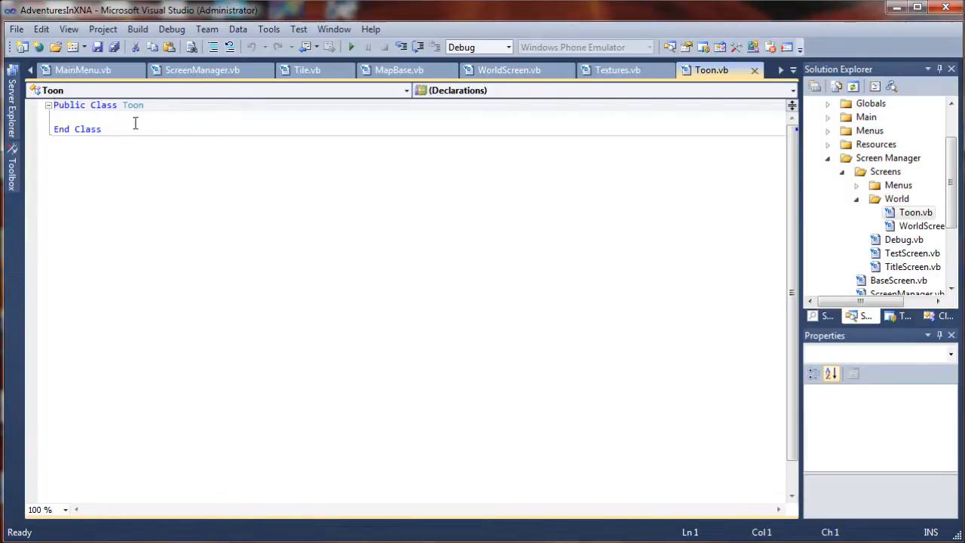
# Change the declaration to Partial Public Class WorldScreen
pyautogui.doubleClick(84, 106)
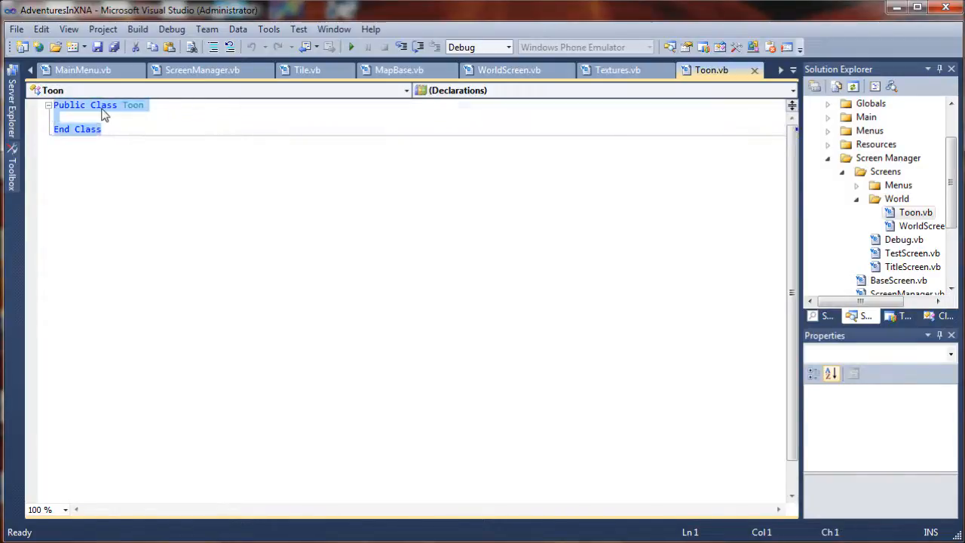
pyautogui.moveTo(185, 172)
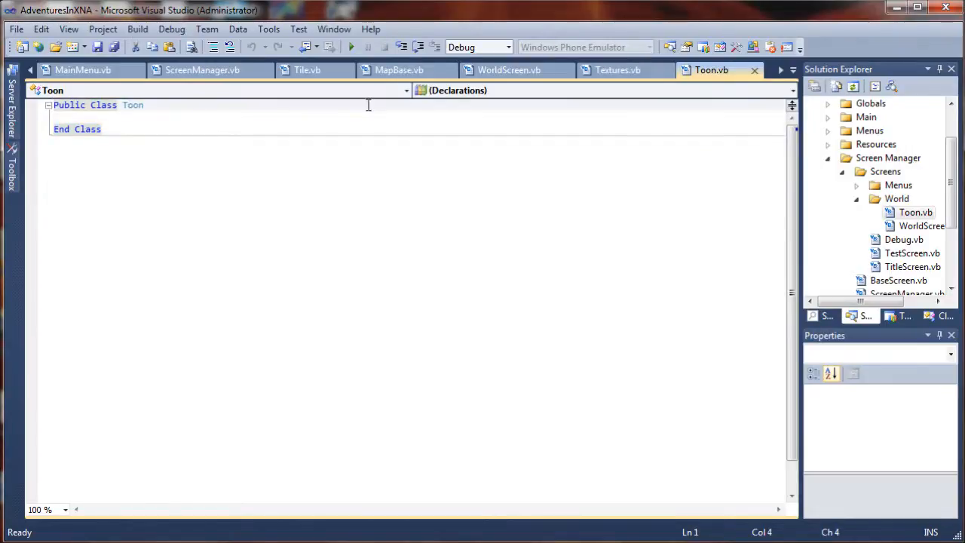
pyautogui.click(59, 106)
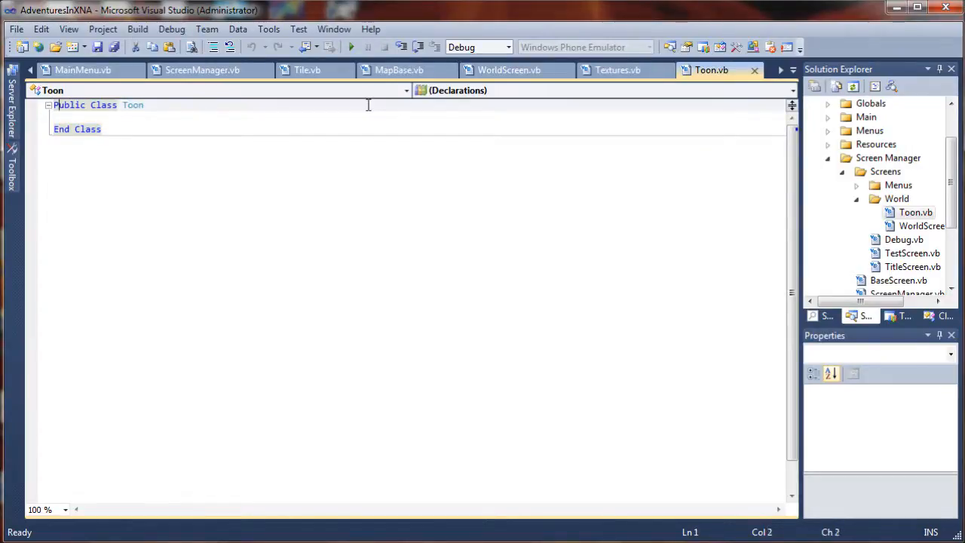
pyautogui.write('Patrial')
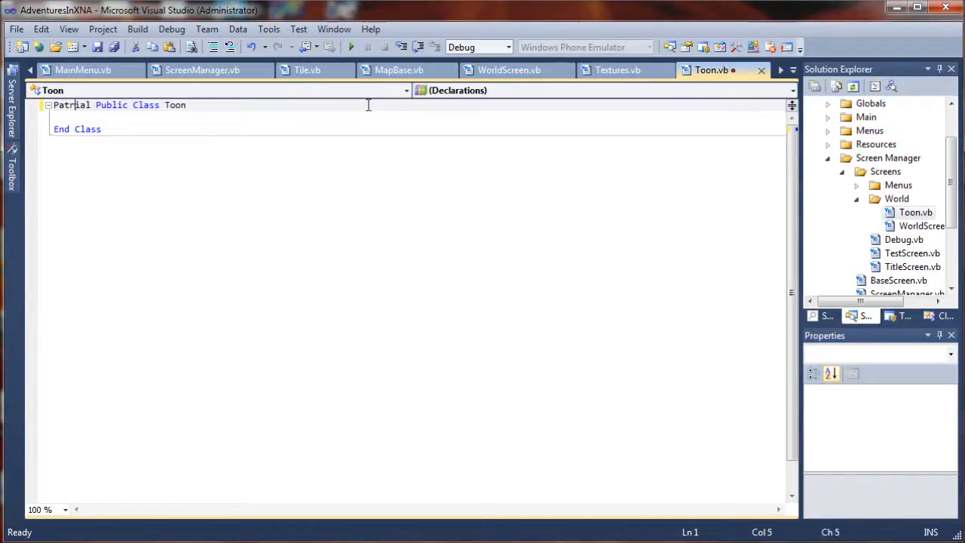
pyautogui.write('Partial')
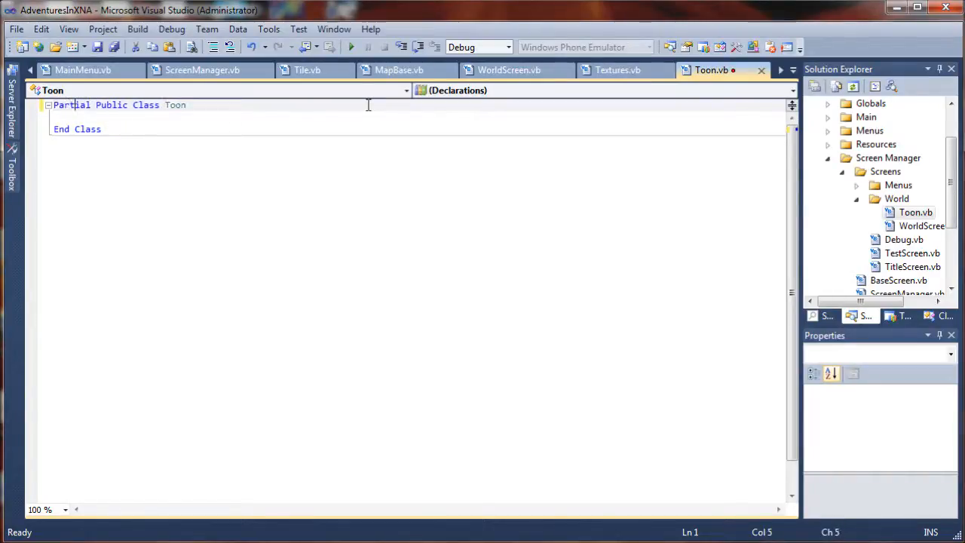
pyautogui.click(106, 106)
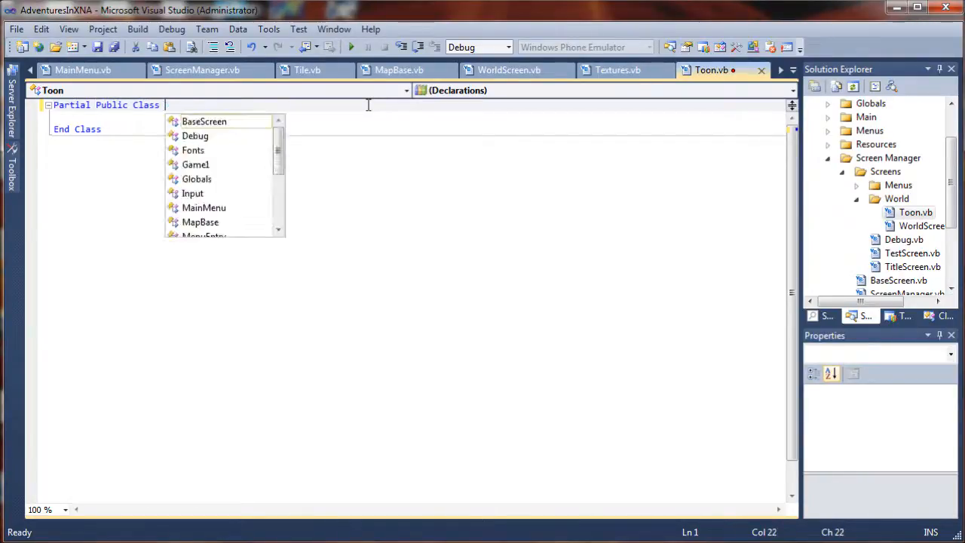
pyautogui.write('WorldScreen')
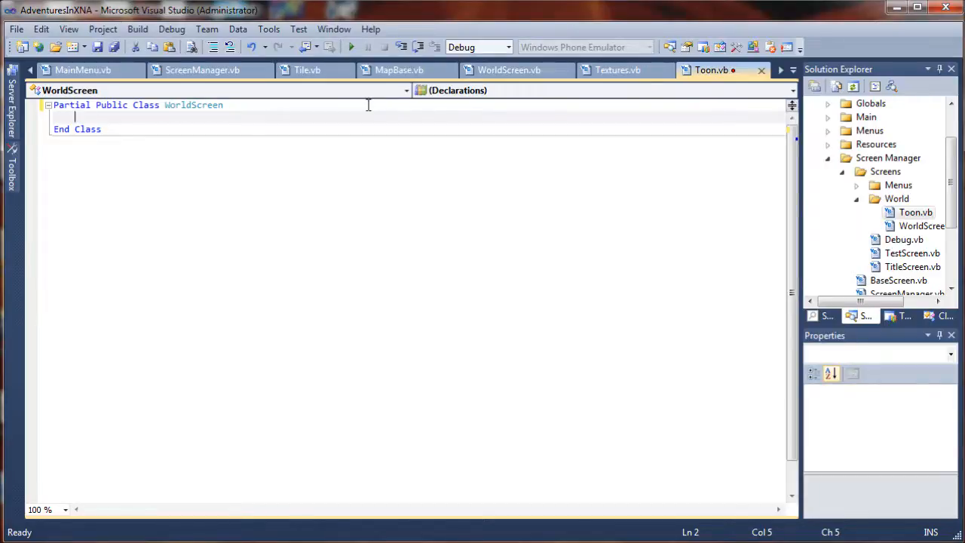
# Add a ' SCREEN POSITION comment and a Public ToonScreenX As Integer field
pyautogui.write("'")
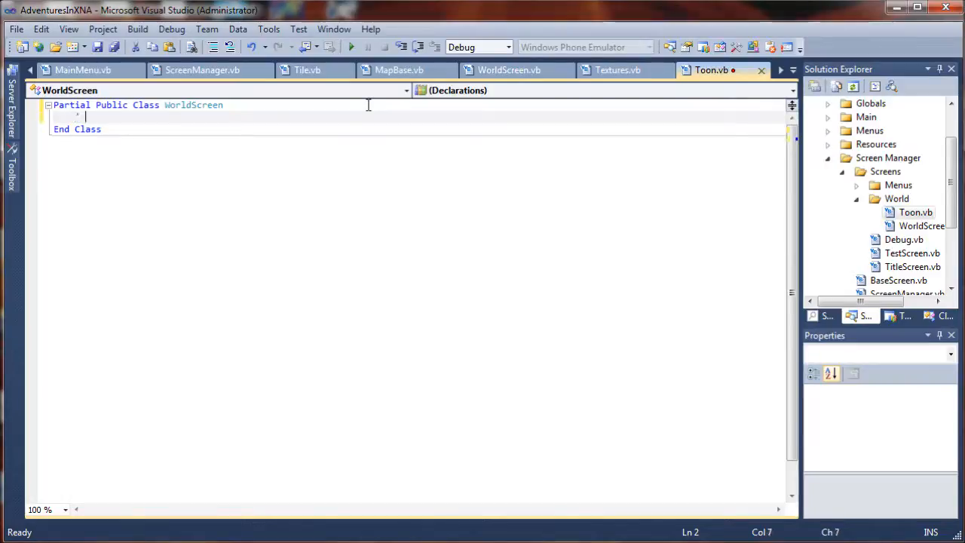
pyautogui.write('SCREEN')
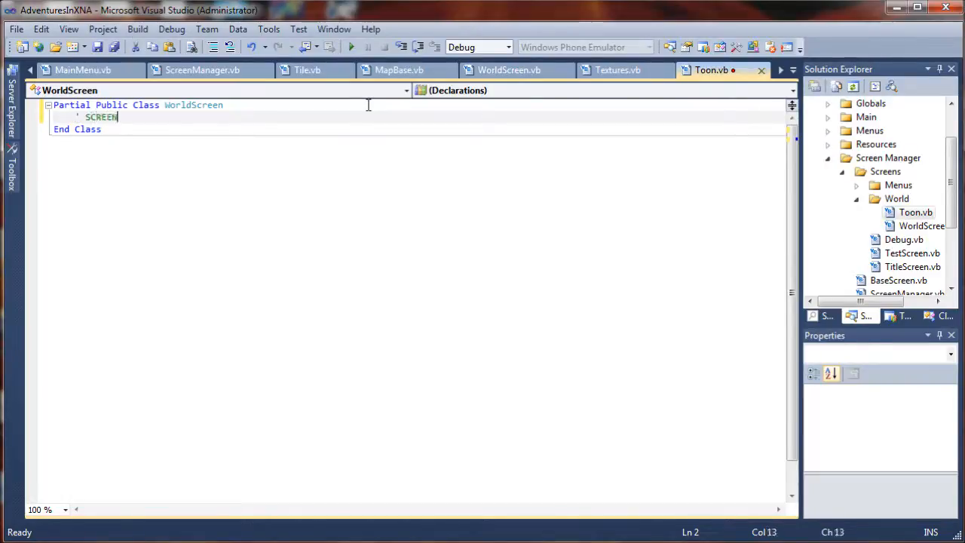
pyautogui.write('POSITION')
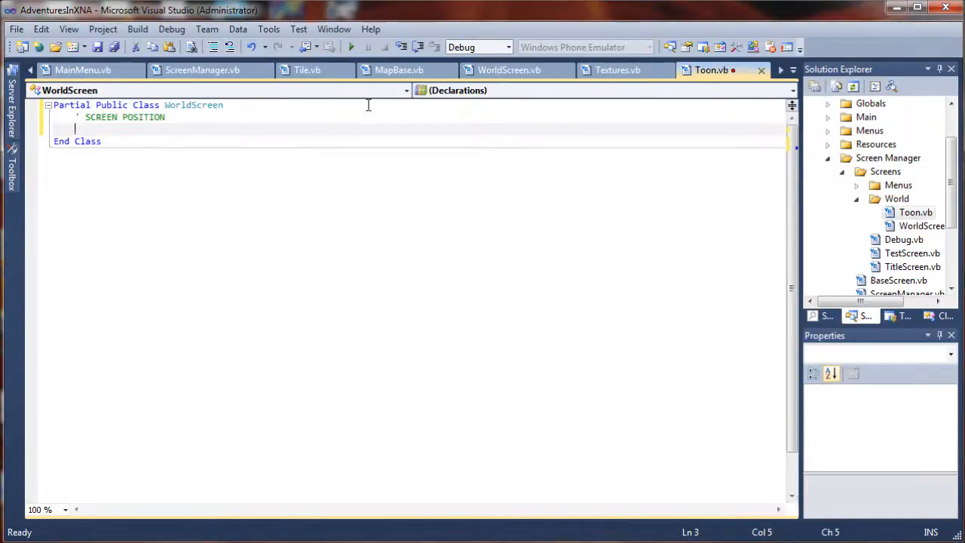
pyautogui.write('Public')
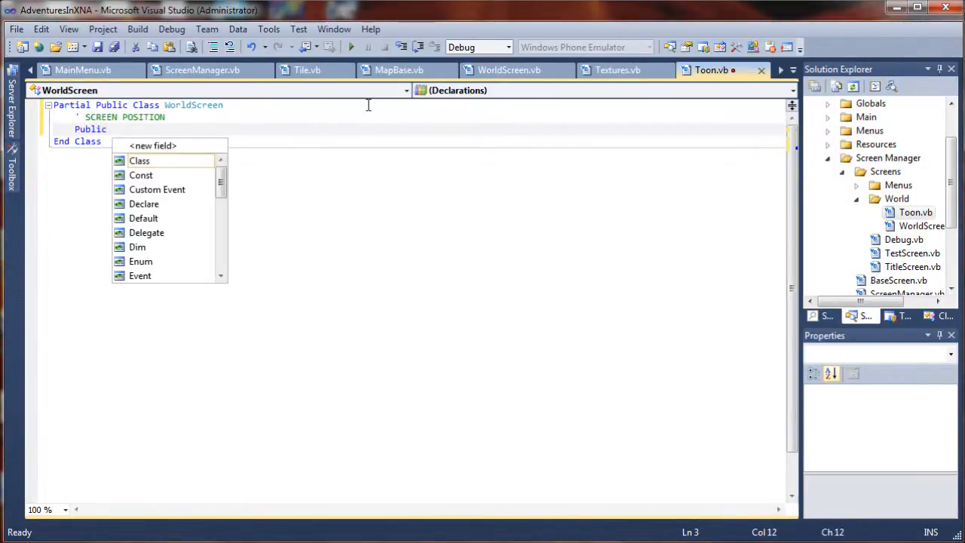
pyautogui.write('ToonX')
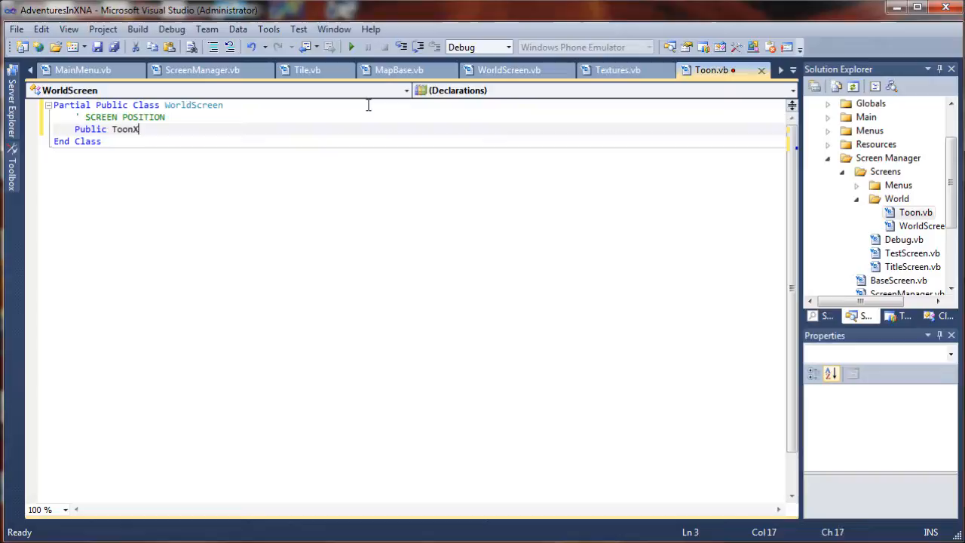
pyautogui.write('Screen')
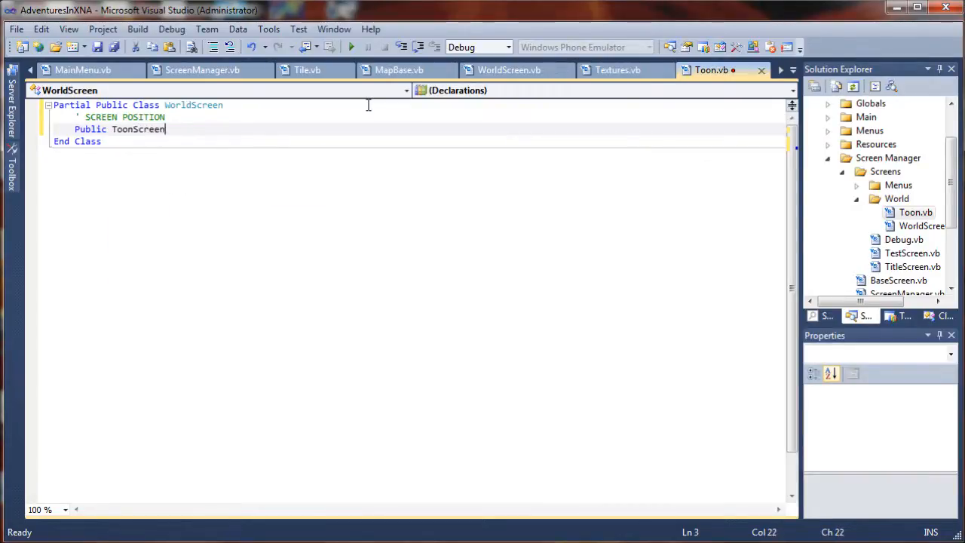
pyautogui.write('X As Integer')
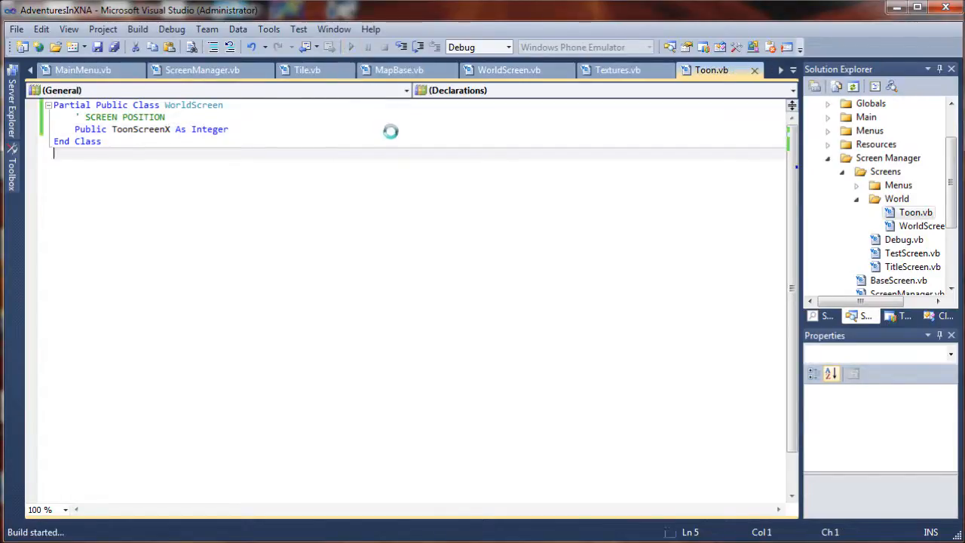
pyautogui.click(350, 46)
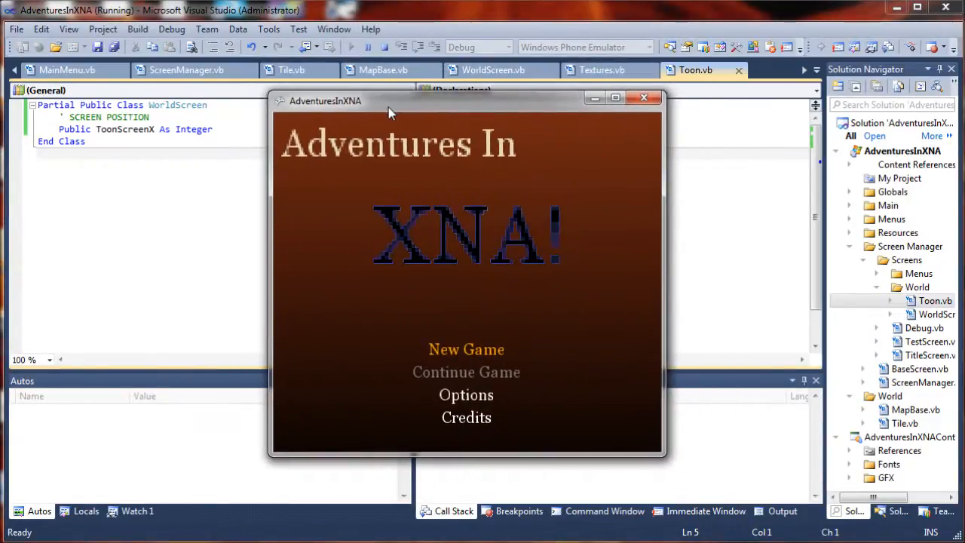
pyautogui.click(466, 350)
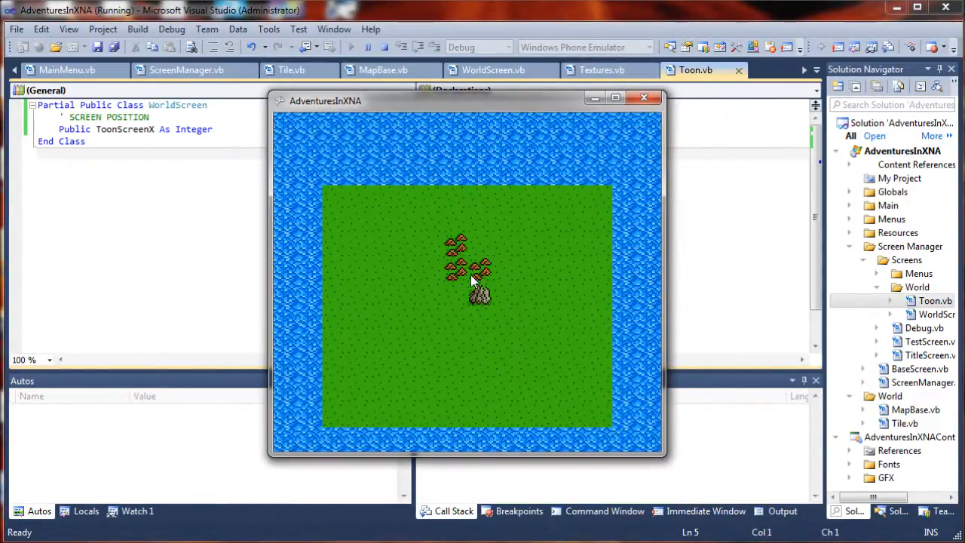
pyautogui.moveTo(344, 386)
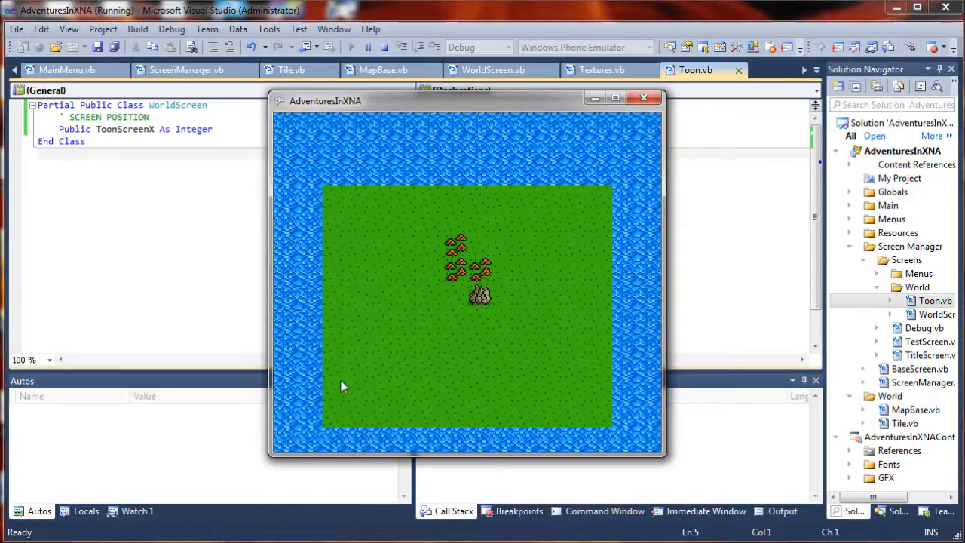
pyautogui.moveTo(486, 273)
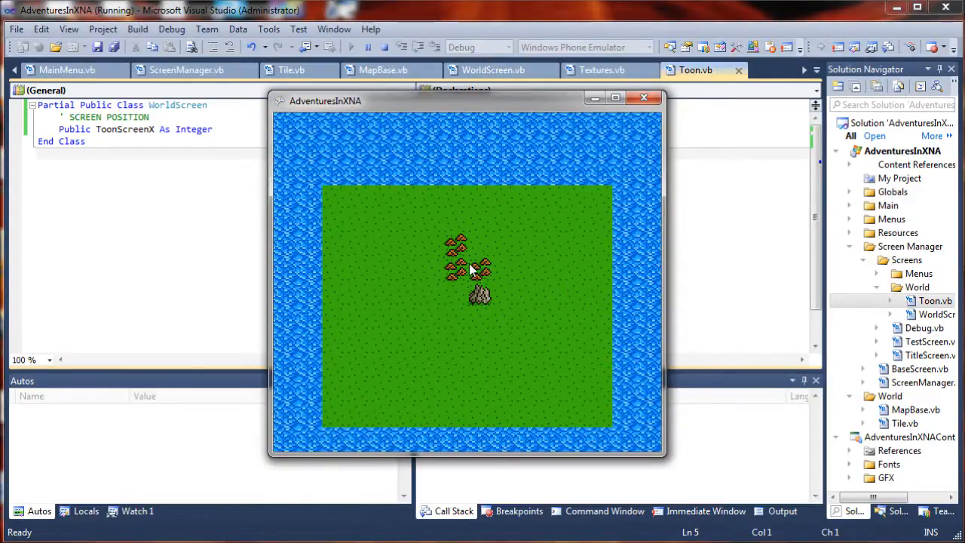
pyautogui.moveTo(417, 275)
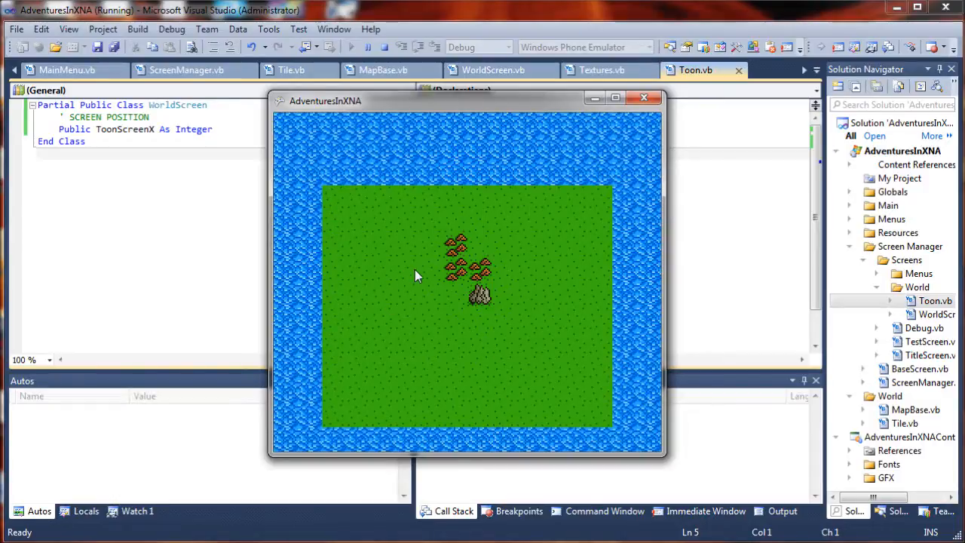
pyautogui.moveTo(489, 305)
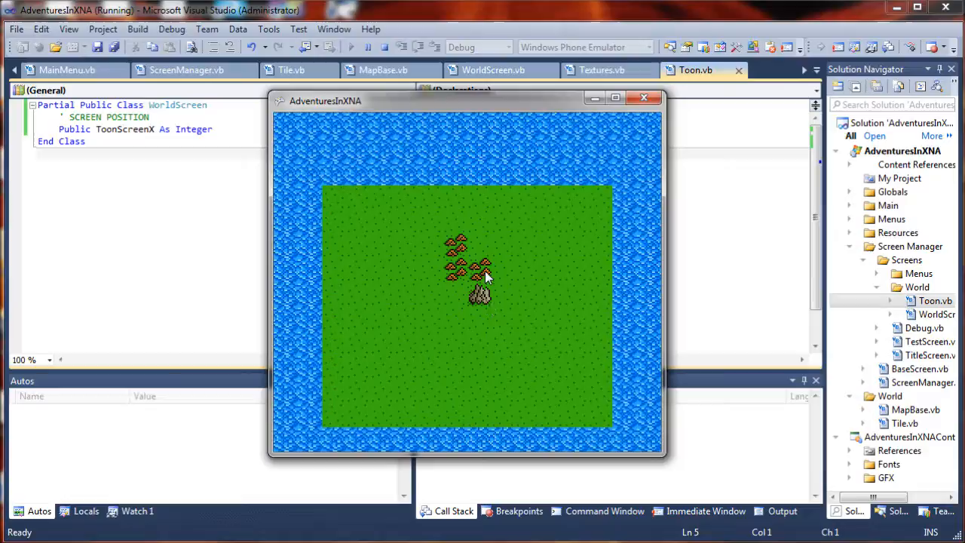
pyautogui.moveTo(477, 284)
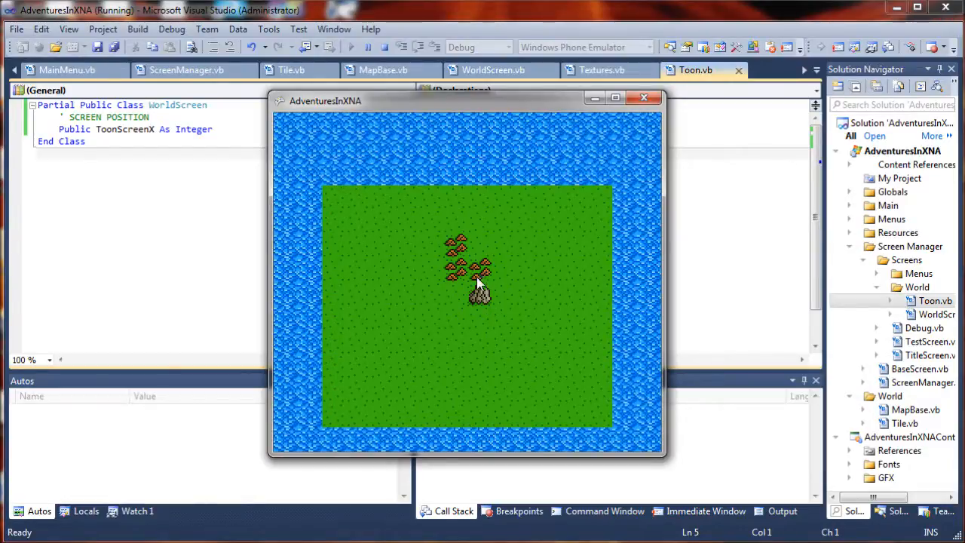
pyautogui.moveTo(471, 278)
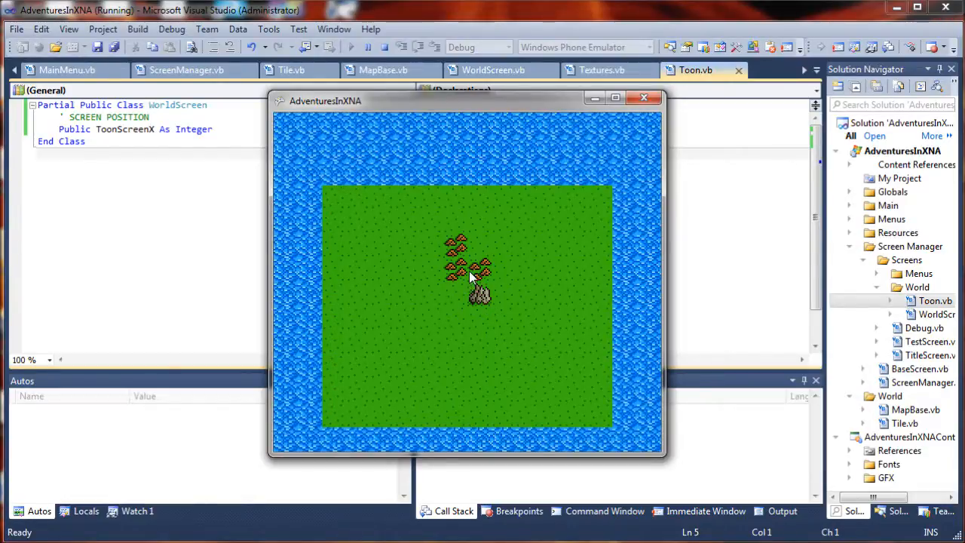
pyautogui.moveTo(470, 285)
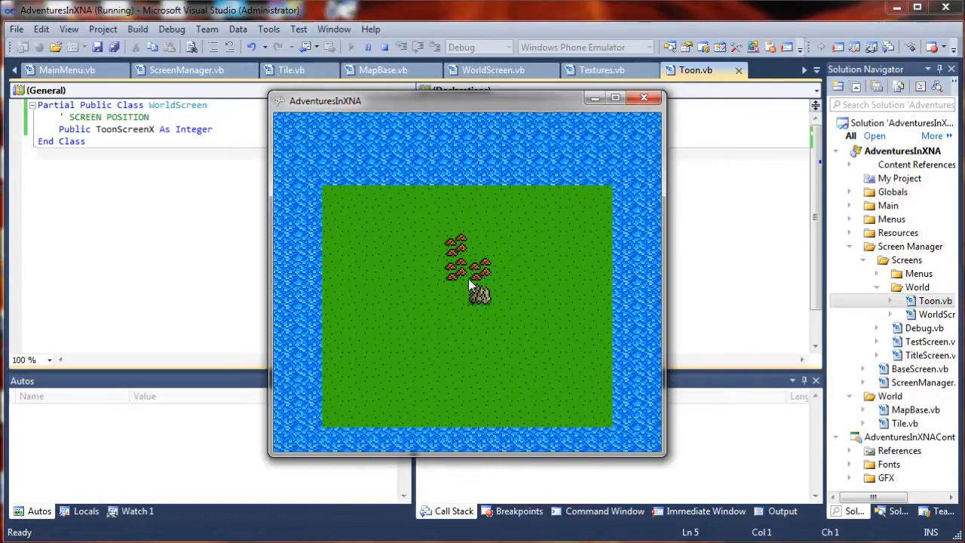
pyautogui.moveTo(466, 274)
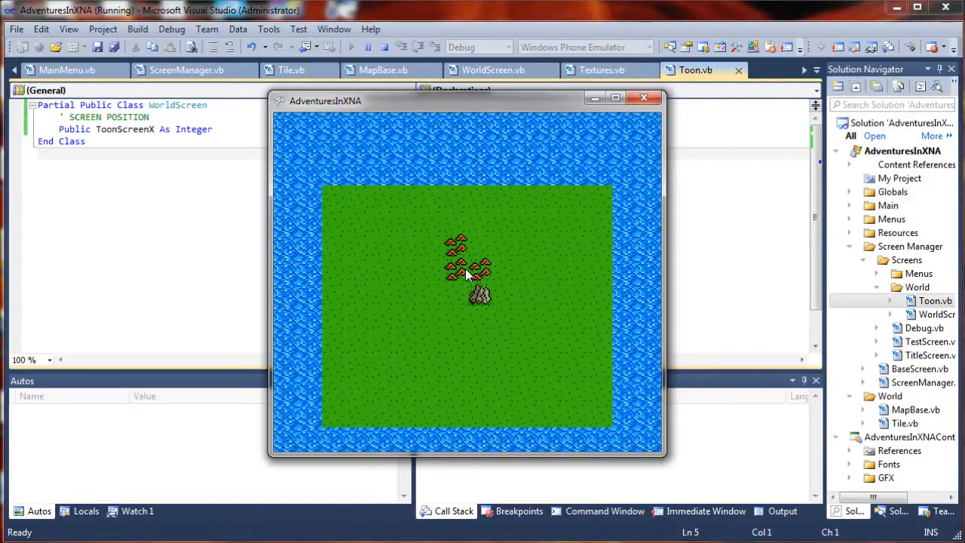
pyautogui.moveTo(492, 274)
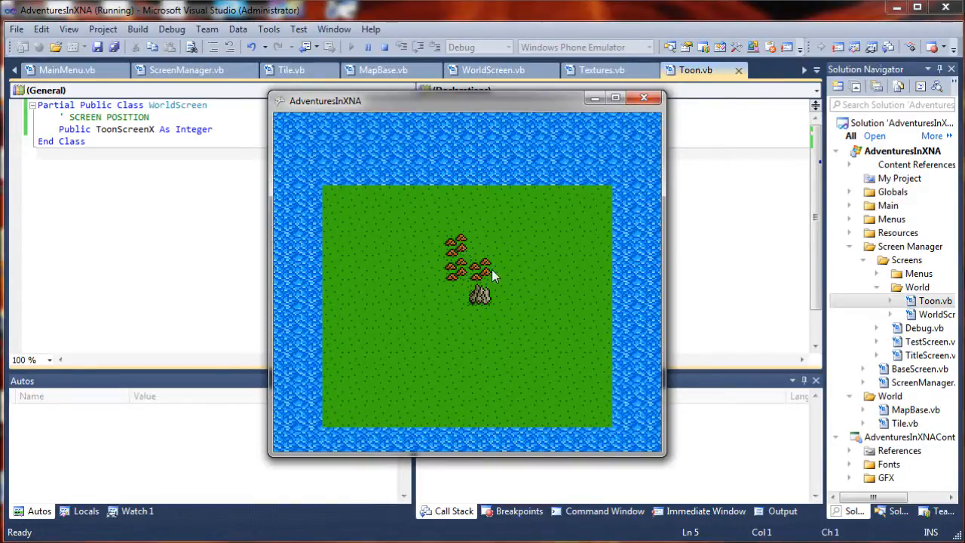
pyautogui.moveTo(446, 269)
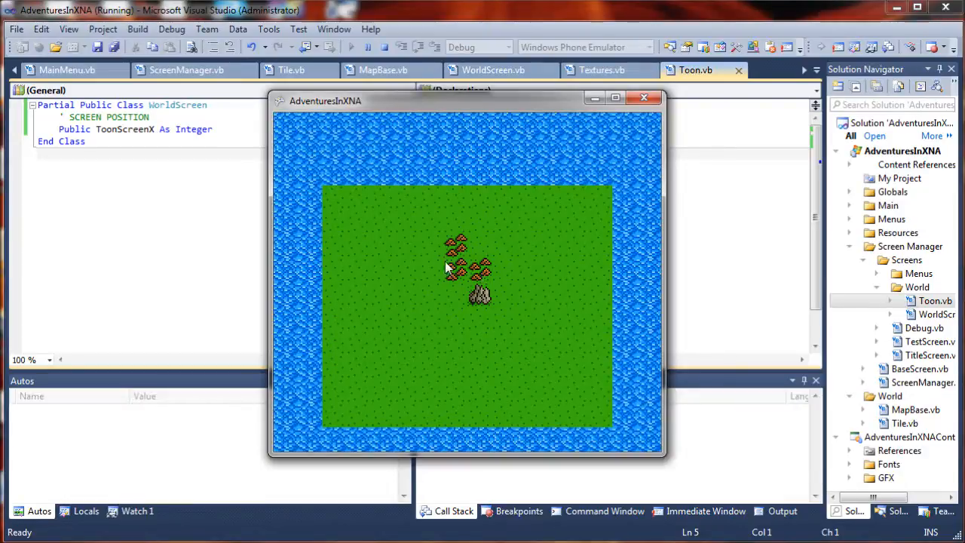
pyautogui.moveTo(494, 268)
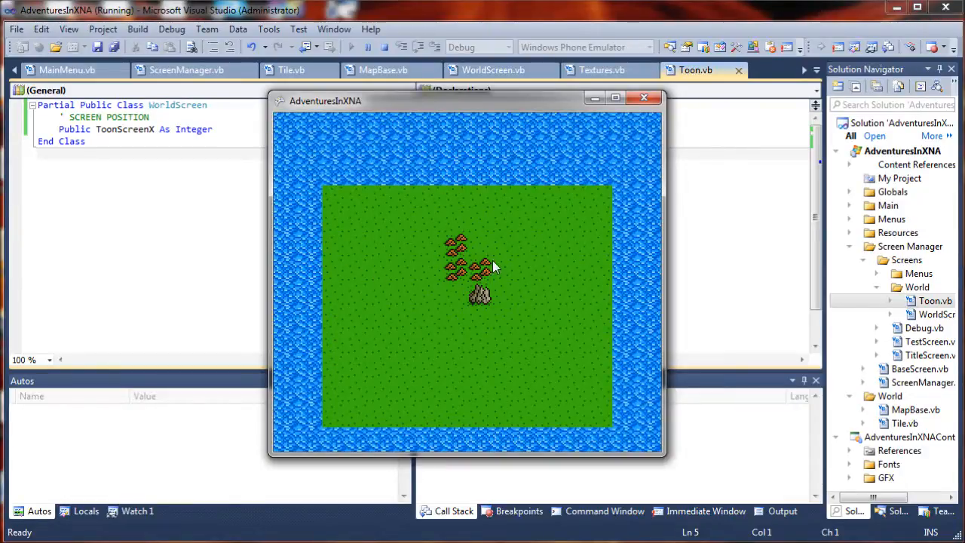
pyautogui.moveTo(463, 283)
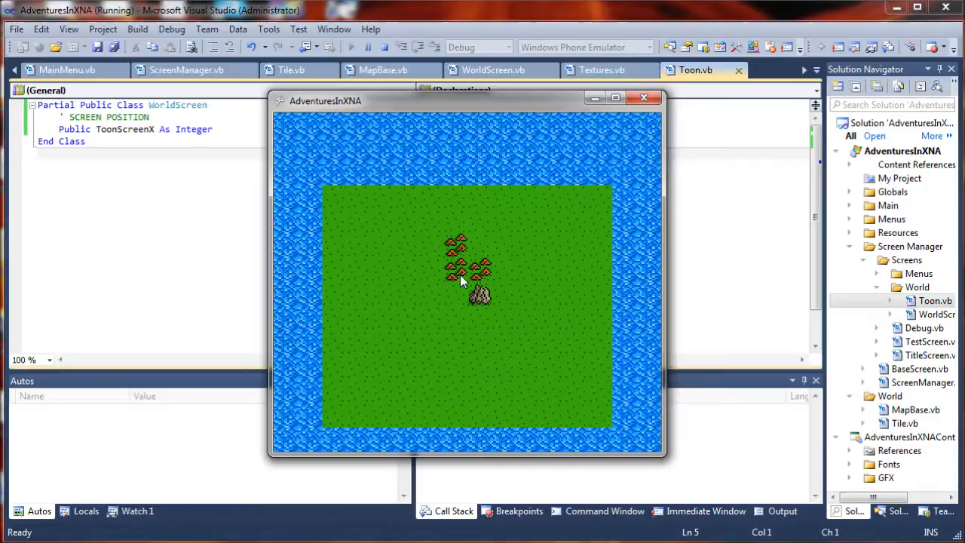
pyautogui.moveTo(466, 389)
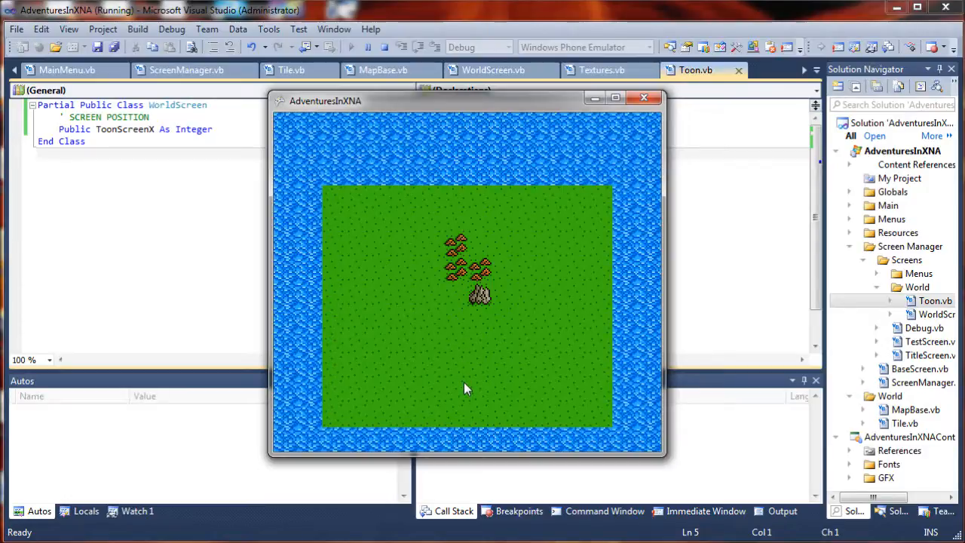
pyautogui.moveTo(462, 389)
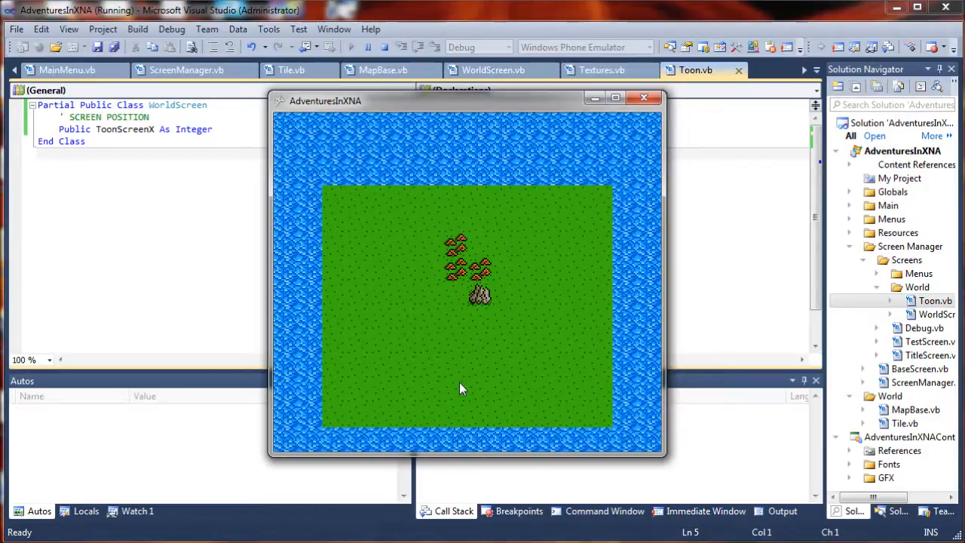
pyautogui.moveTo(455, 392)
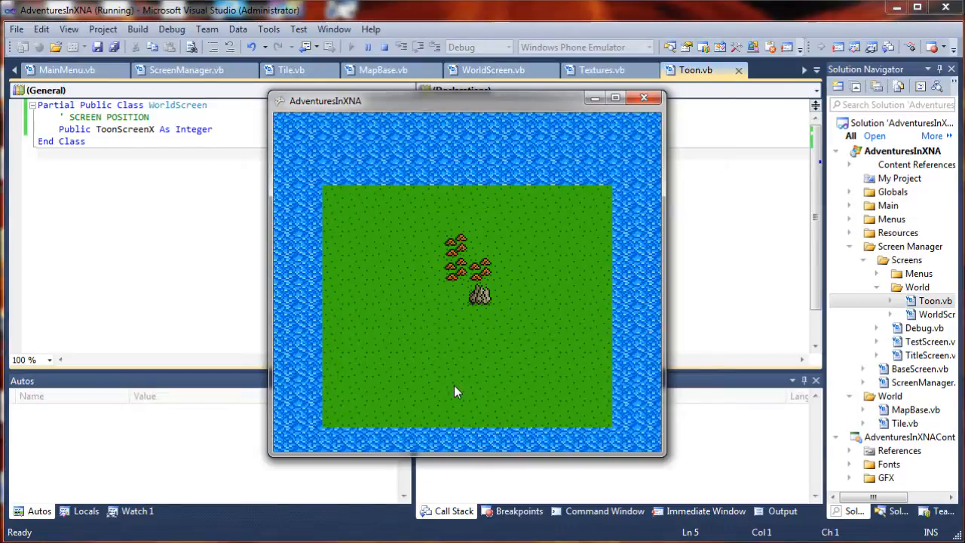
pyautogui.moveTo(404, 270)
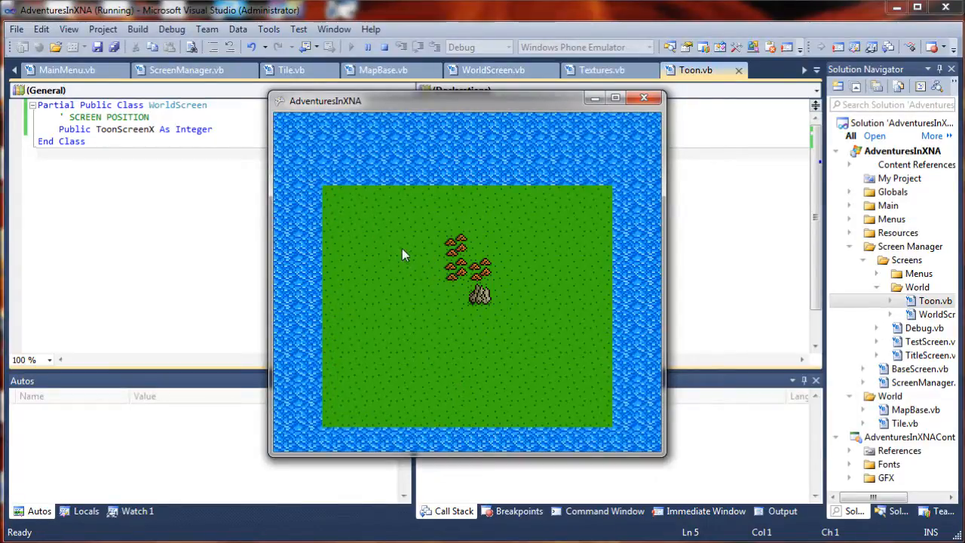
pyautogui.moveTo(467, 299)
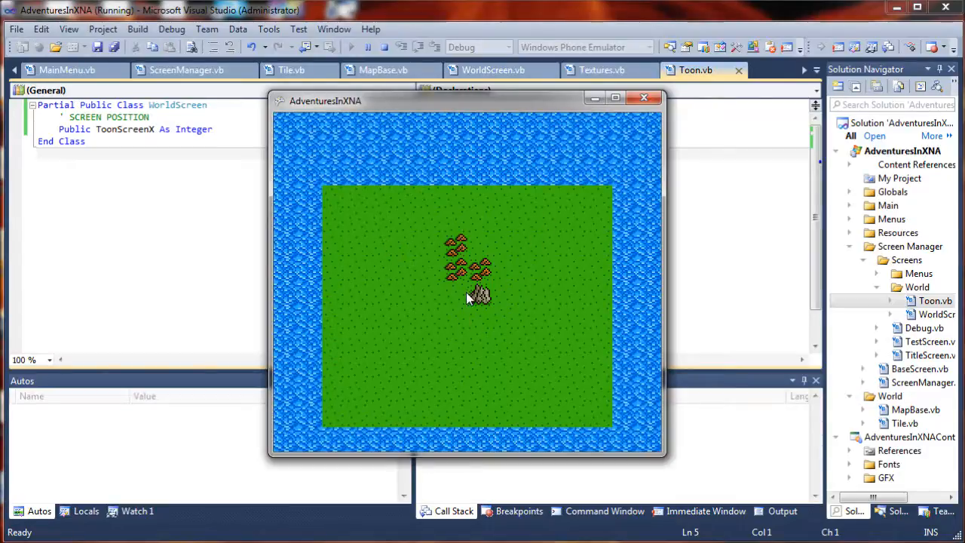
pyautogui.moveTo(490, 359)
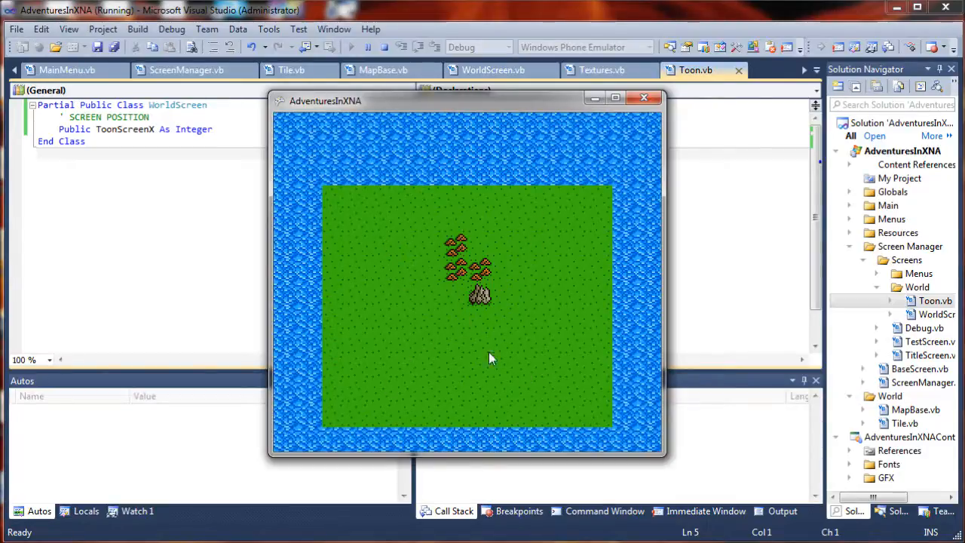
pyautogui.moveTo(324, 166)
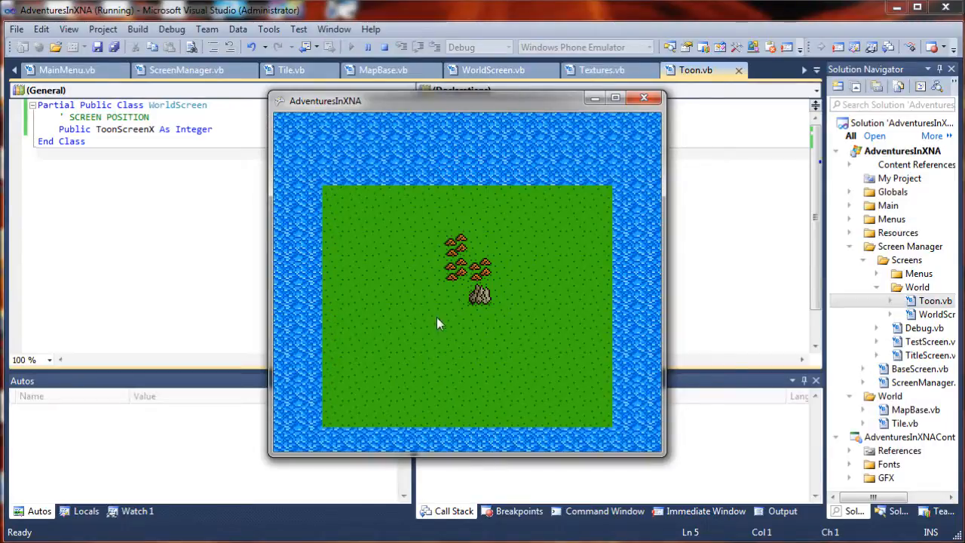
pyautogui.moveTo(370, 181)
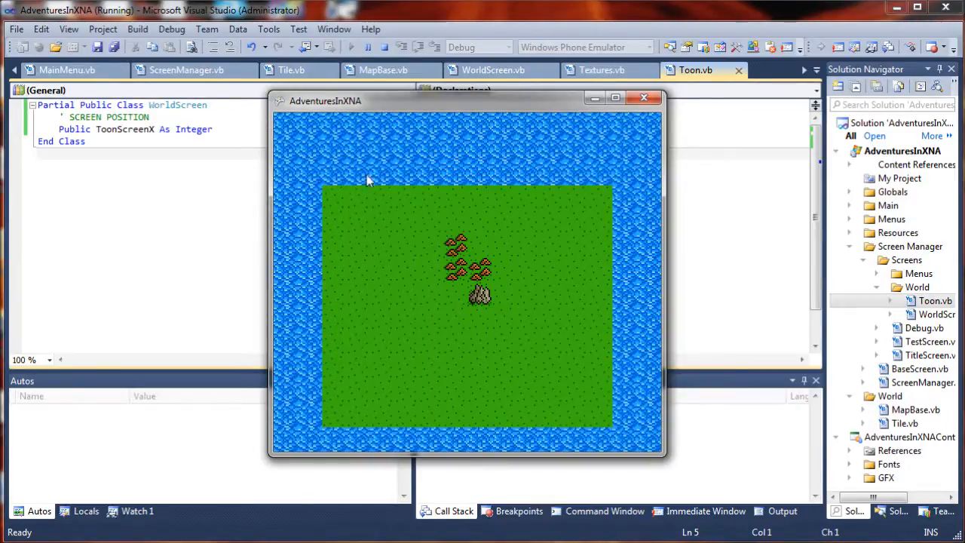
pyautogui.moveTo(488, 150)
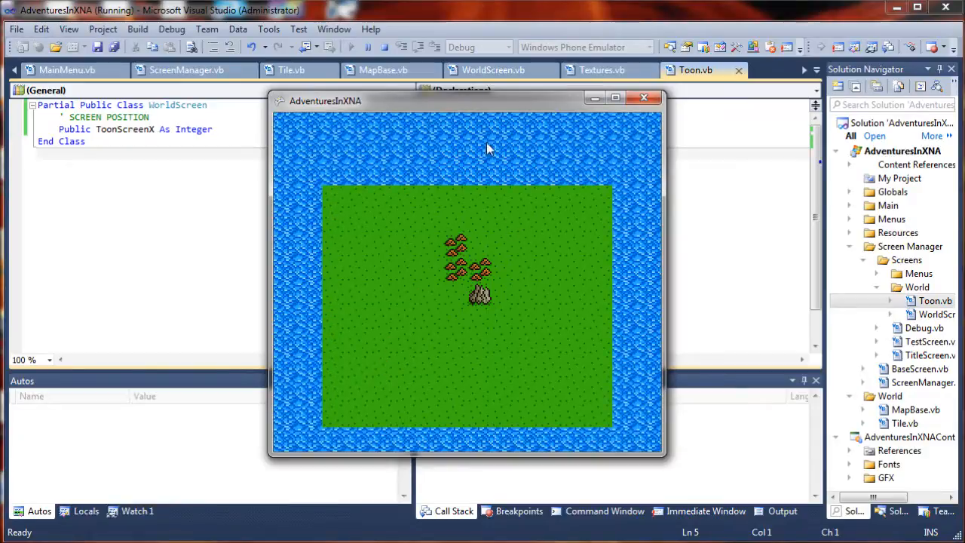
pyautogui.moveTo(480, 323)
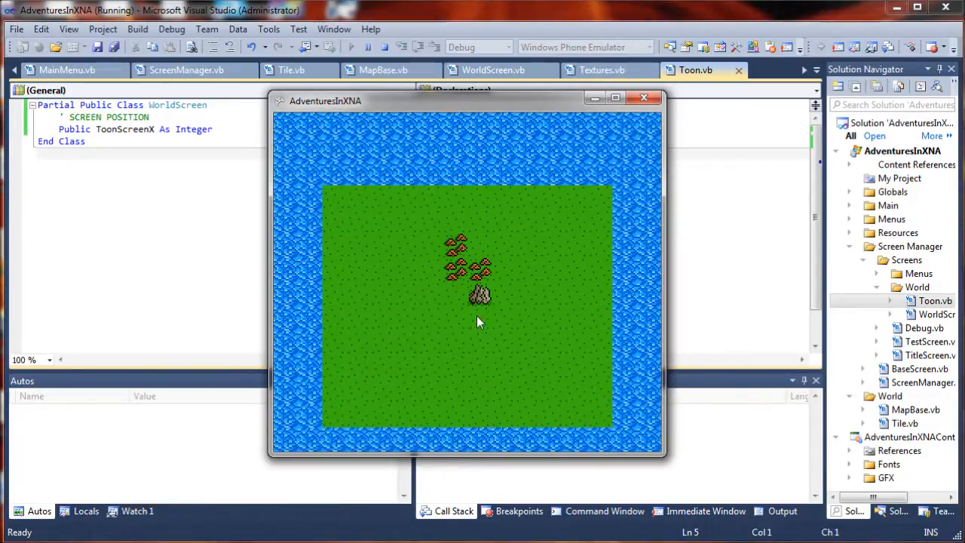
pyautogui.moveTo(486, 296)
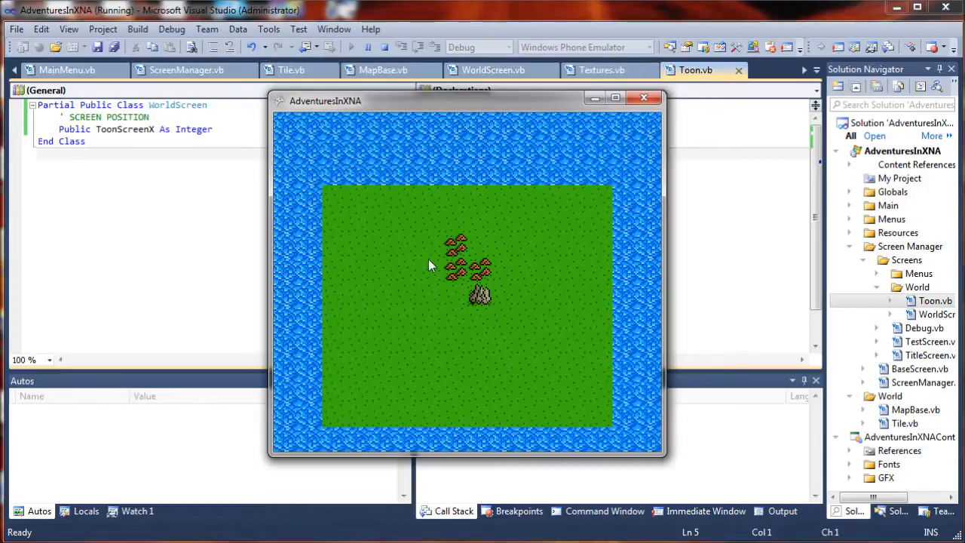
pyautogui.moveTo(460, 259)
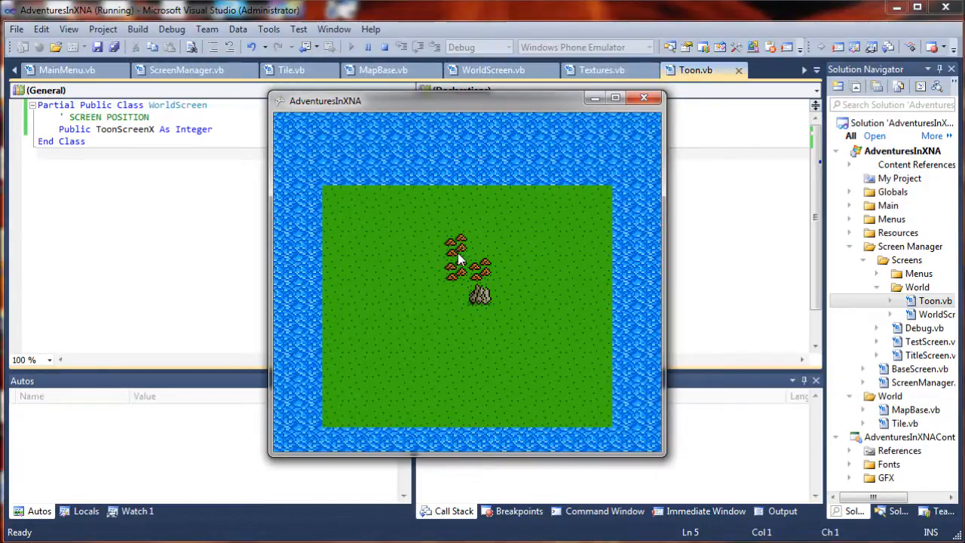
pyautogui.moveTo(721, 232)
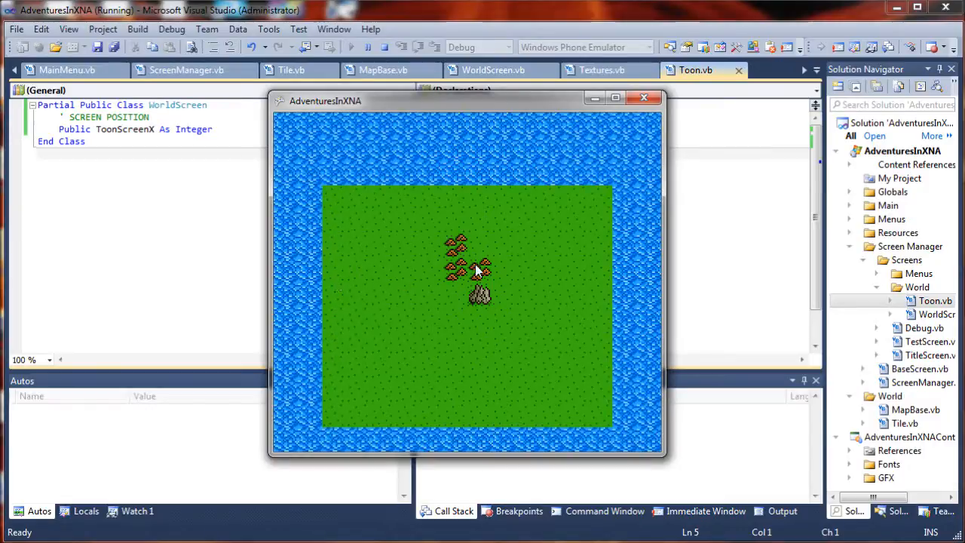
pyautogui.moveTo(471, 274)
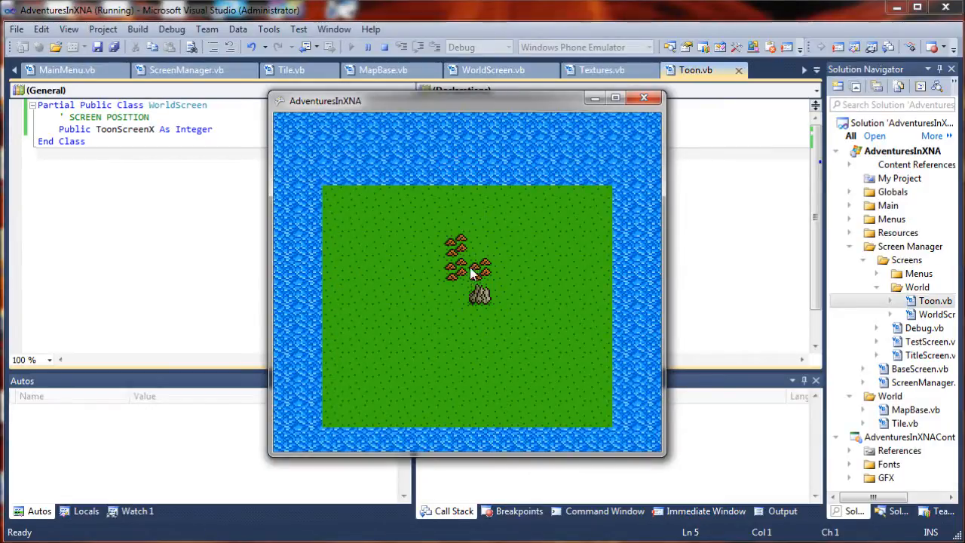
pyautogui.moveTo(464, 290)
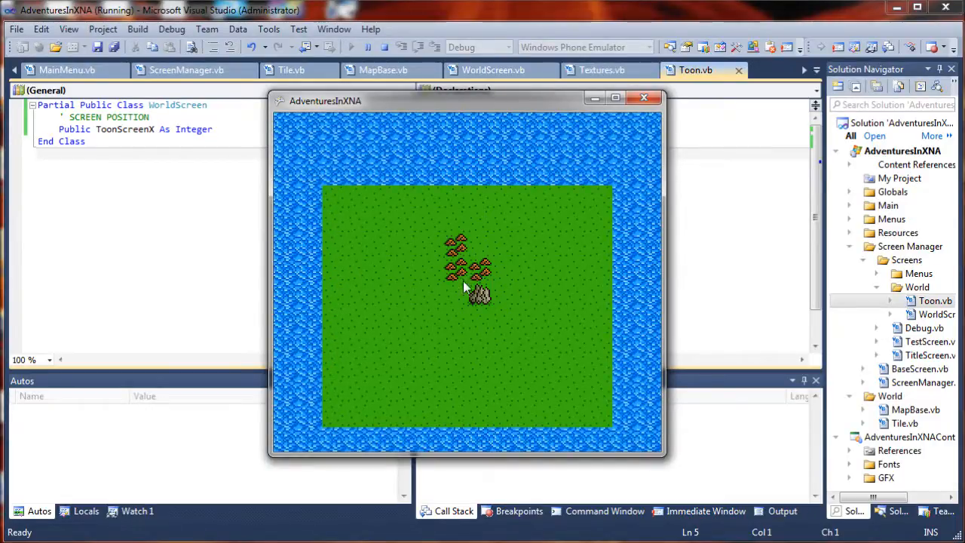
pyautogui.moveTo(489, 275)
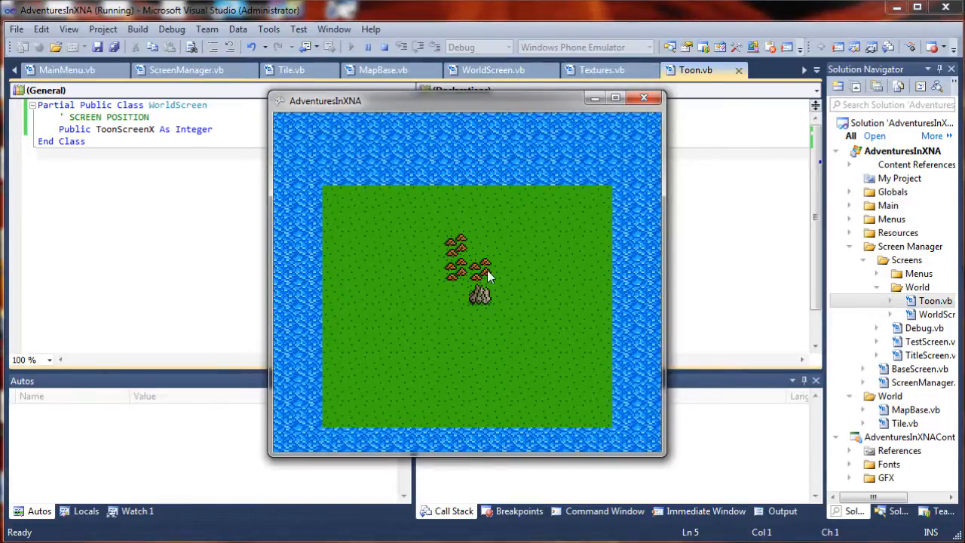
# Initialise ToonScreenX to 8
pyautogui.click(644, 97)
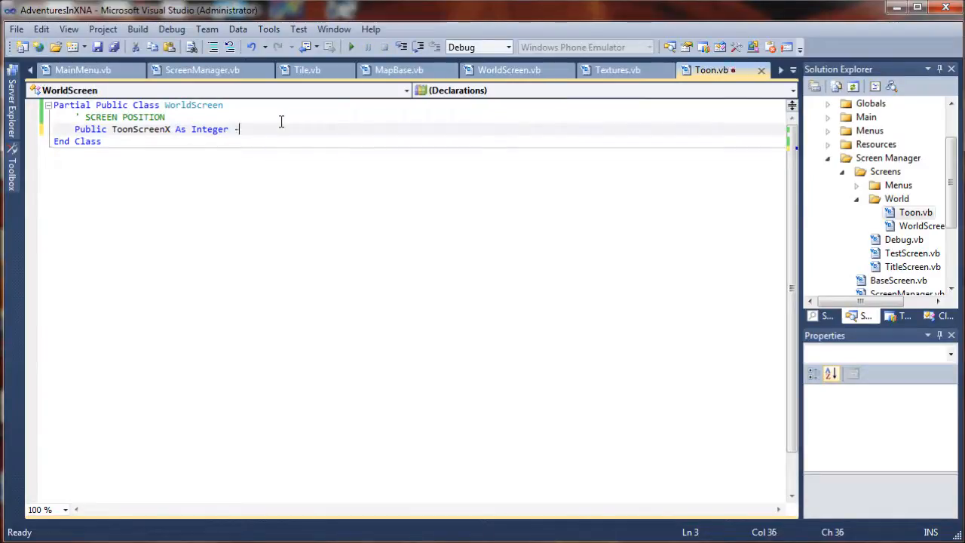
pyautogui.write('=')
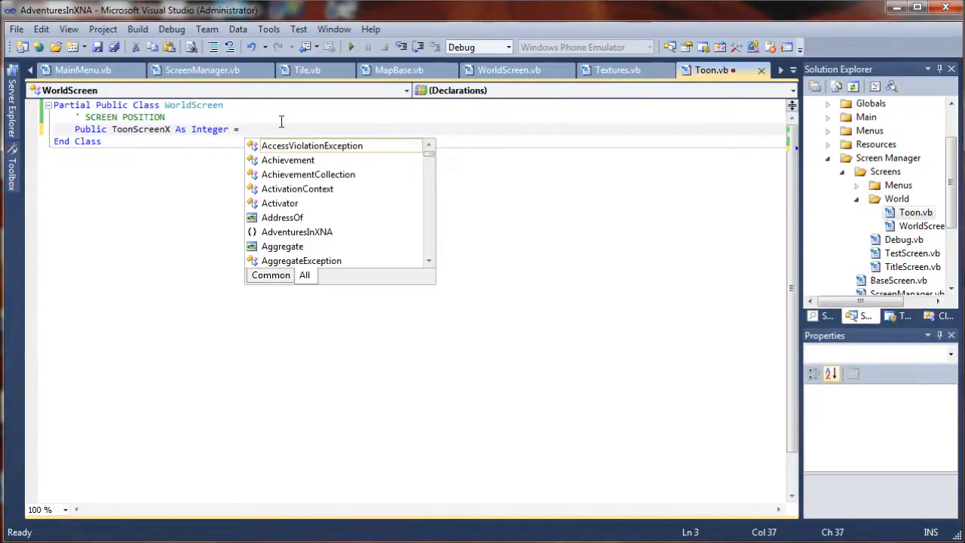
pyautogui.write('8')
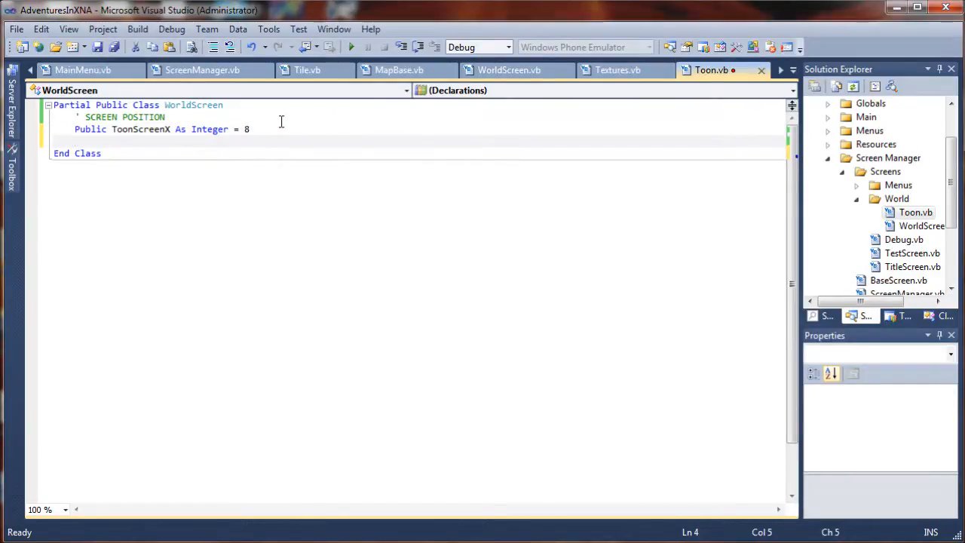
# Declare Public ToonScreenY As Integer = 6 on the next line
pyautogui.write('Public')
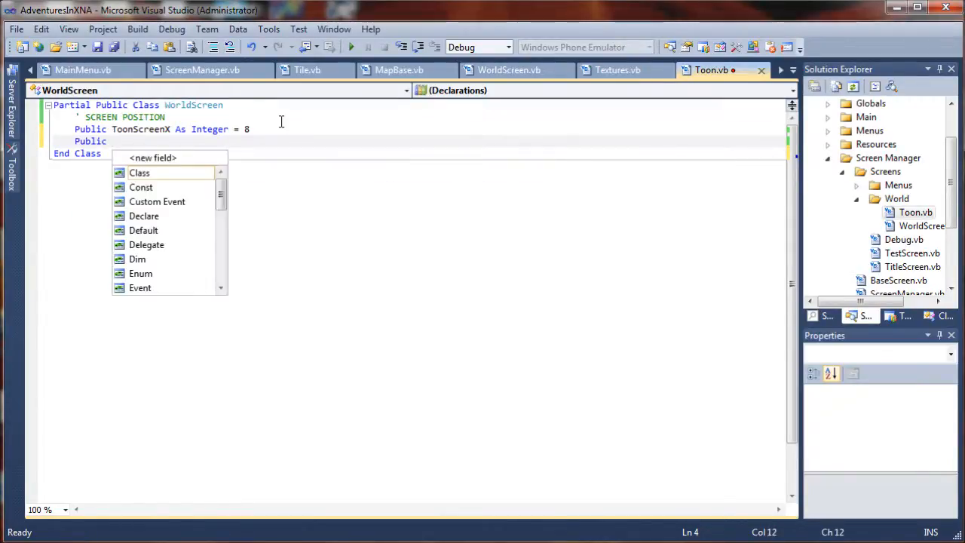
pyautogui.write('ToonScre')
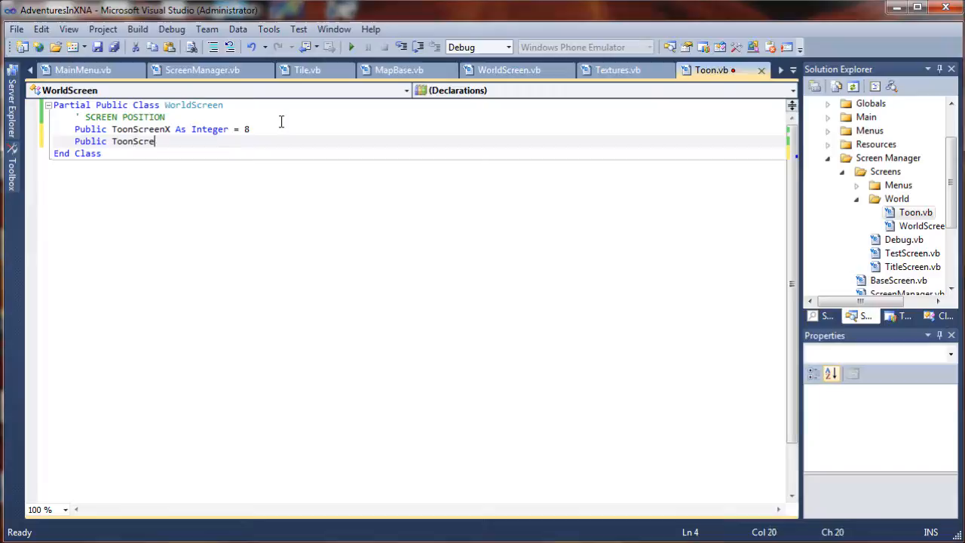
pyautogui.write('enY')
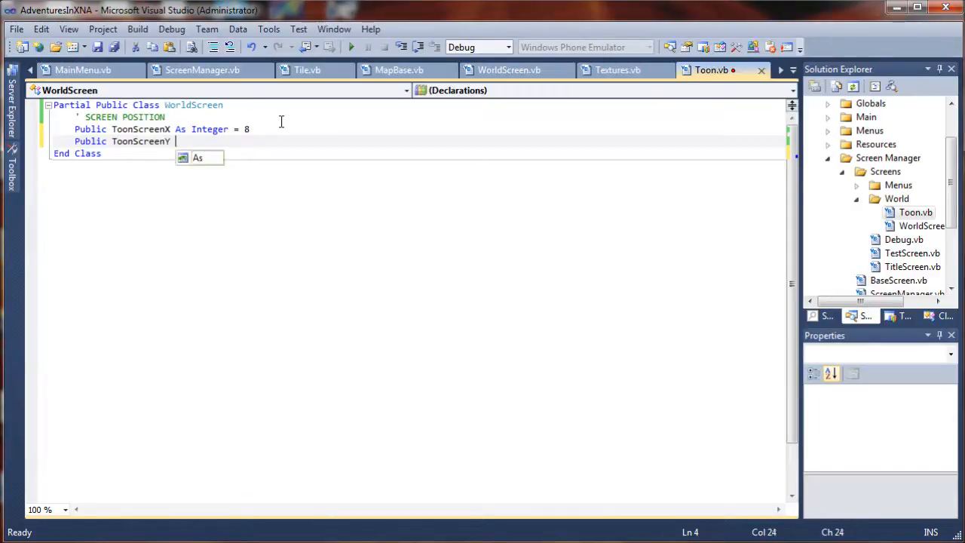
pyautogui.write('As Integer')
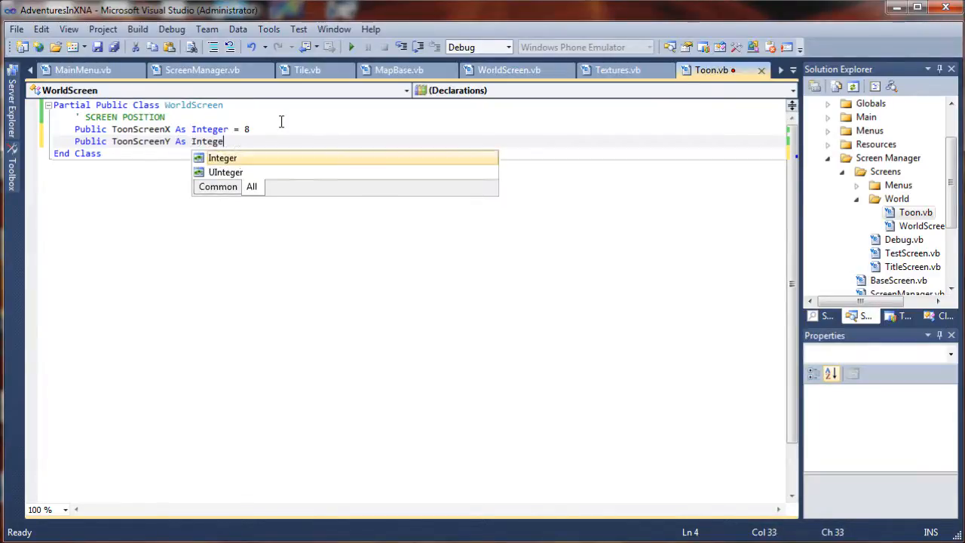
pyautogui.write('=')
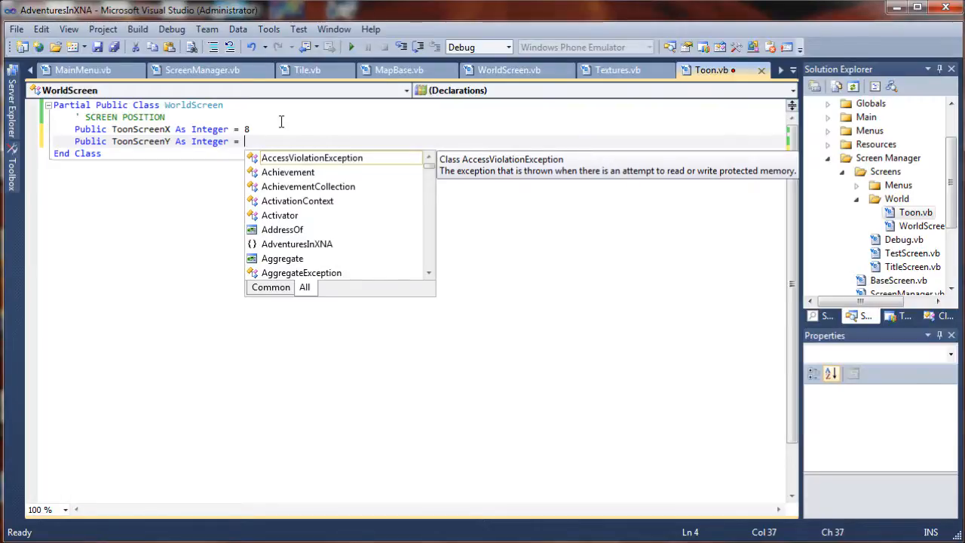
pyautogui.write('6')
pyautogui.write("' TOON")
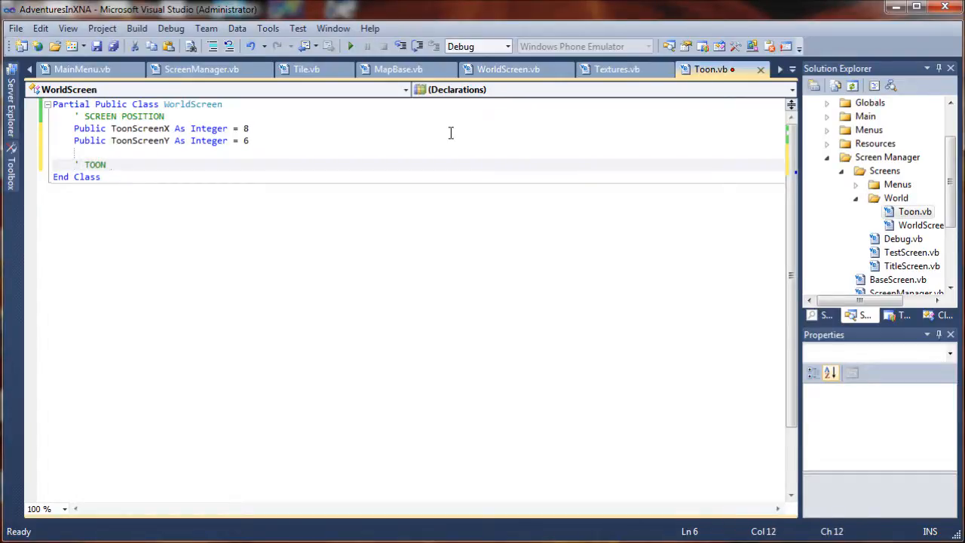
# Write the TOON'S MAP COORDINATES comment with Public ToonX and ToonY As Integer = 0
pyautogui.write("'S")
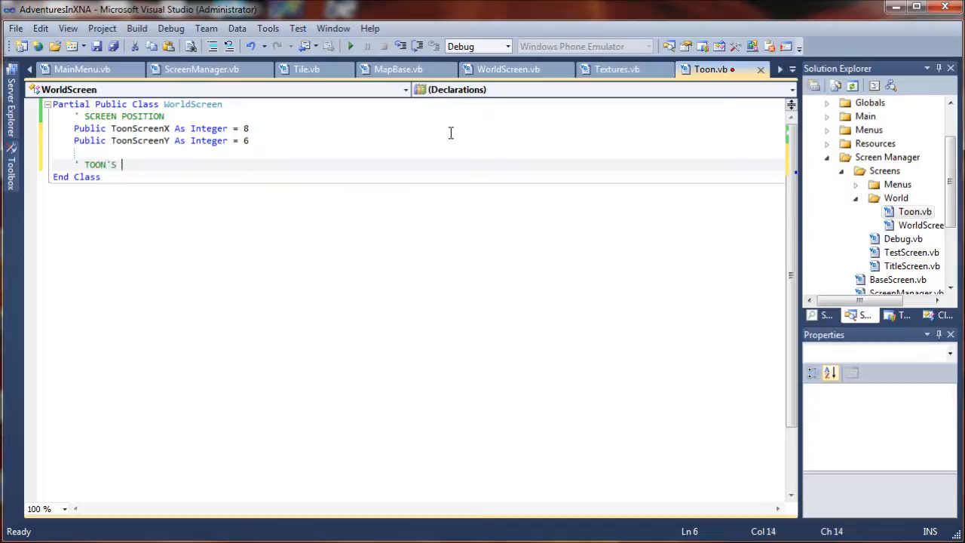
pyautogui.write('MAP COORDINATES')
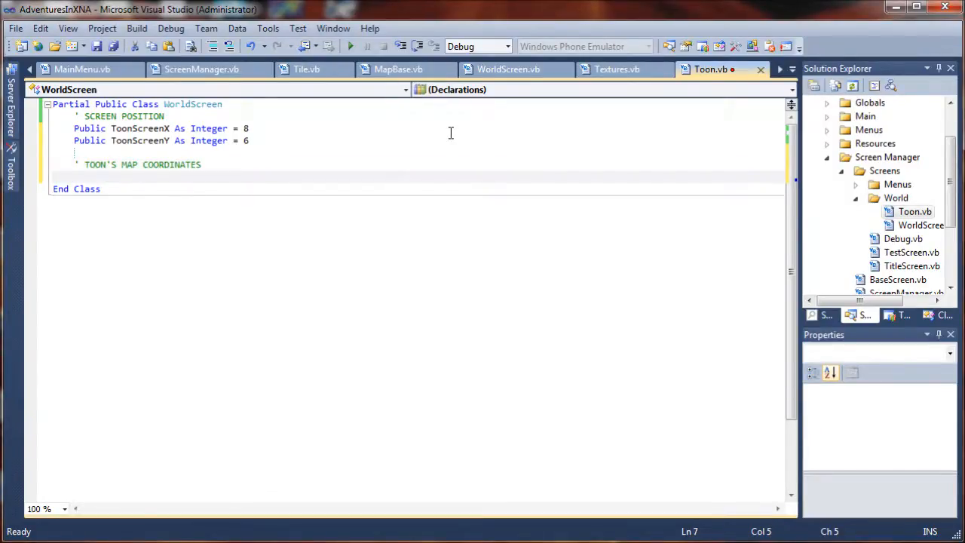
pyautogui.write('Public')
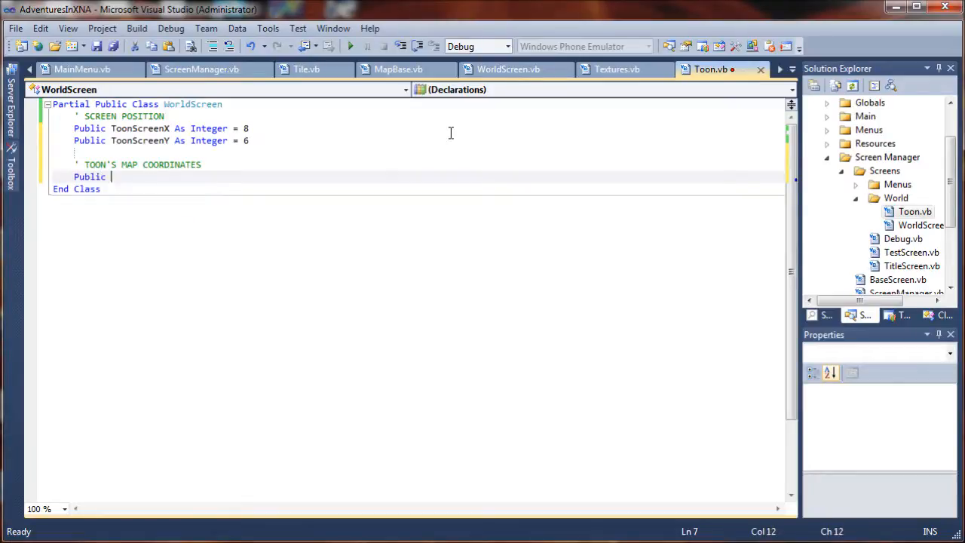
pyautogui.write('ToonX')
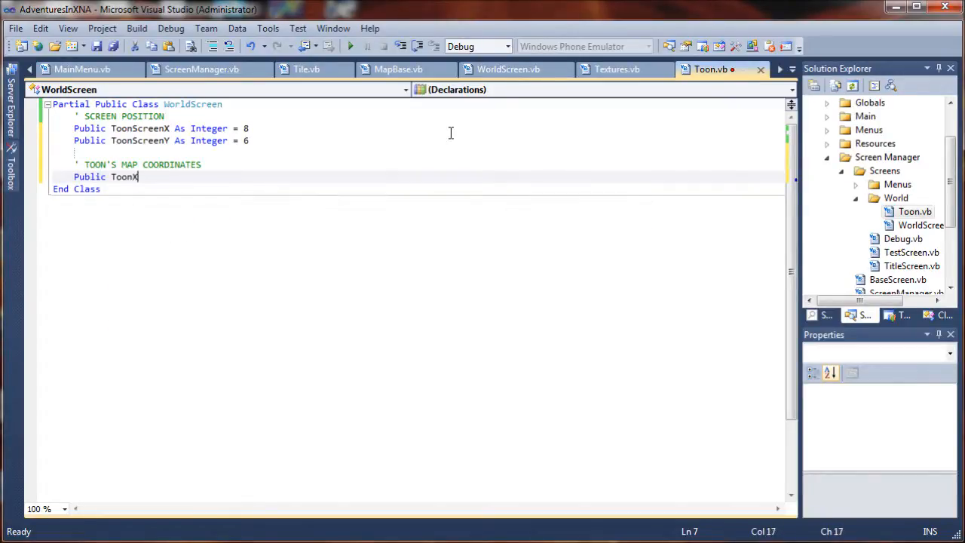
pyautogui.write('As Integer =')
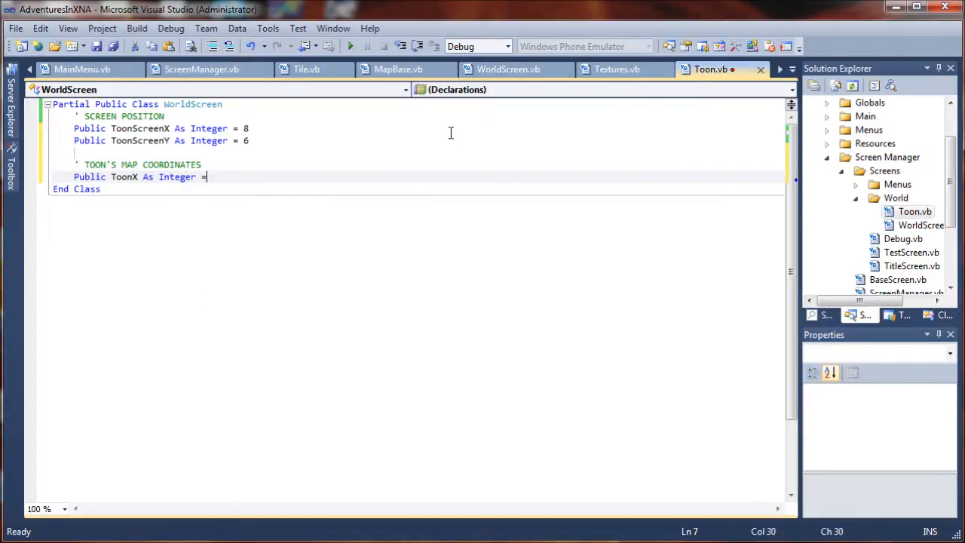
pyautogui.write('0')
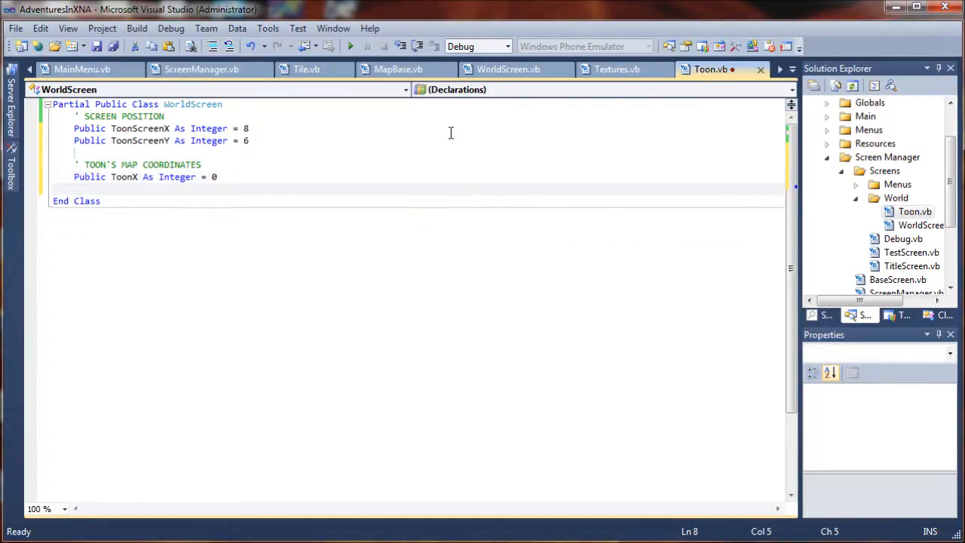
pyautogui.write('Public')
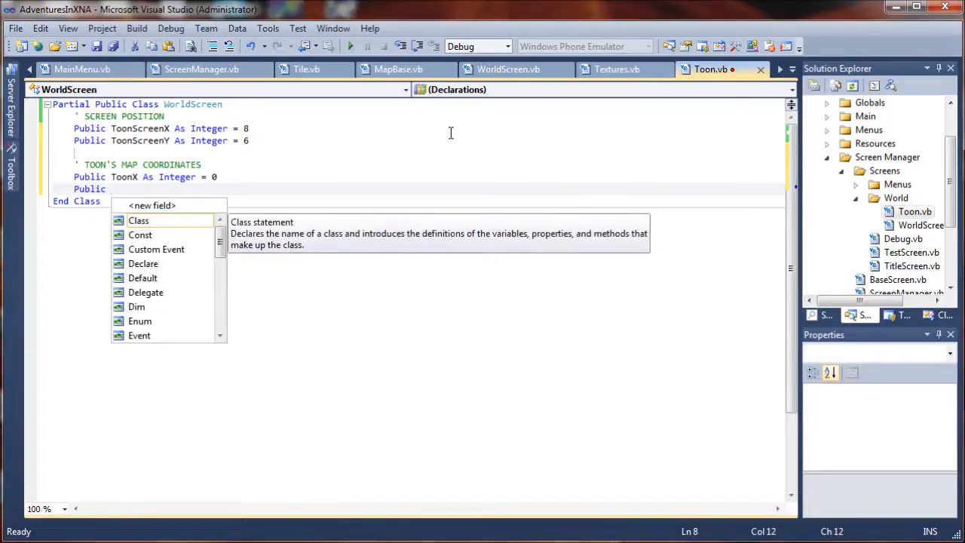
pyautogui.write('ToonY As Integer = 0')
pyautogui.write("'")
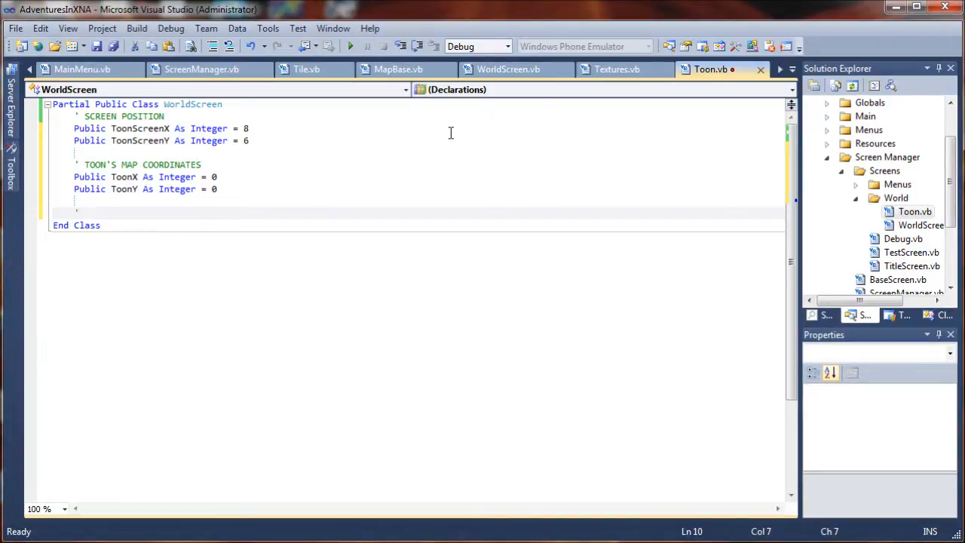
# Write the ' TOON'S MAP OFFSET - SMOOTH WALKING comment below ToonY
pyautogui.click(85, 213)
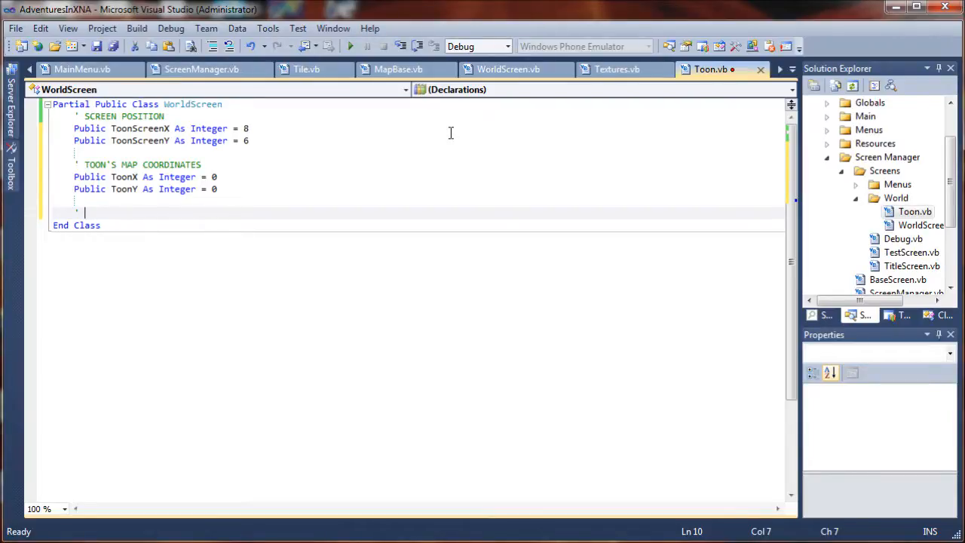
pyautogui.write('T')
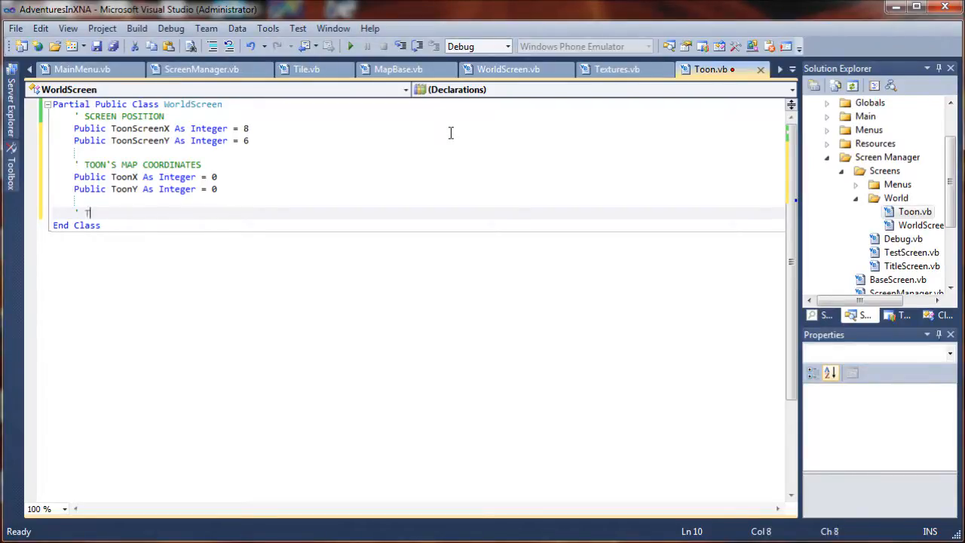
pyautogui.write("OON'S")
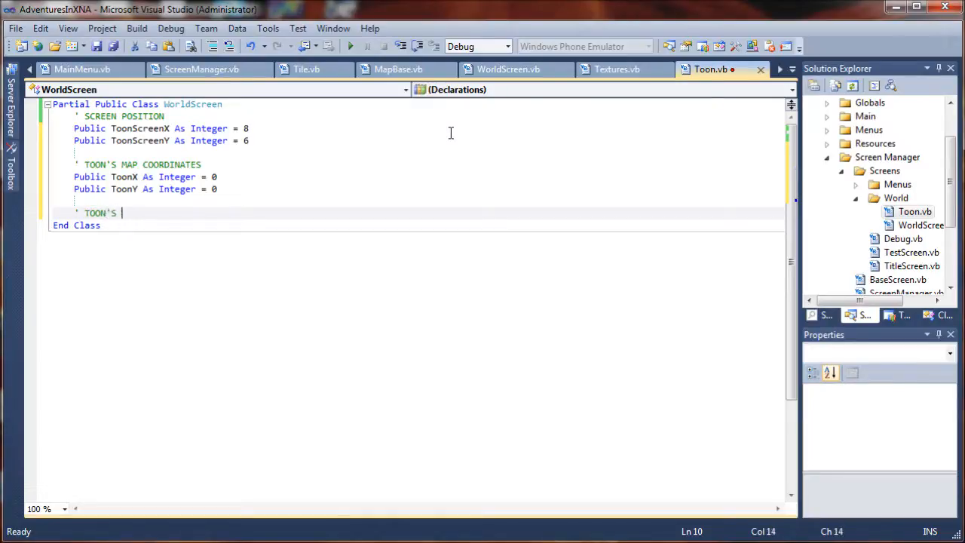
pyautogui.write('MAP OFFSE')
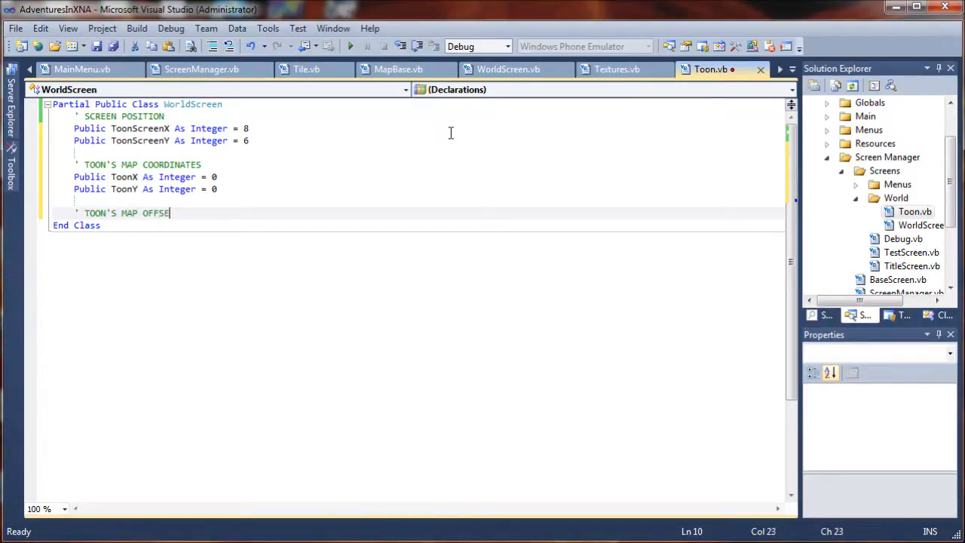
pyautogui.write('T -')
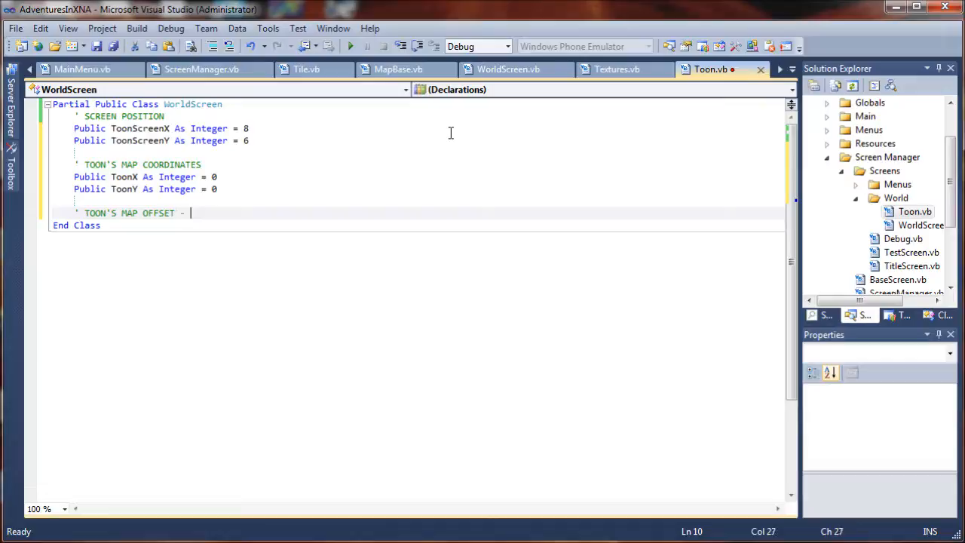
pyautogui.write('SMOOTH WALKING')
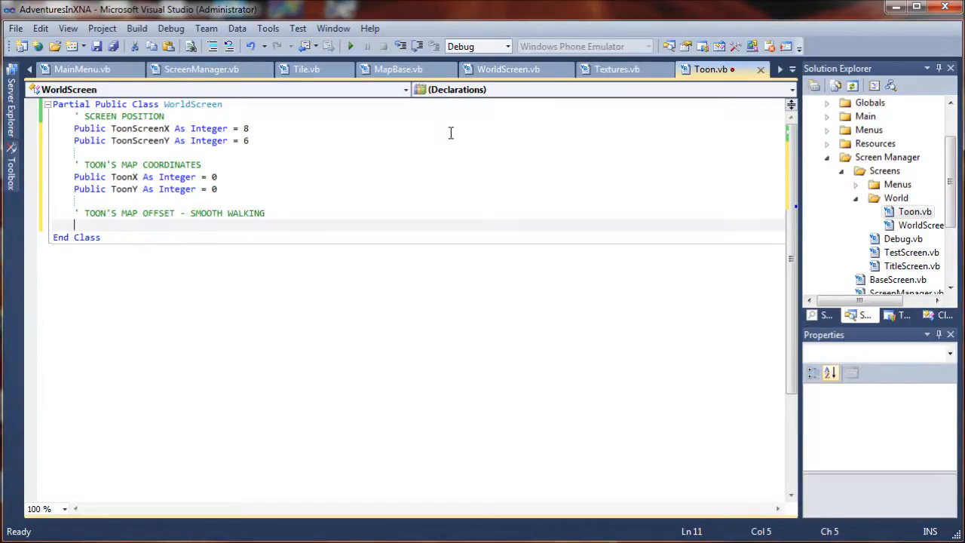
# Declare Public ToonOffsetX and ToonOffsetY As Integer = 0
pyautogui.write('Public')
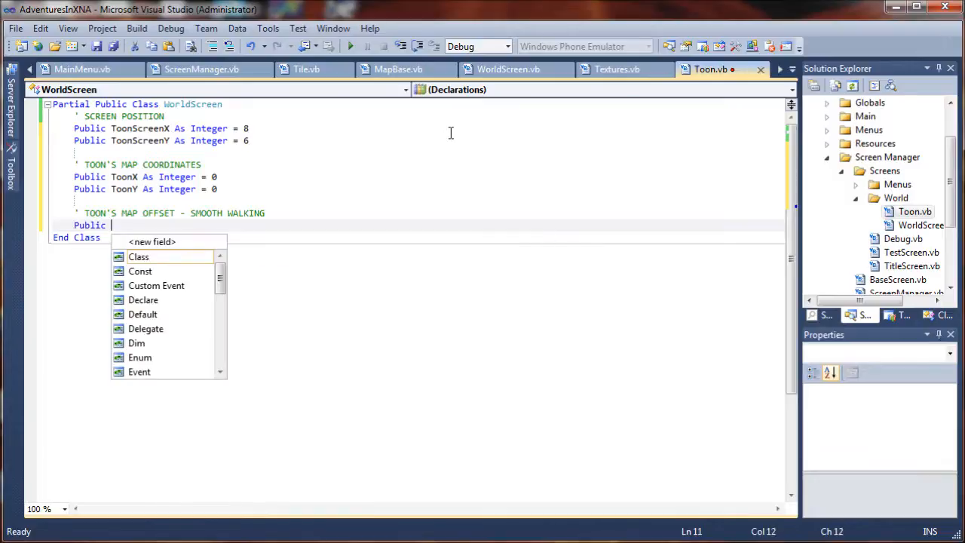
pyautogui.write('Toon')
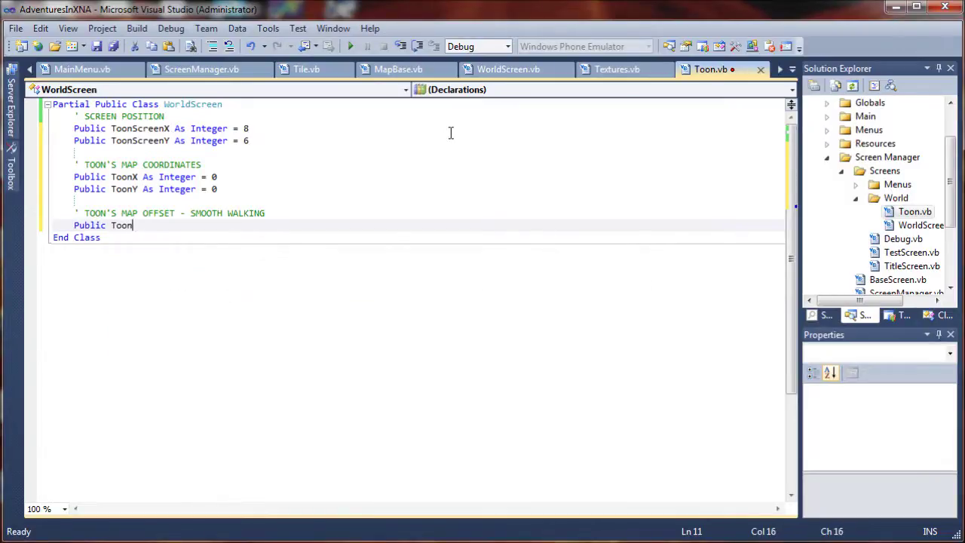
pyautogui.write('OffsetX')
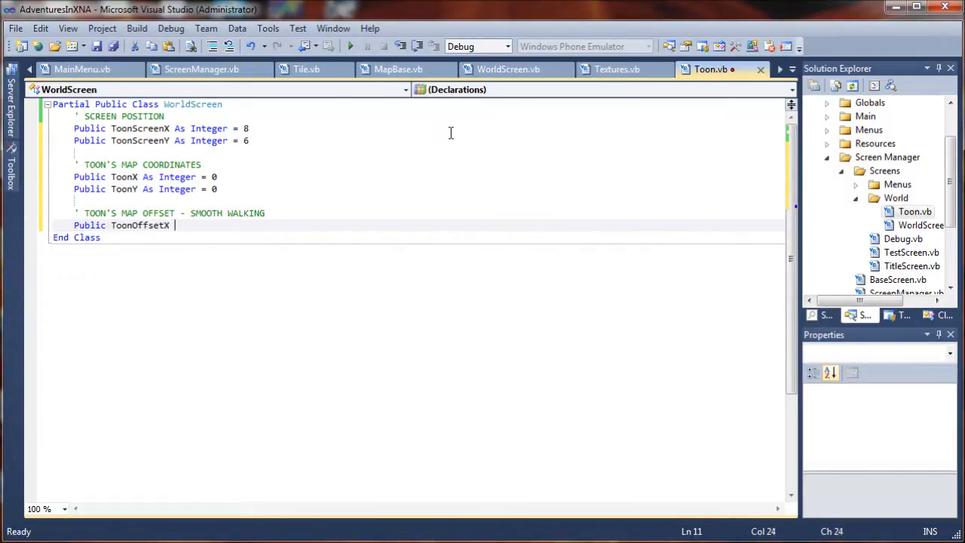
pyautogui.write('As')
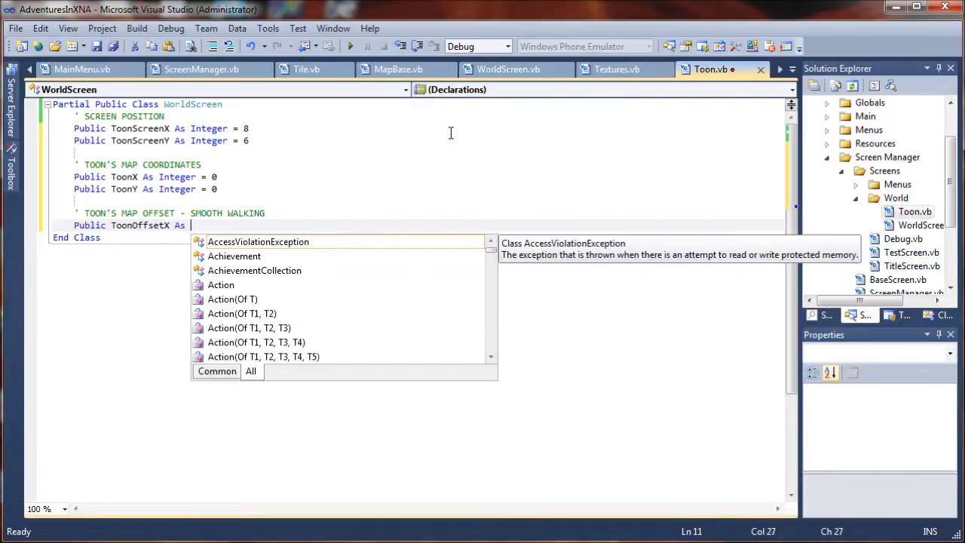
pyautogui.write('Integer = 0')
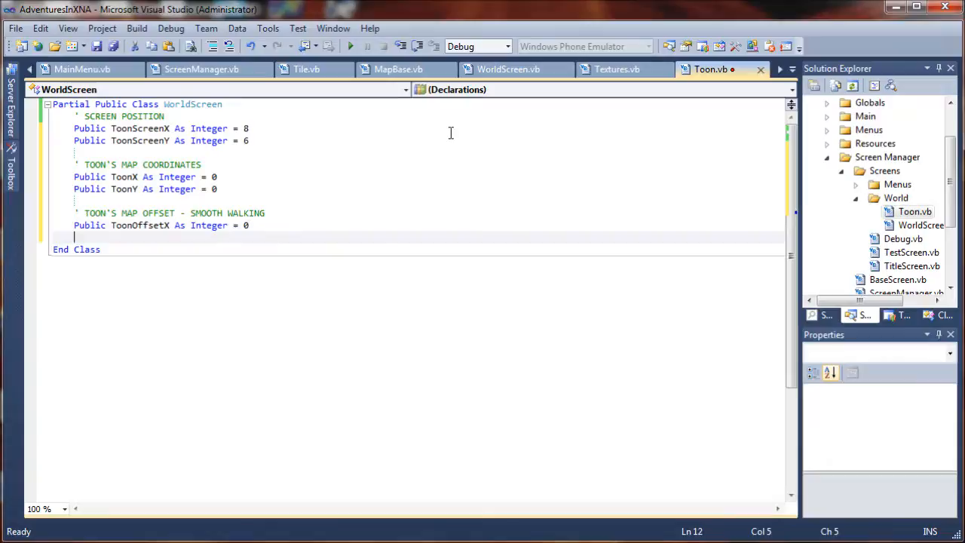
pyautogui.write('Public')
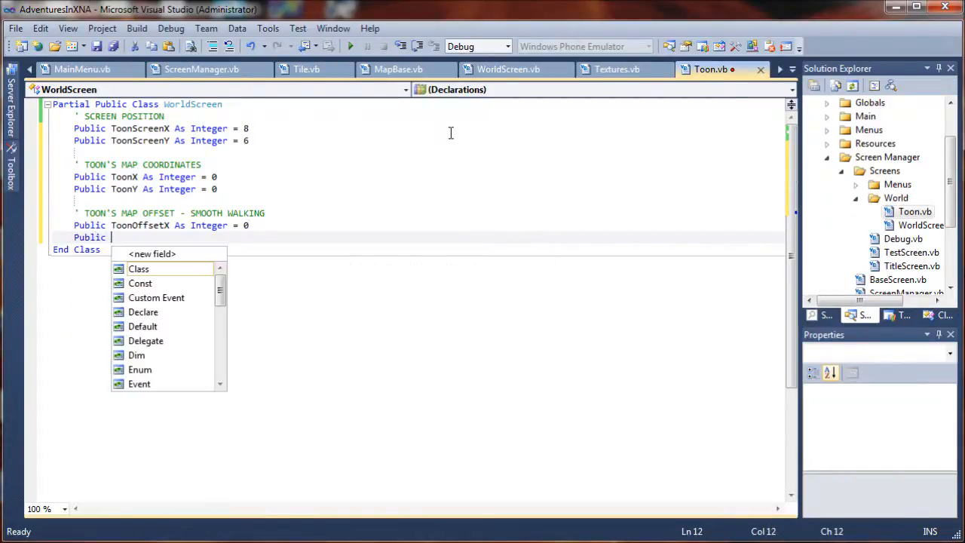
pyautogui.write('ToonOff')
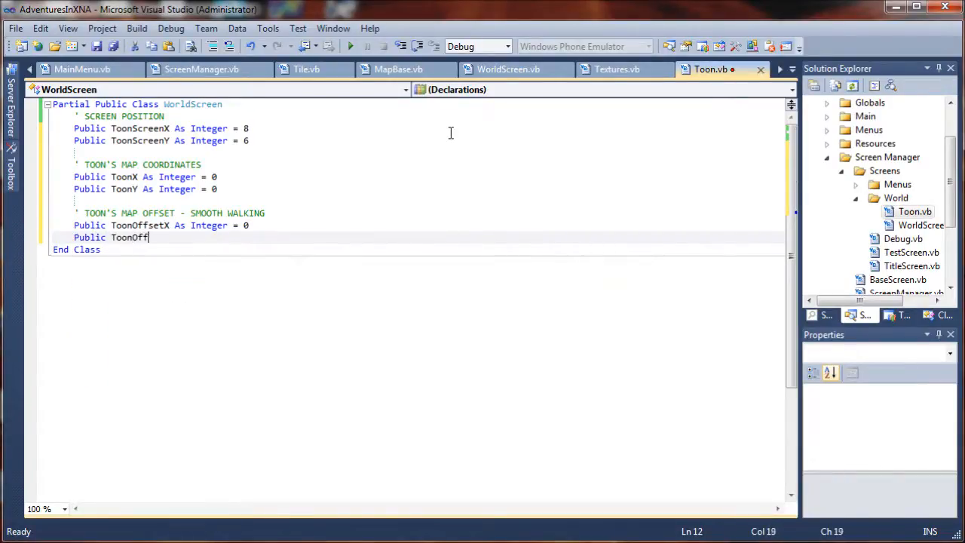
pyautogui.write('set')
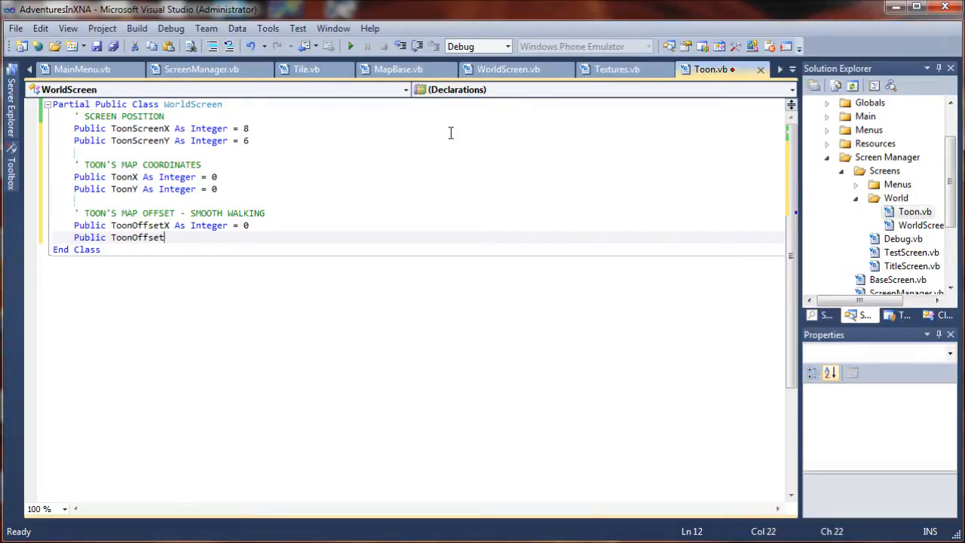
pyautogui.write('Y As Integer = 0')
pyautogui.write("' MOVE")
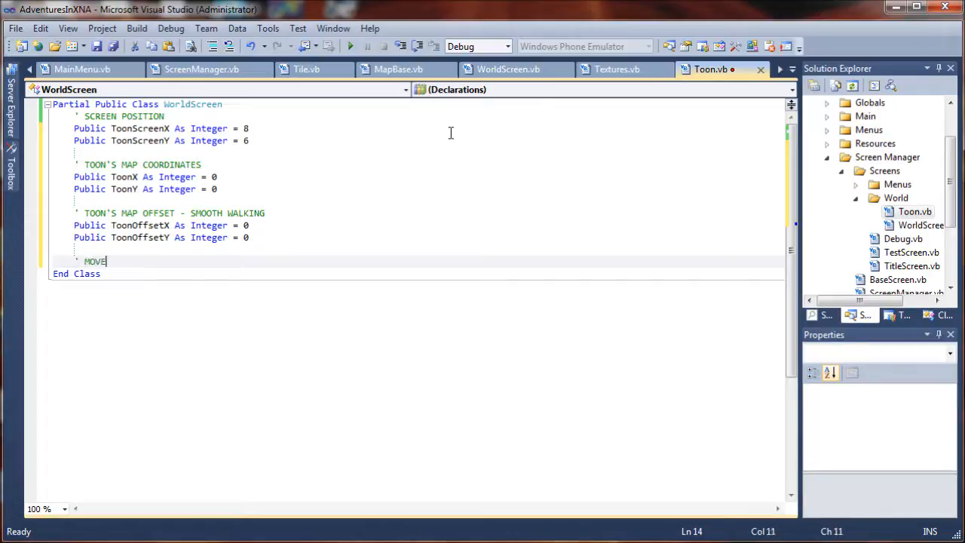
# Finish the MOVEMENT comment and declare Public ToonMoving As Boolean = True
pyautogui.write('MENT')
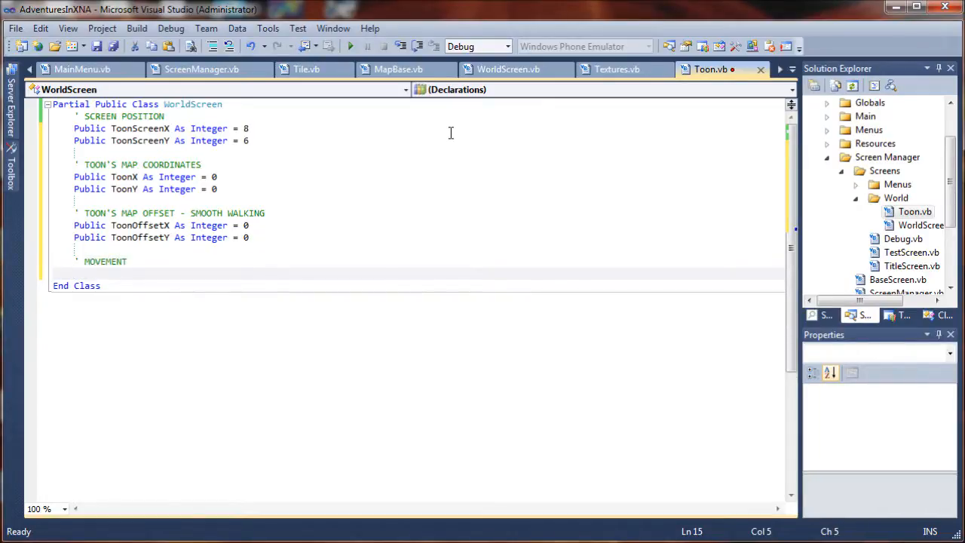
pyautogui.write('Public')
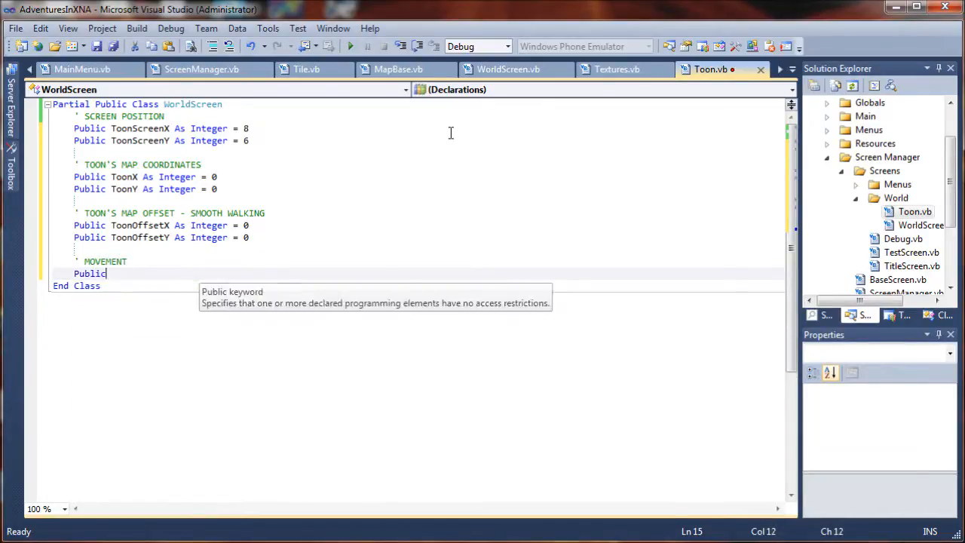
pyautogui.write('Toon')
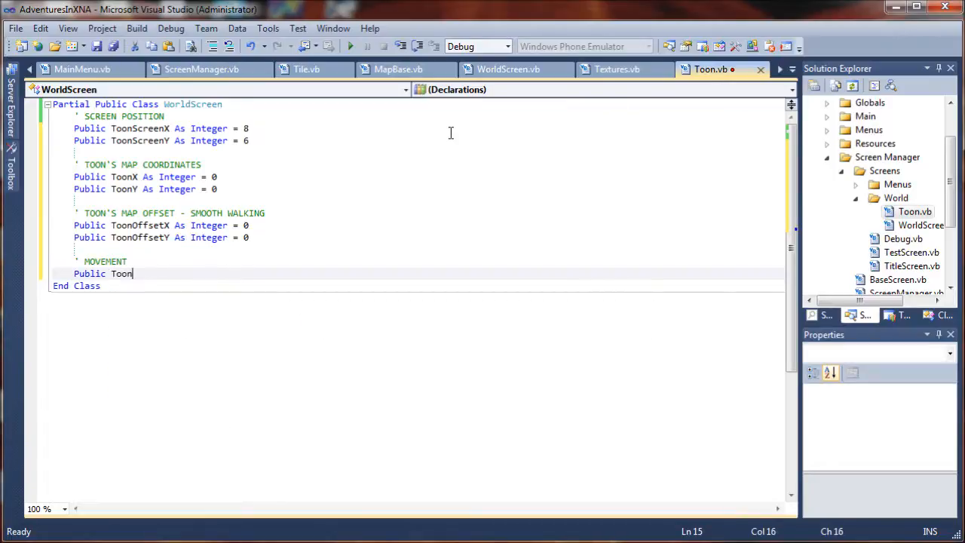
pyautogui.write('Moving')
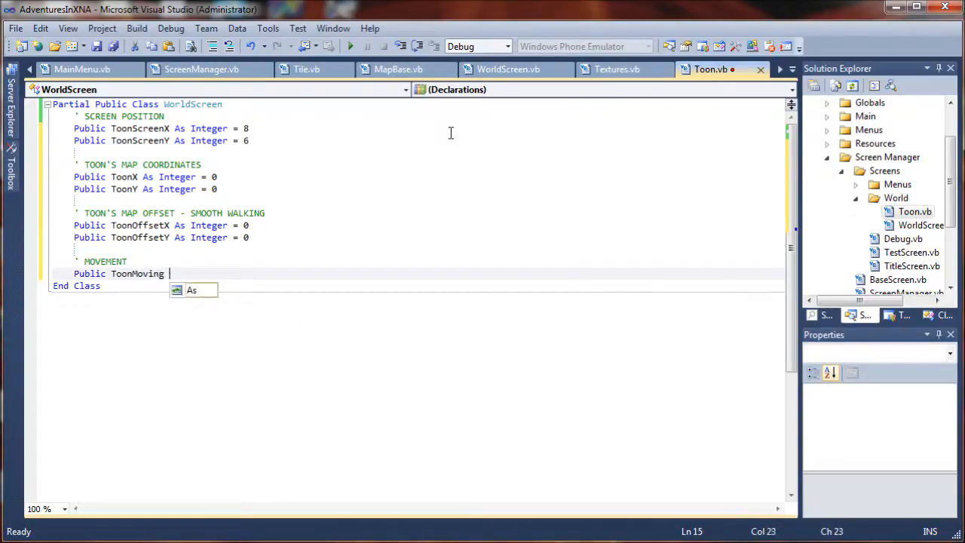
pyautogui.write('As Boolean = True')
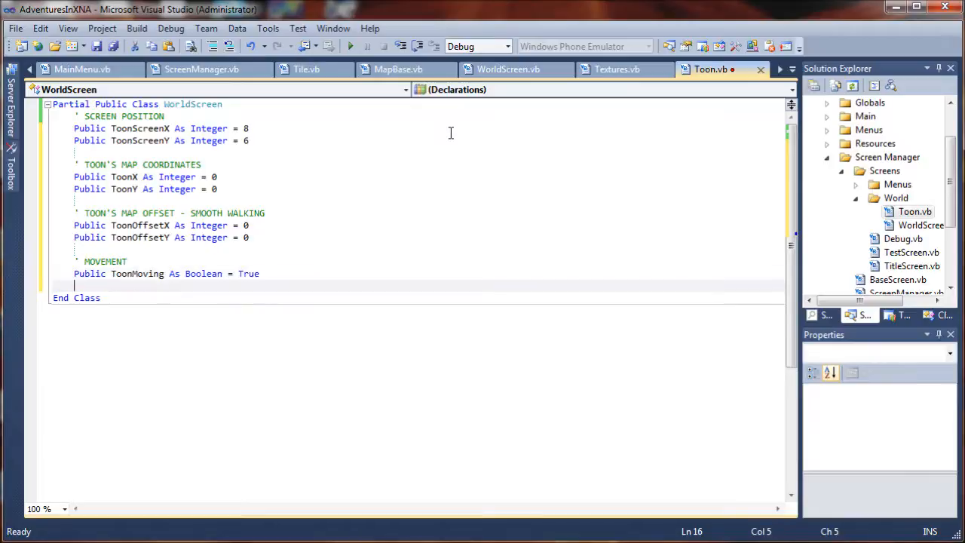
# Declare Public MoveTime As Double = 0 and MoveSpeed As Integer = 3
pyautogui.write('P')
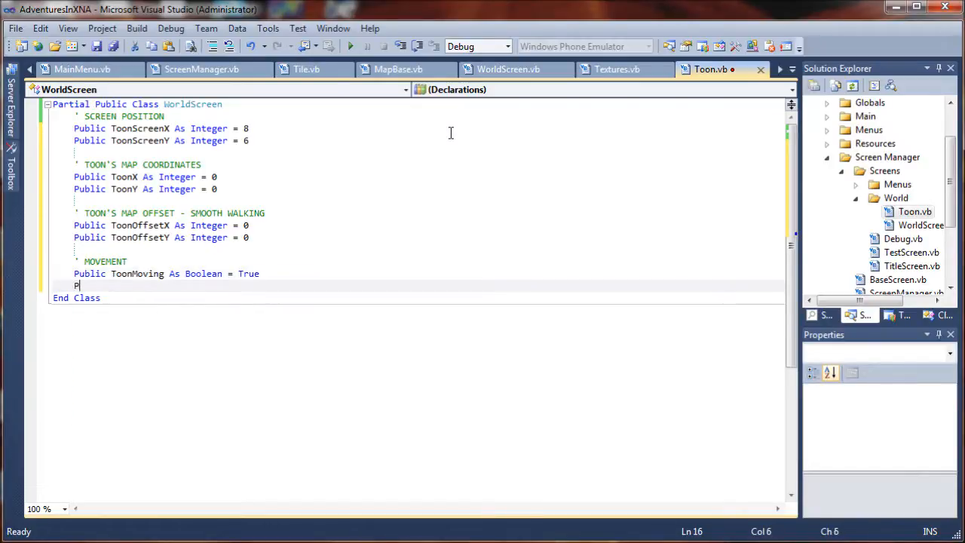
pyautogui.write('ublic')
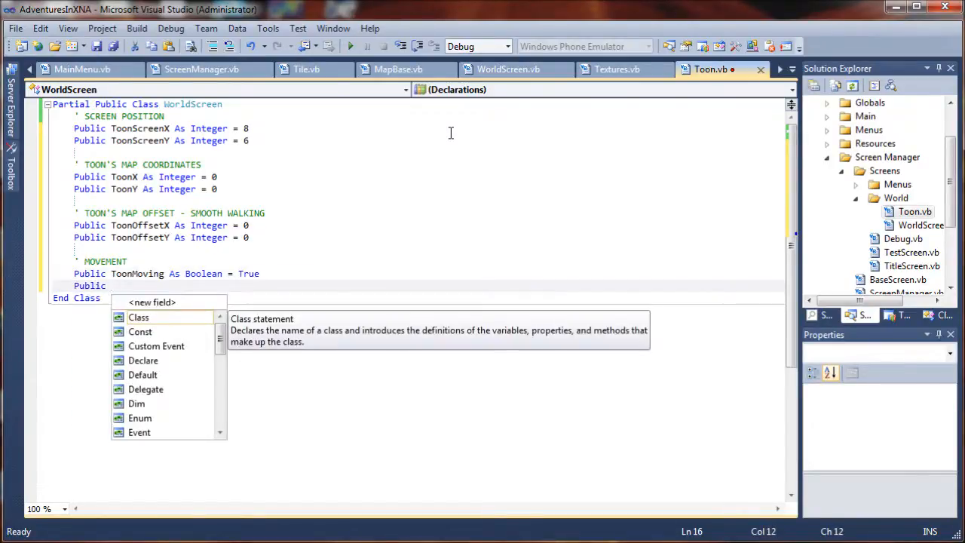
pyautogui.write('Movetime As')
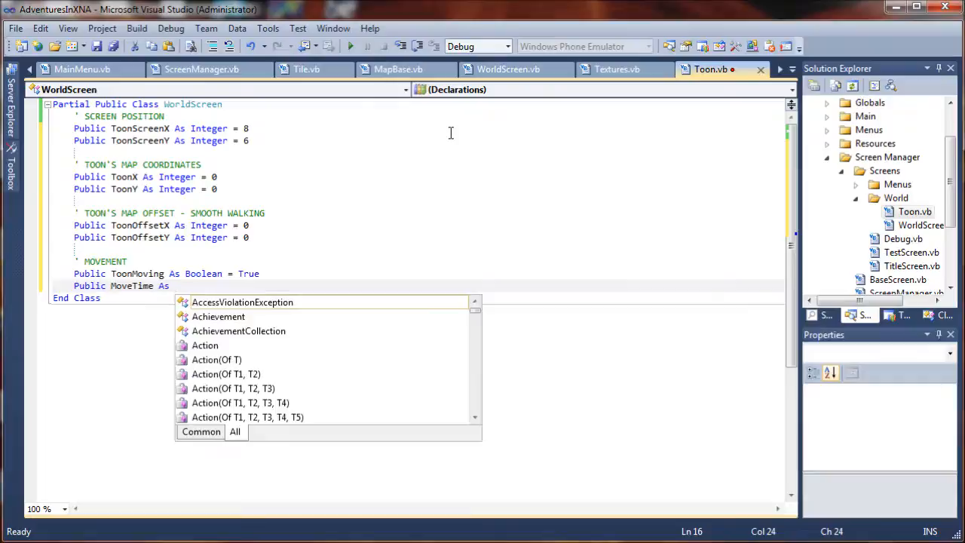
pyautogui.write('Double = 0')
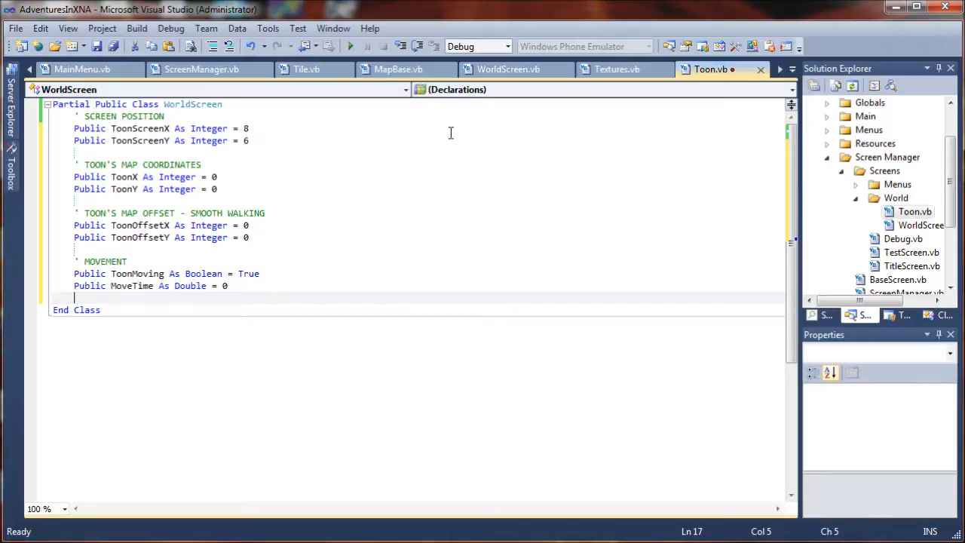
pyautogui.write('Public')
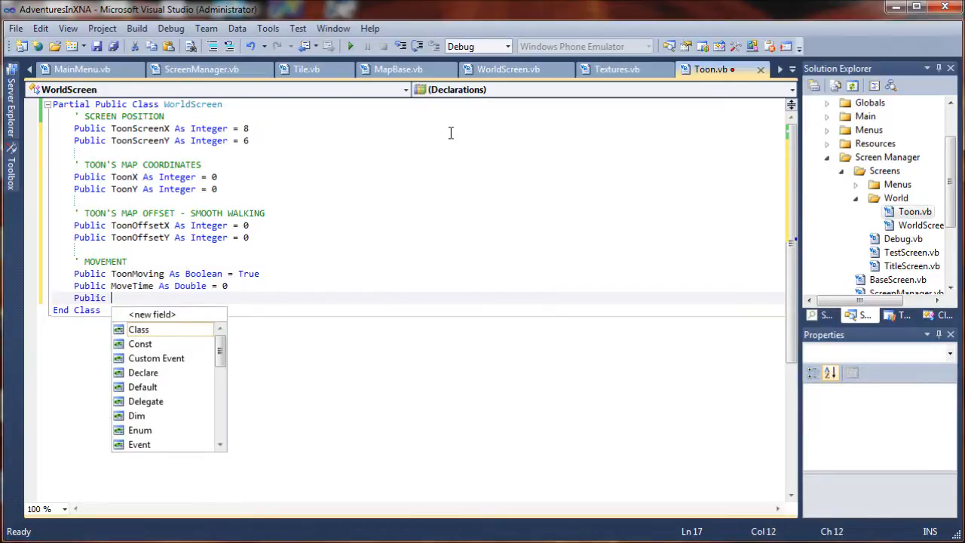
pyautogui.write('Mov')
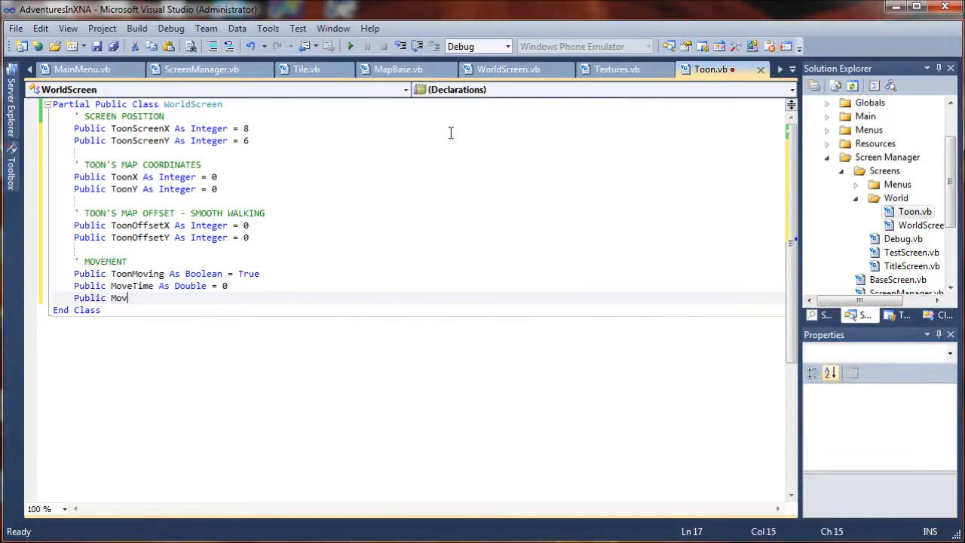
pyautogui.write('eSpeed A')
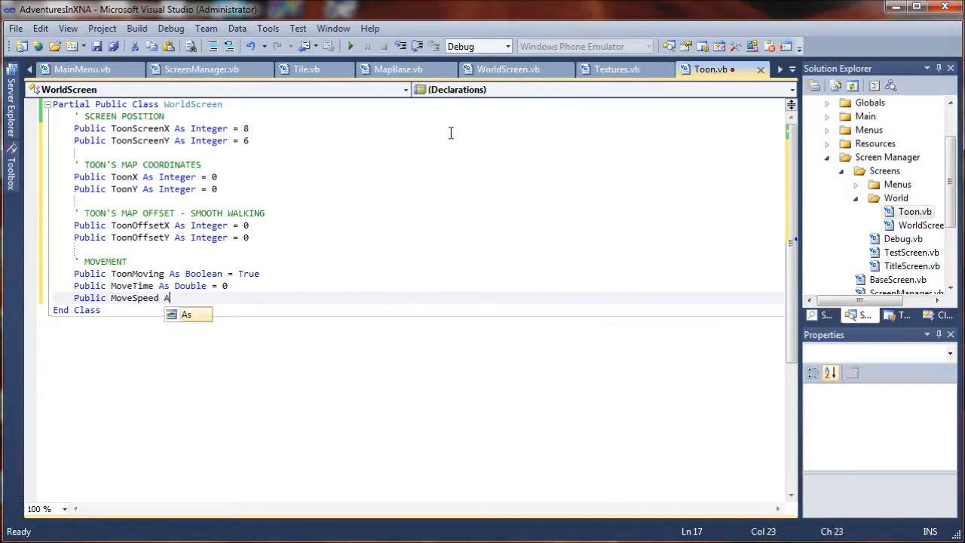
pyautogui.write('Integer')
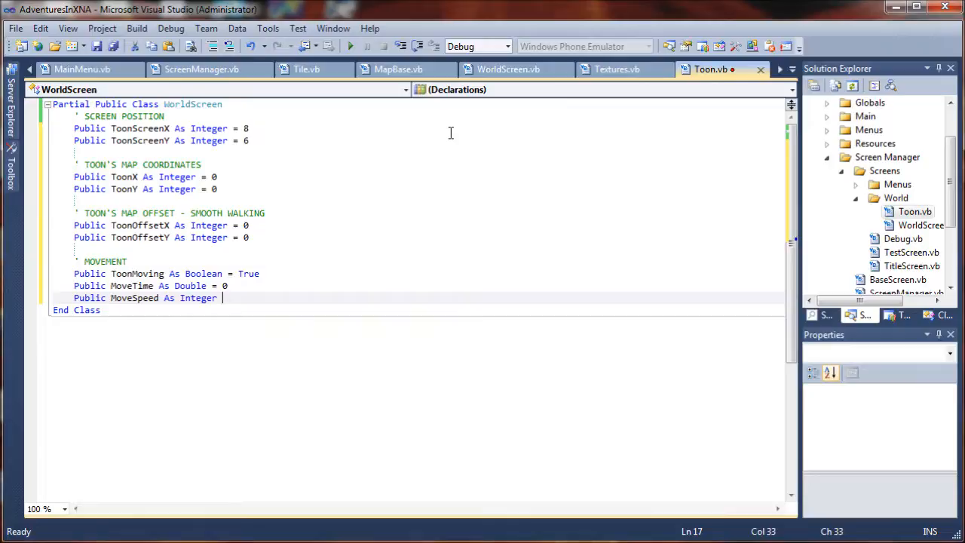
pyautogui.write('=')
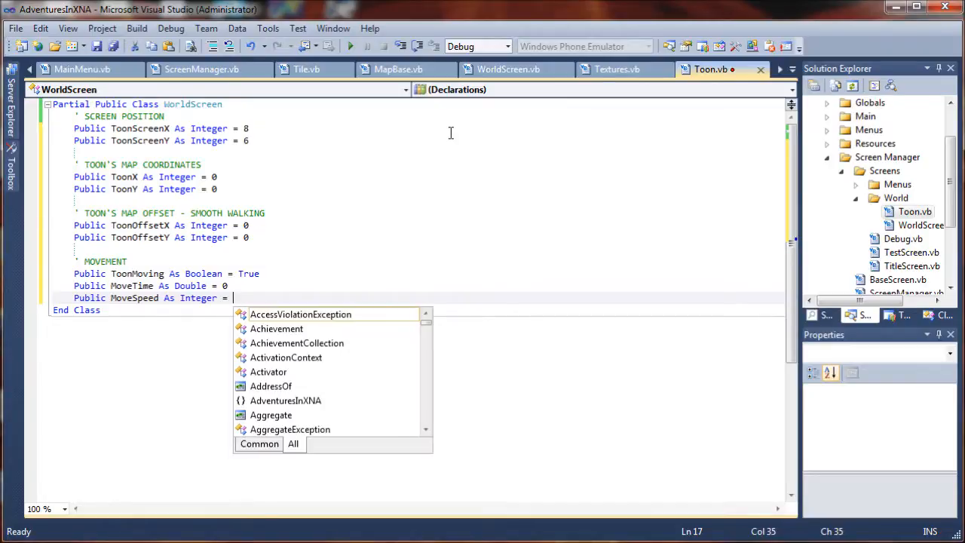
pyautogui.write('3')
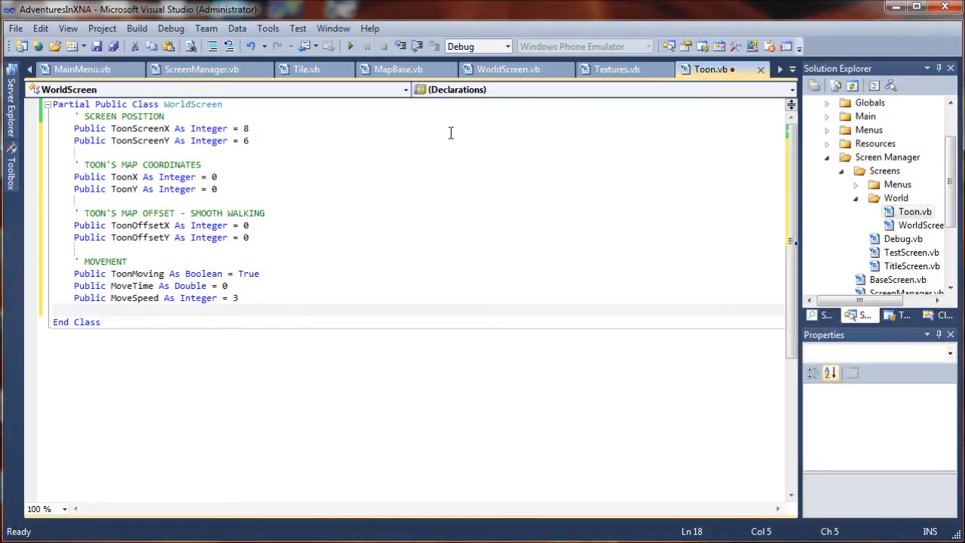
pyautogui.moveTo(744, 171)
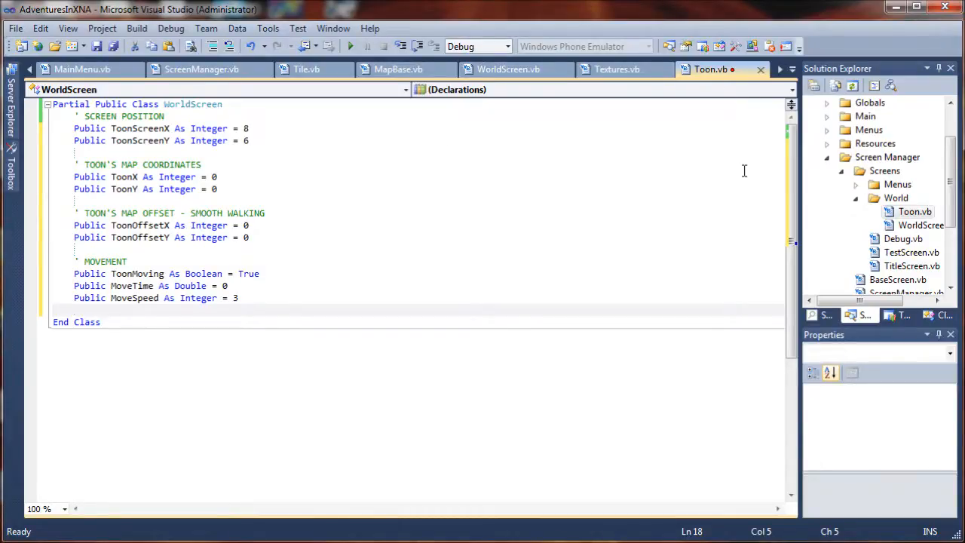
# Declare Public MoveDir As Integer = 0
pyautogui.write('P')
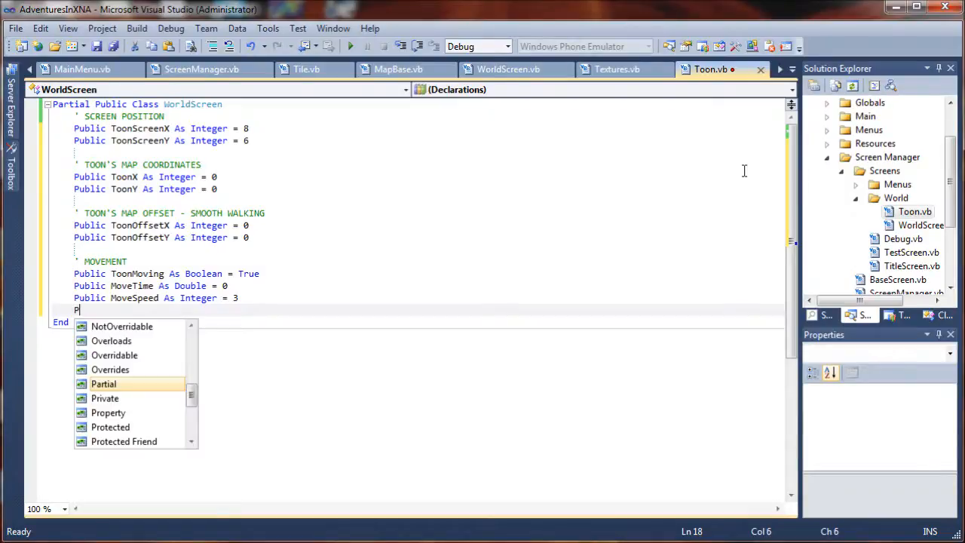
pyautogui.write('ublic')
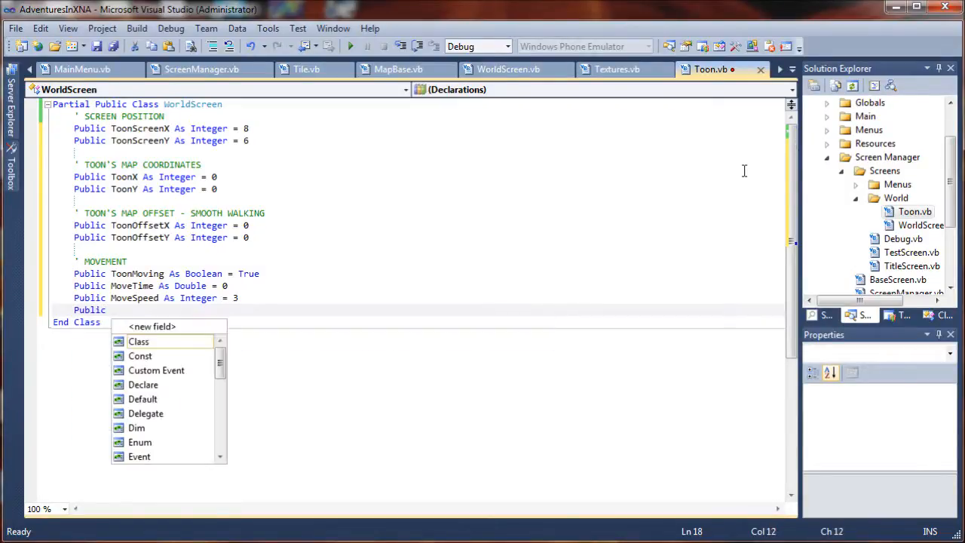
pyautogui.moveTo(139, 341)
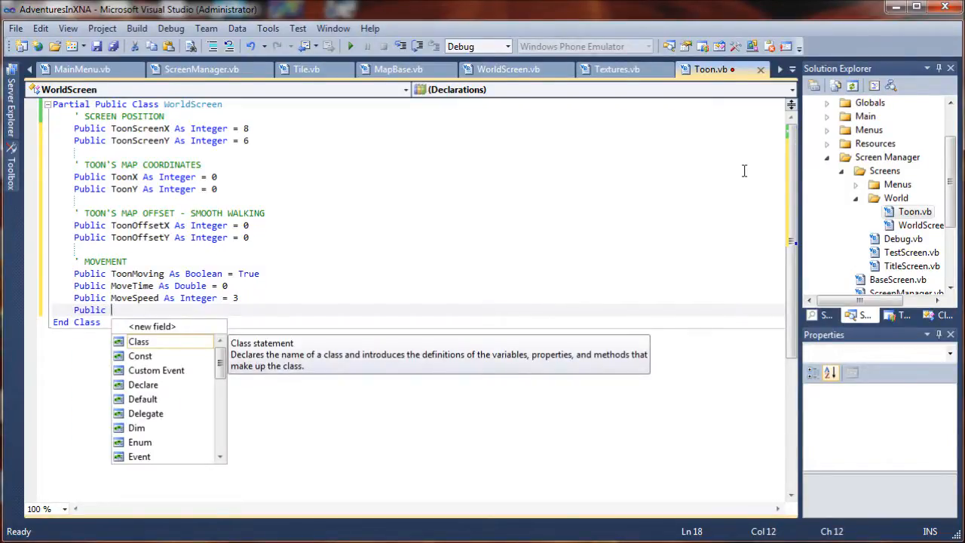
pyautogui.write('Mo')
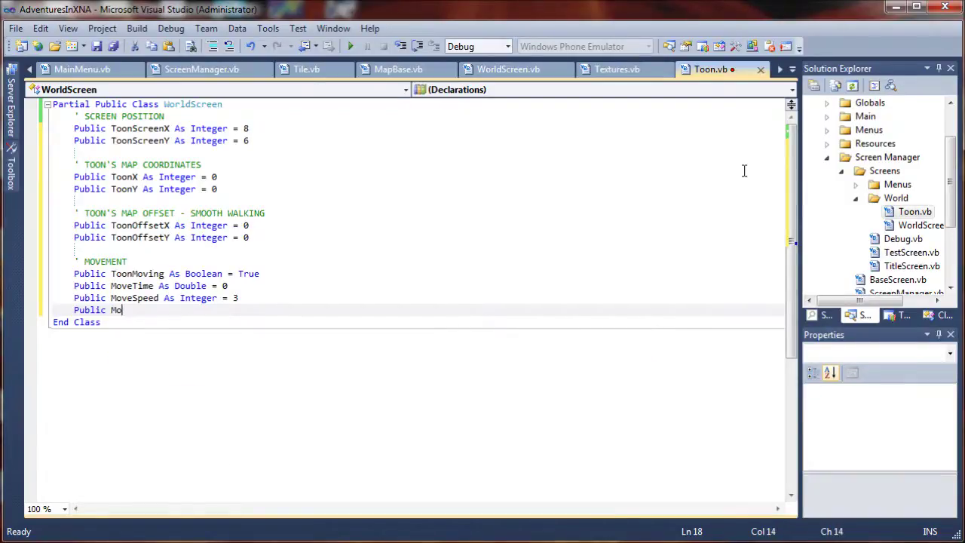
pyautogui.write('veDir')
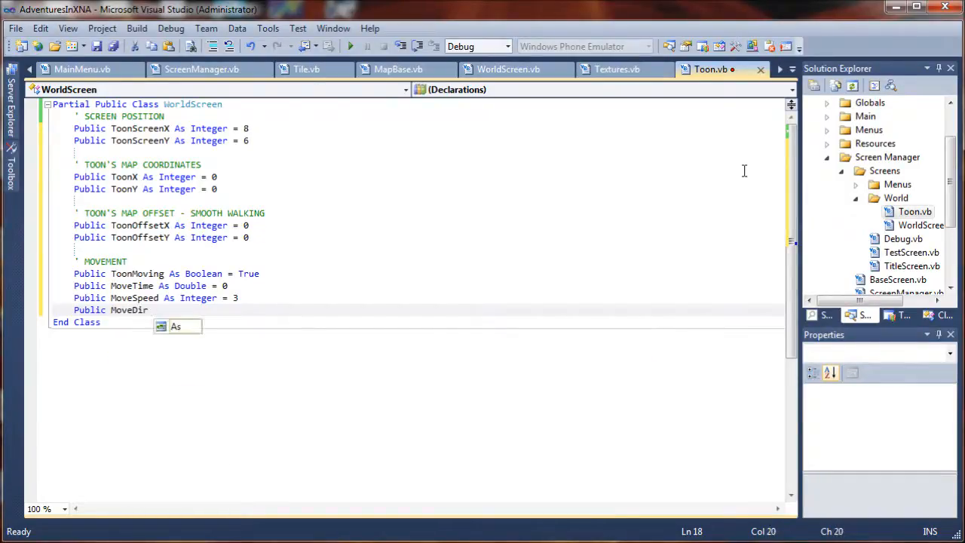
pyautogui.write('Integer')
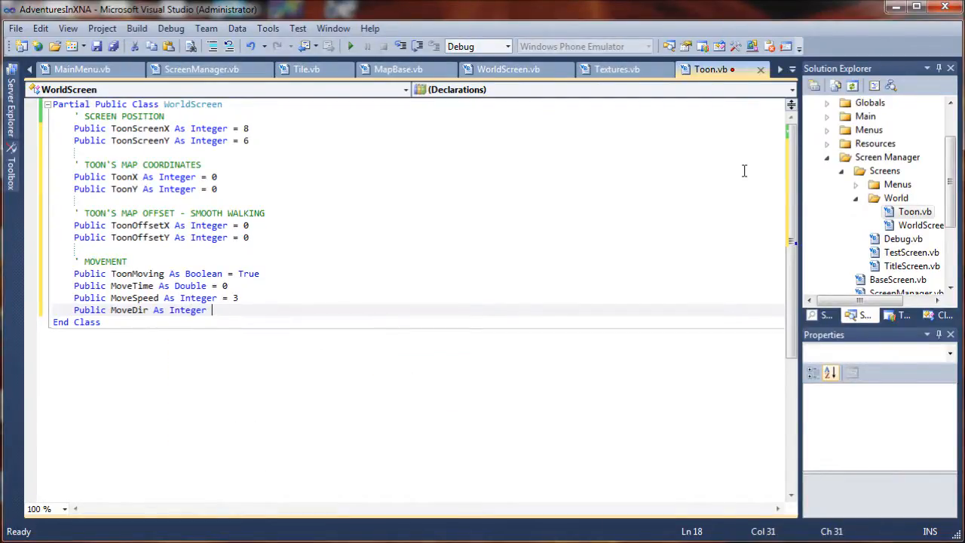
pyautogui.write('= 0')
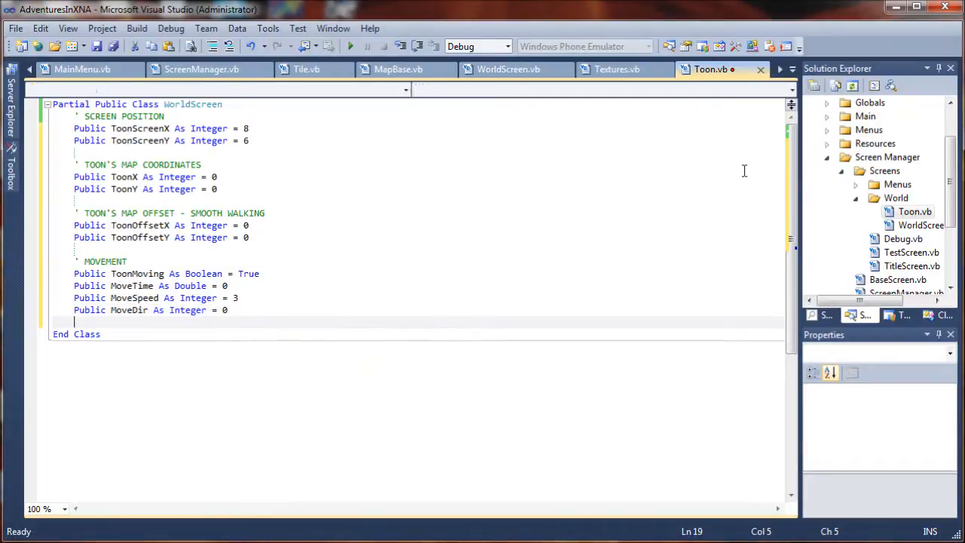
# Declare Public LastDir As Integer = 1
pyautogui.write('P')
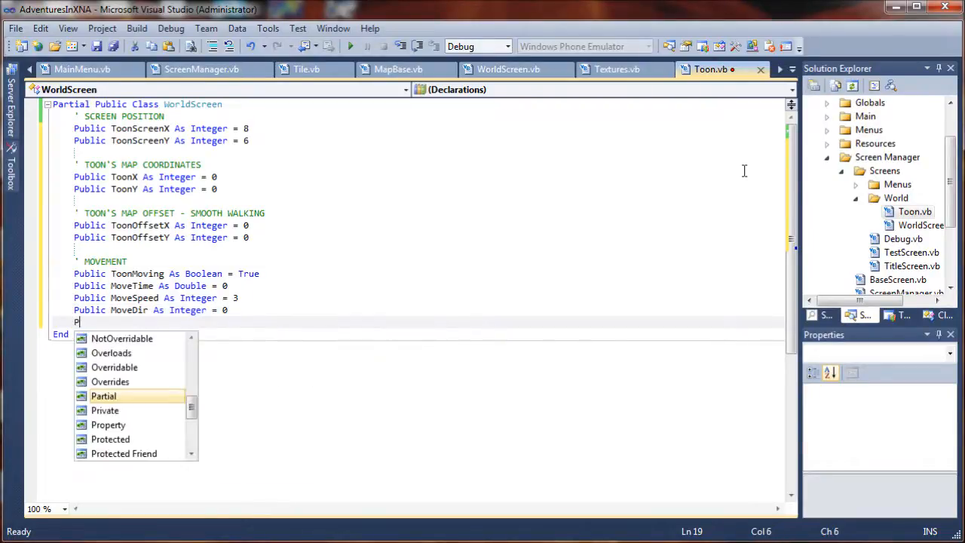
pyautogui.write('ublic Last')
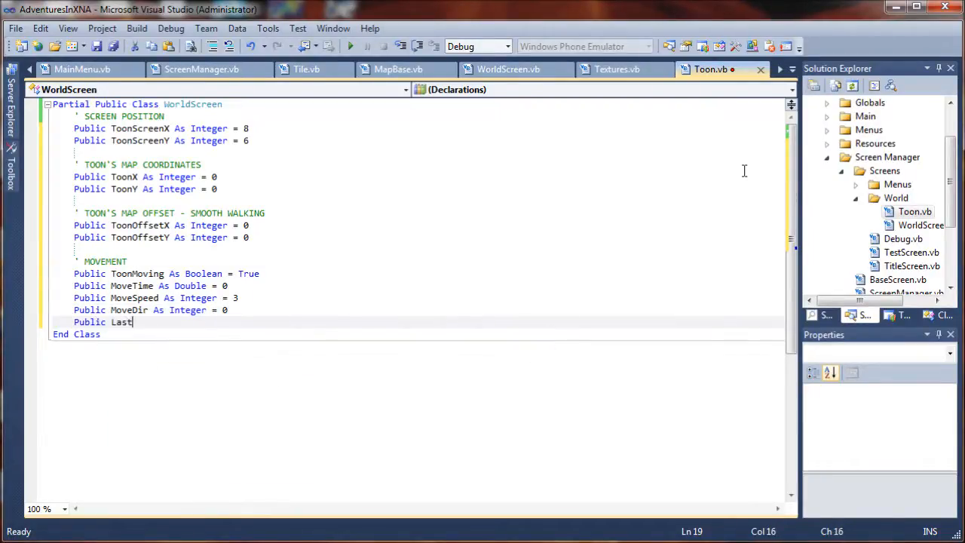
pyautogui.write('Dir')
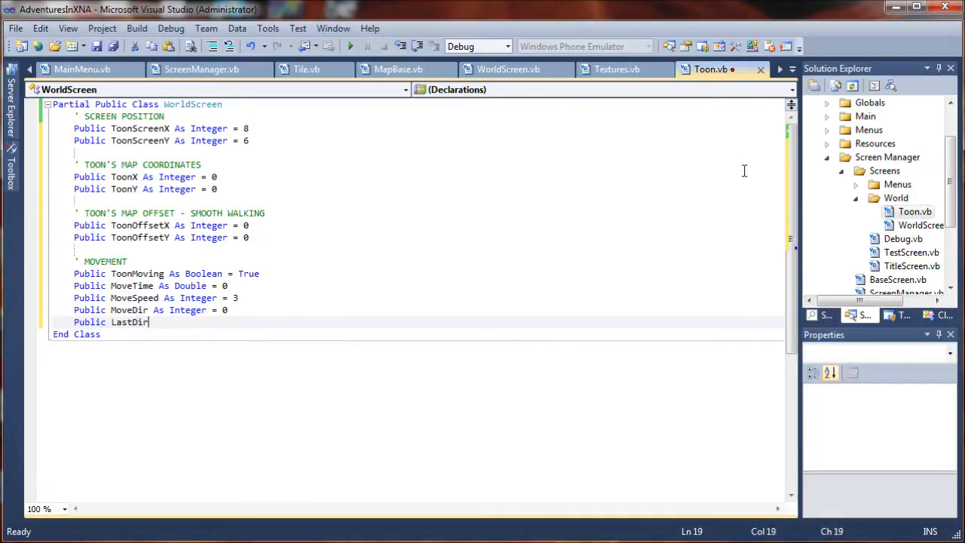
pyautogui.write('As')
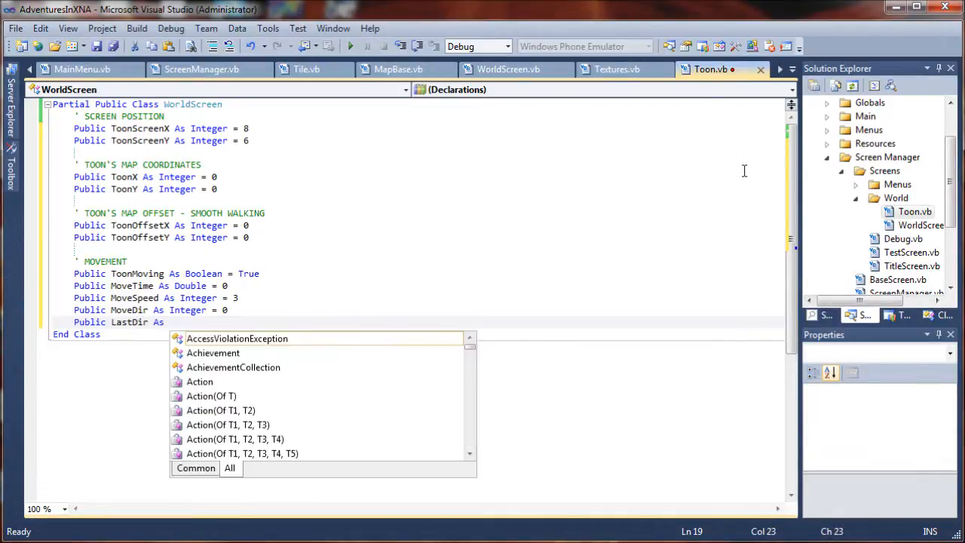
pyautogui.moveTo(237, 338)
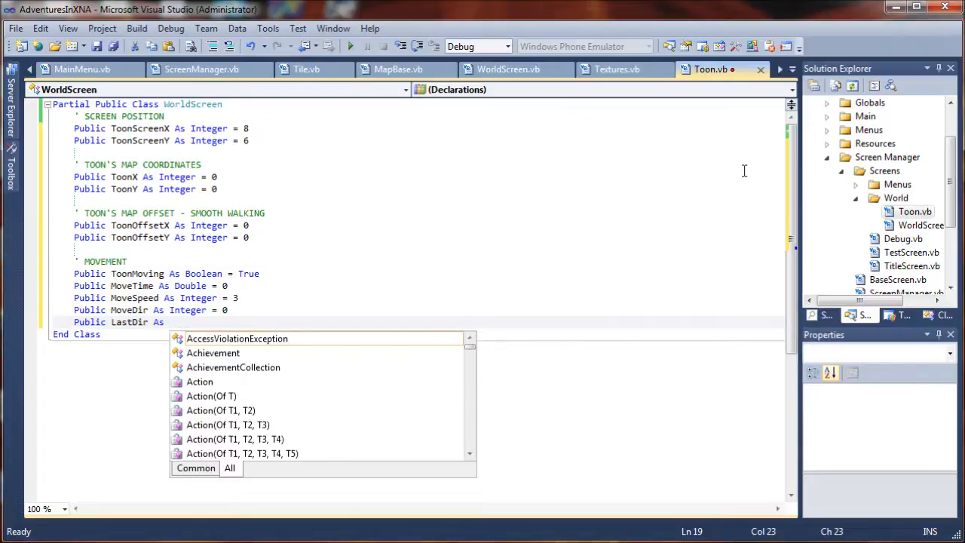
pyautogui.write('Integer')
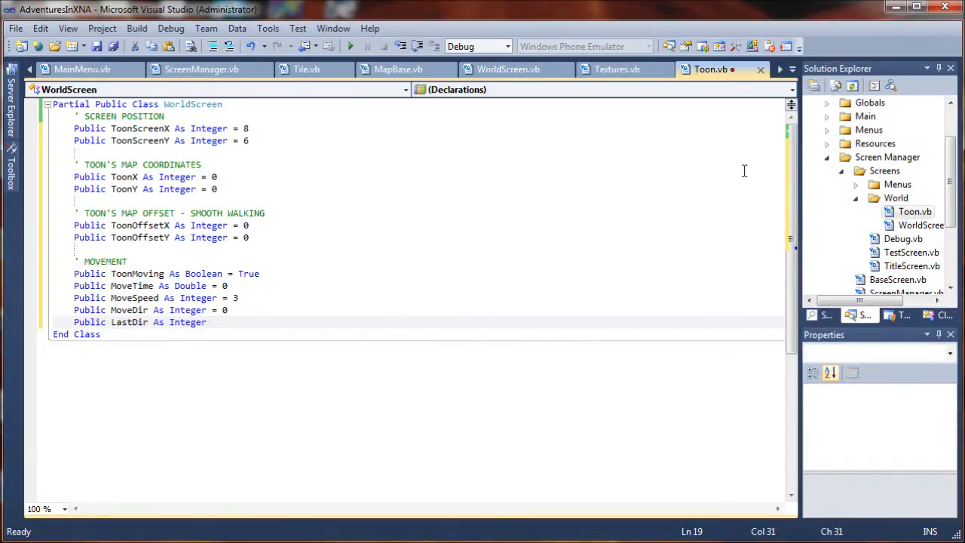
pyautogui.write('= 1')
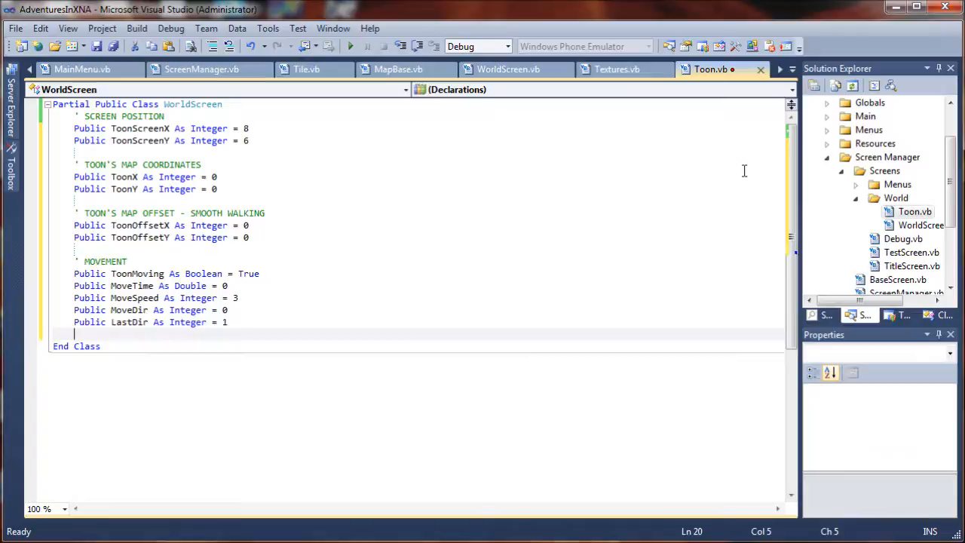